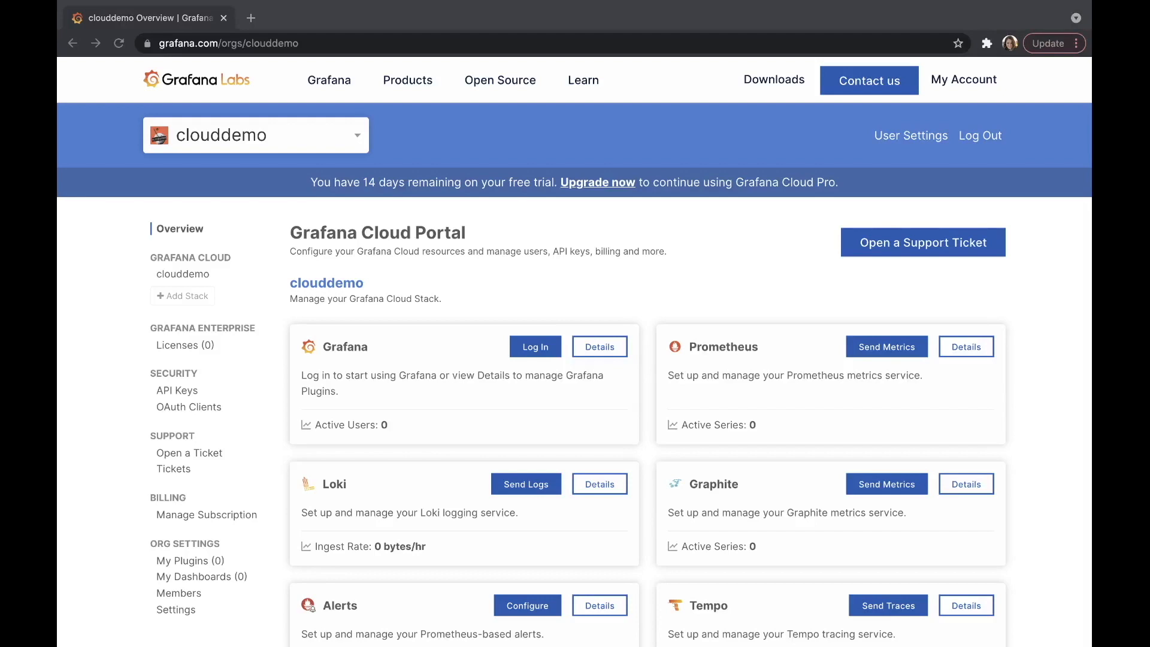
mouse_move(667, 214)
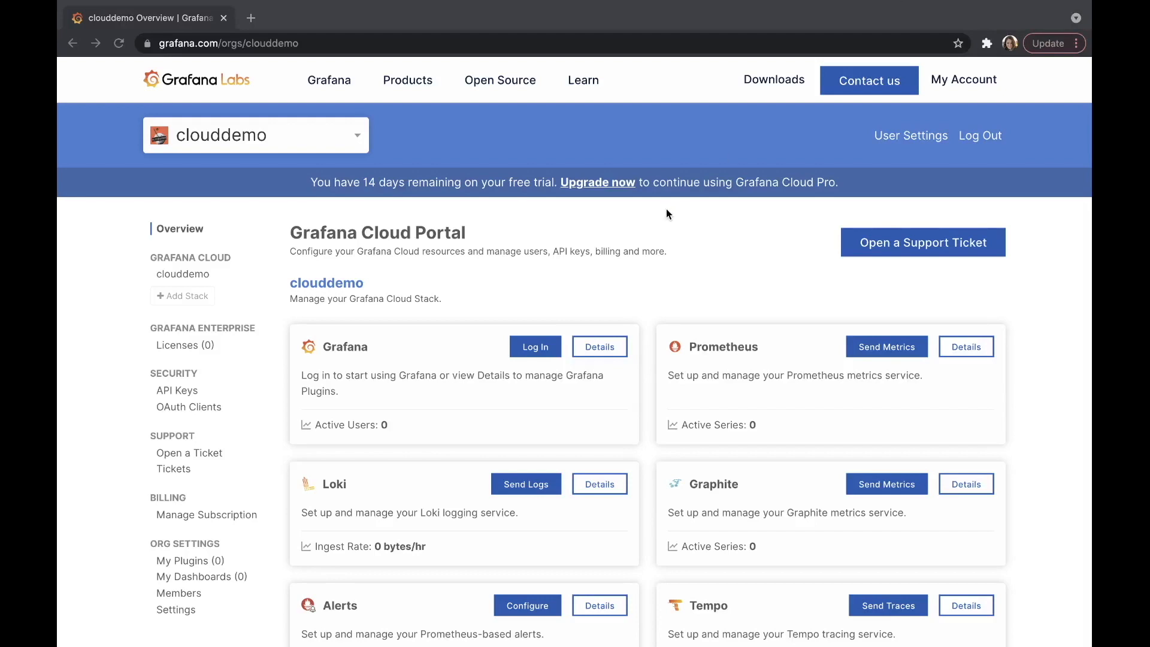
mouse_move(981, 79)
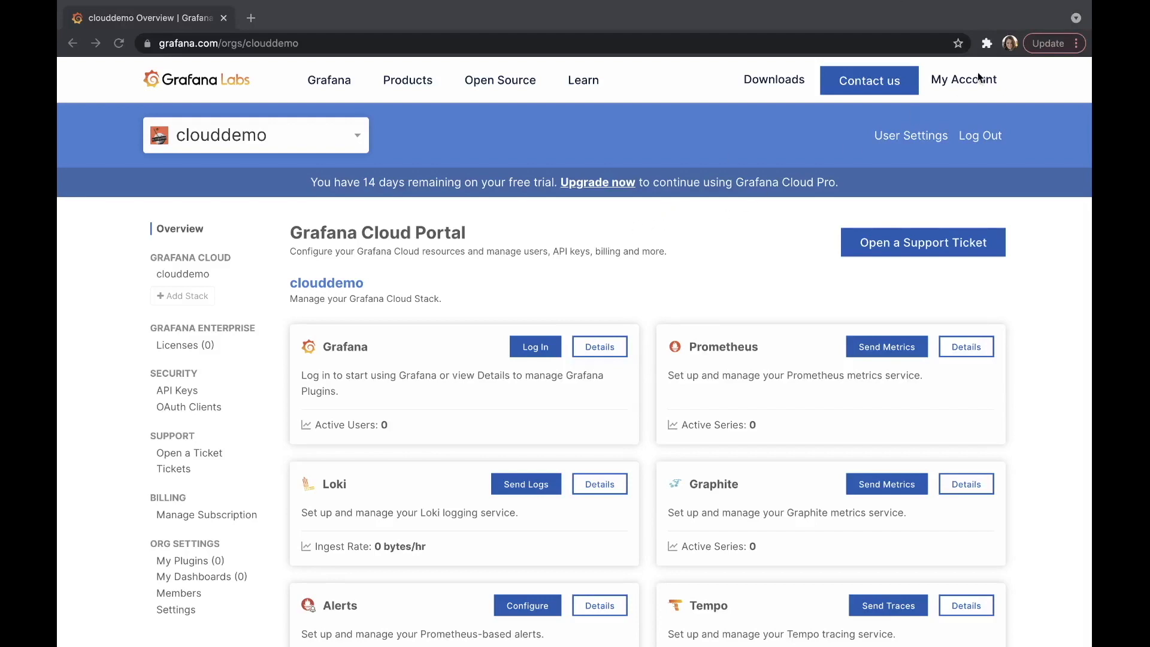
mouse_move(979, 84)
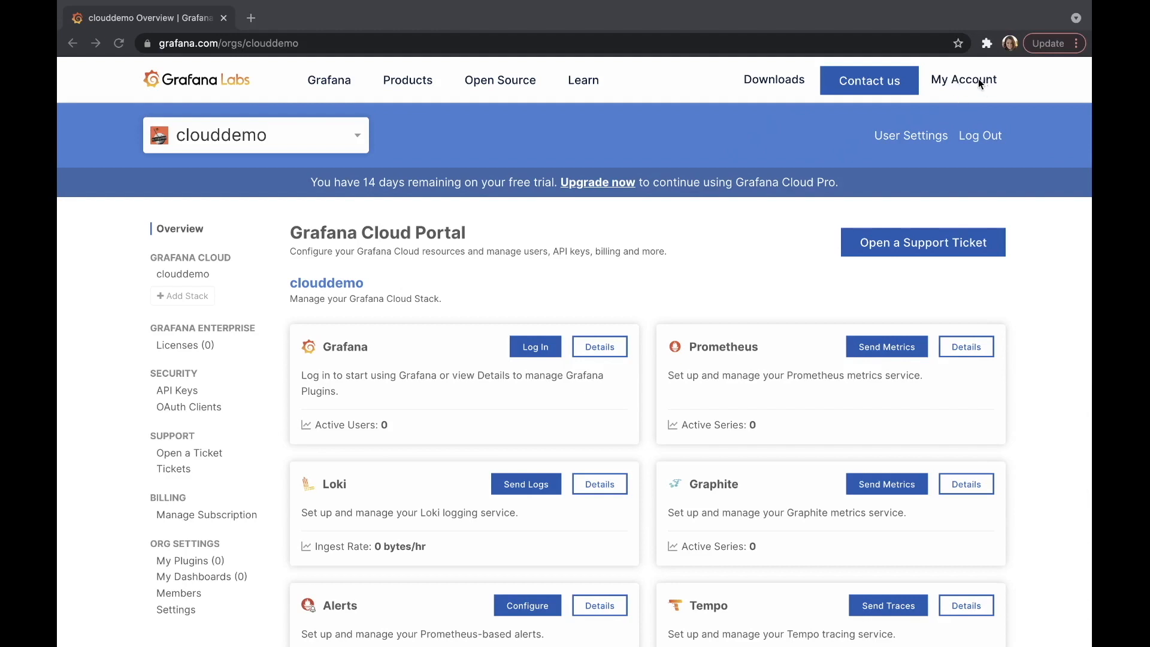
mouse_move(964, 87)
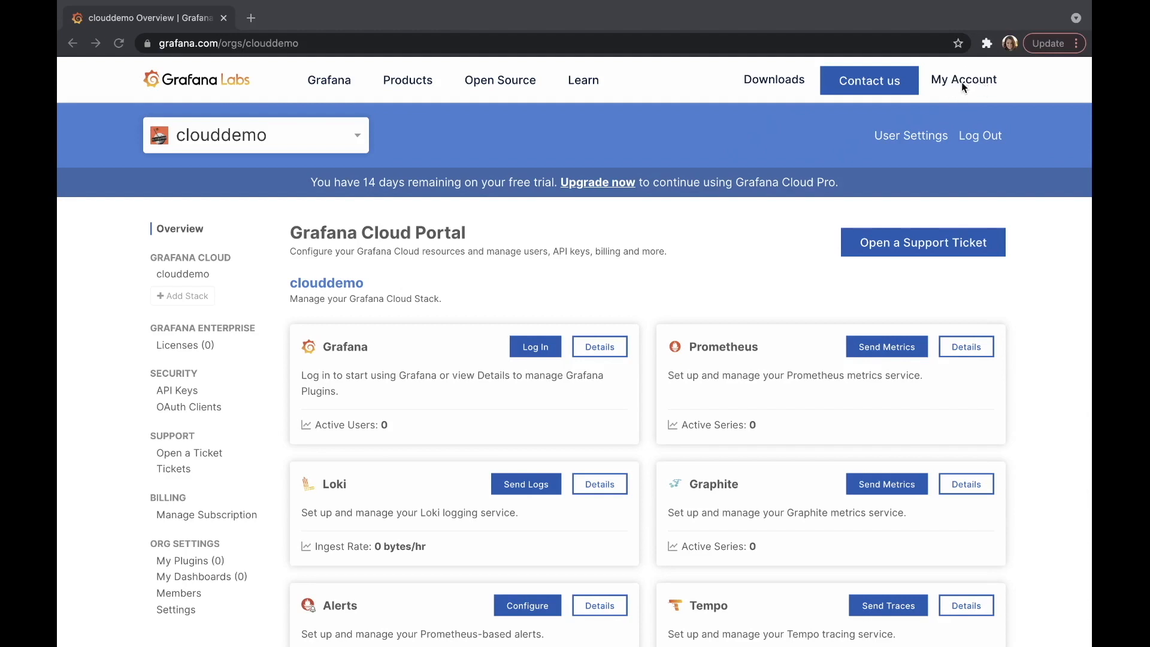
mouse_move(963, 96)
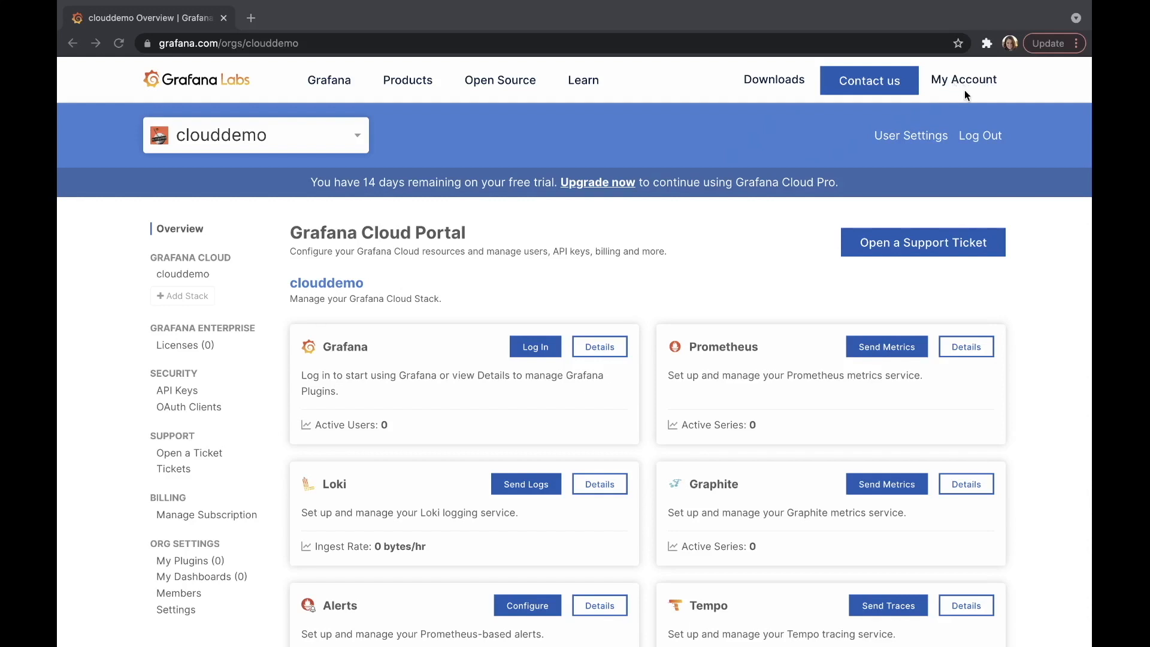
mouse_move(808, 127)
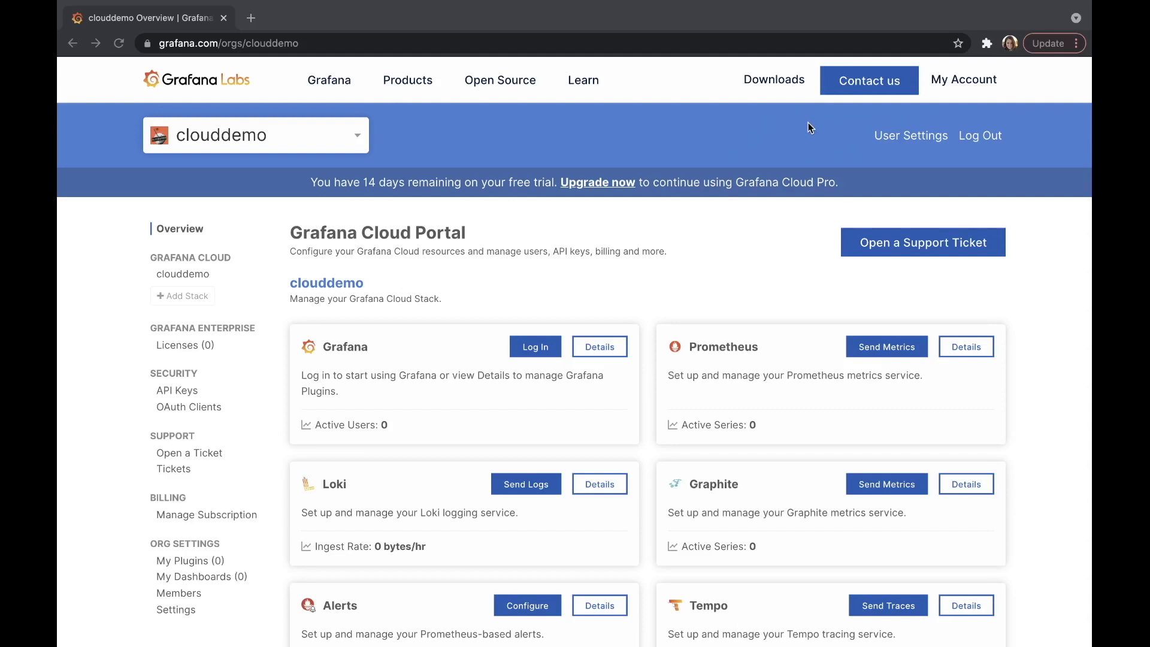
mouse_move(793, 152)
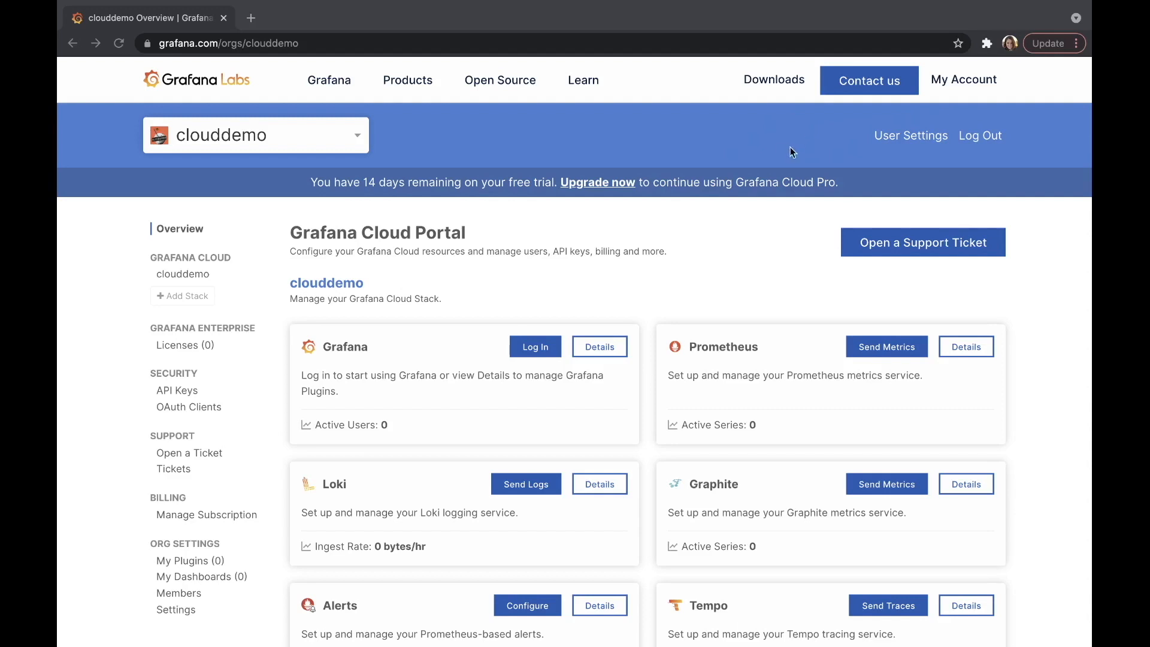
mouse_move(476, 107)
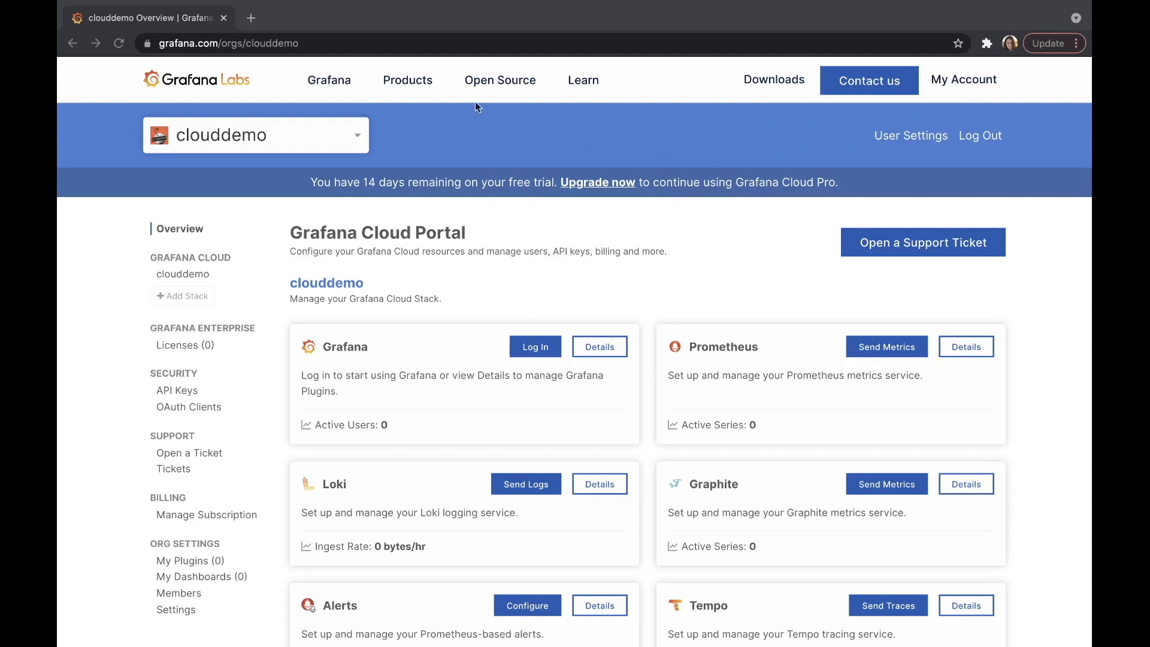
mouse_move(418, 134)
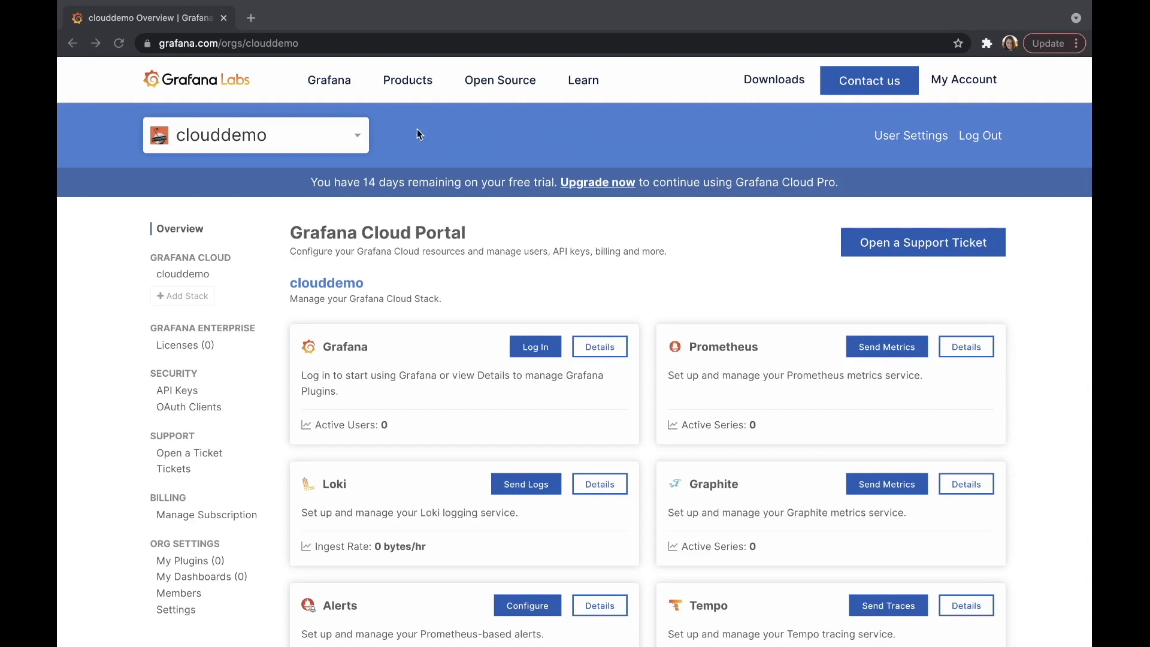
mouse_move(252, 136)
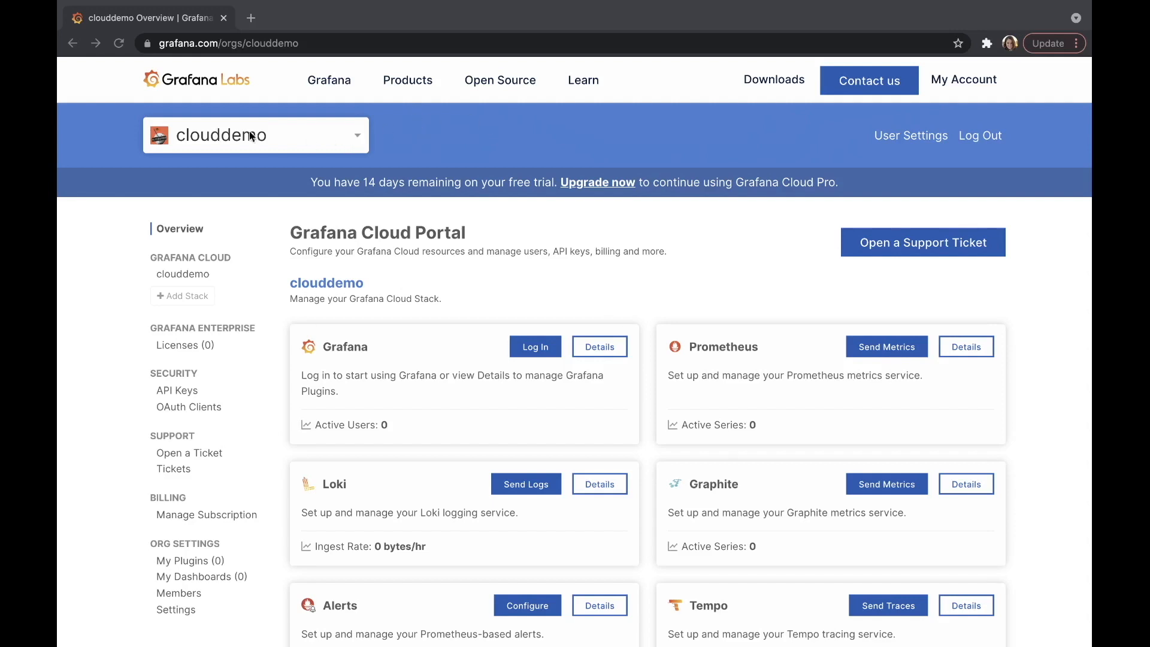
Step: Review the personal account settings page from the top bar user menu
click(254, 135)
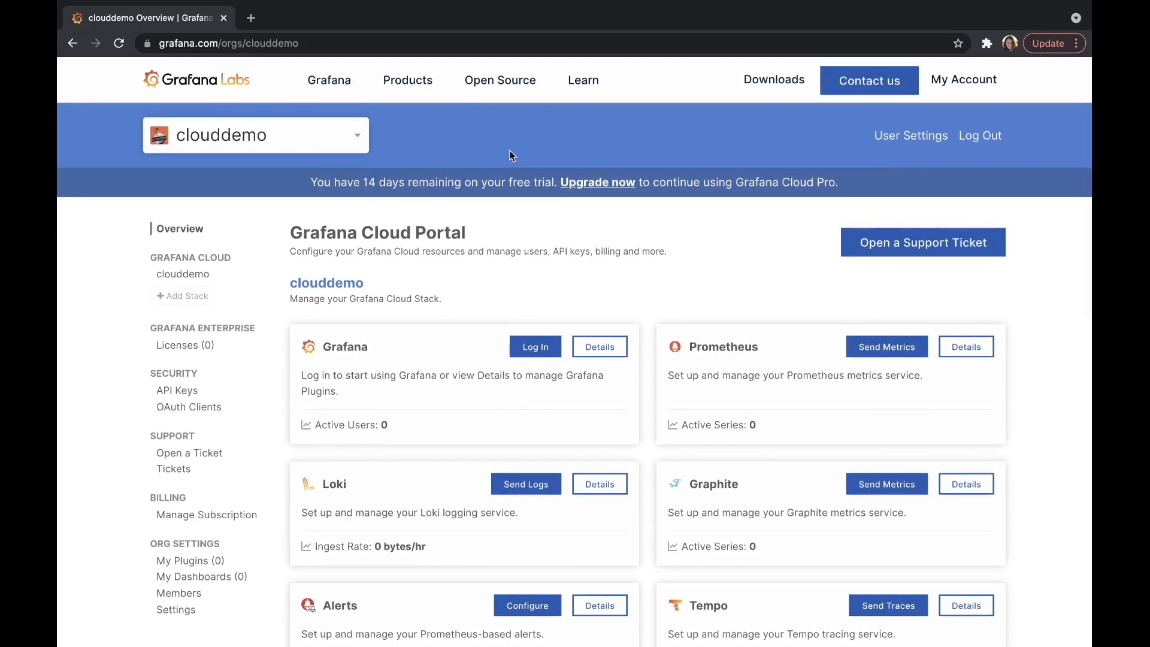
mouse_move(910, 136)
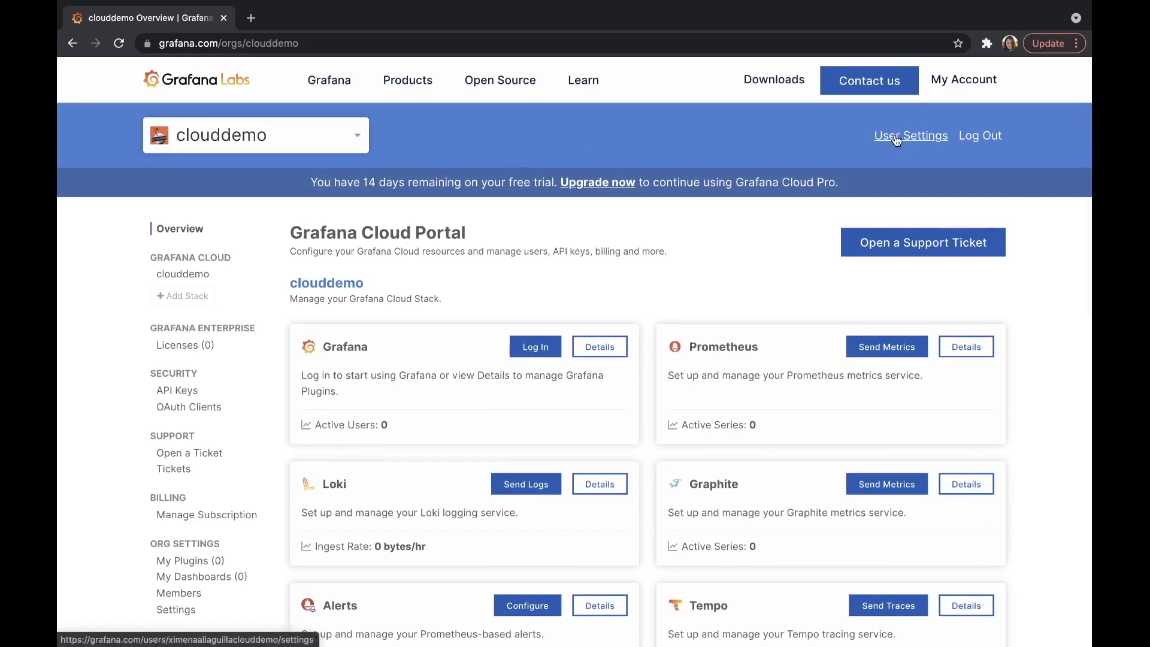
click(910, 136)
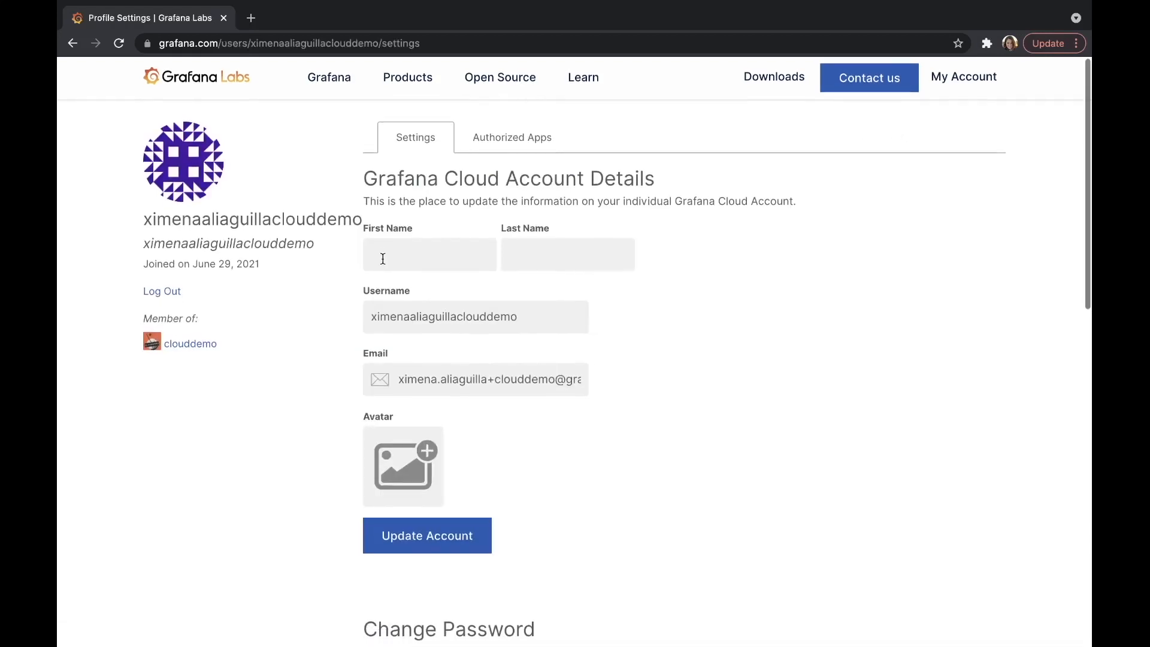
click(568, 254)
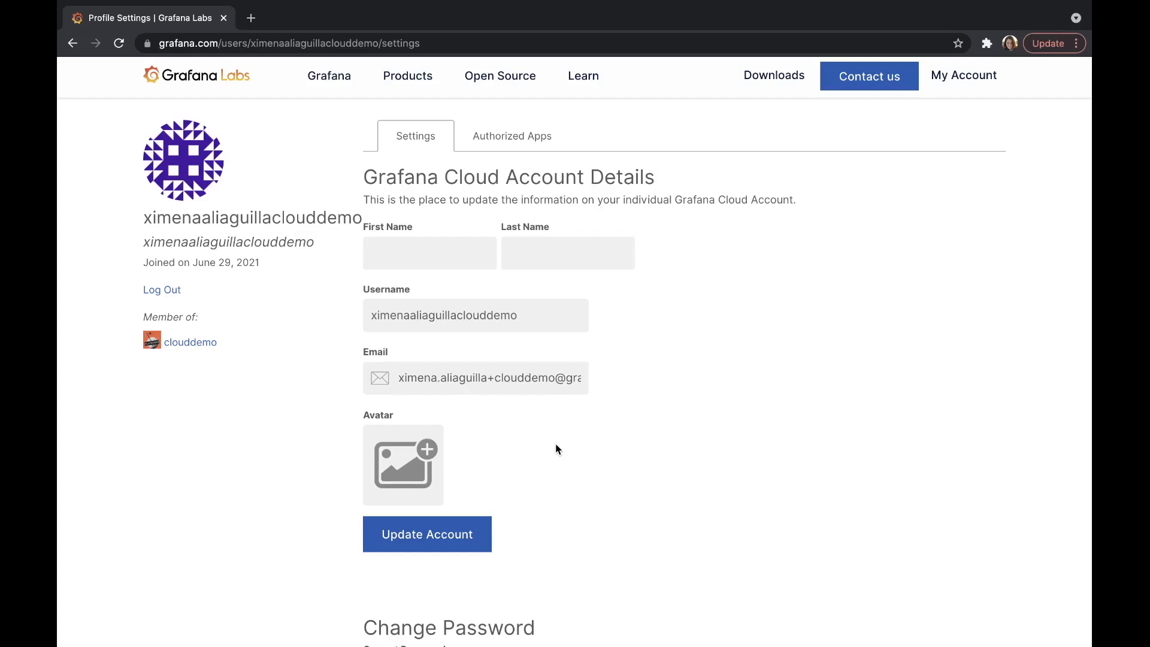
mouse_move(539, 443)
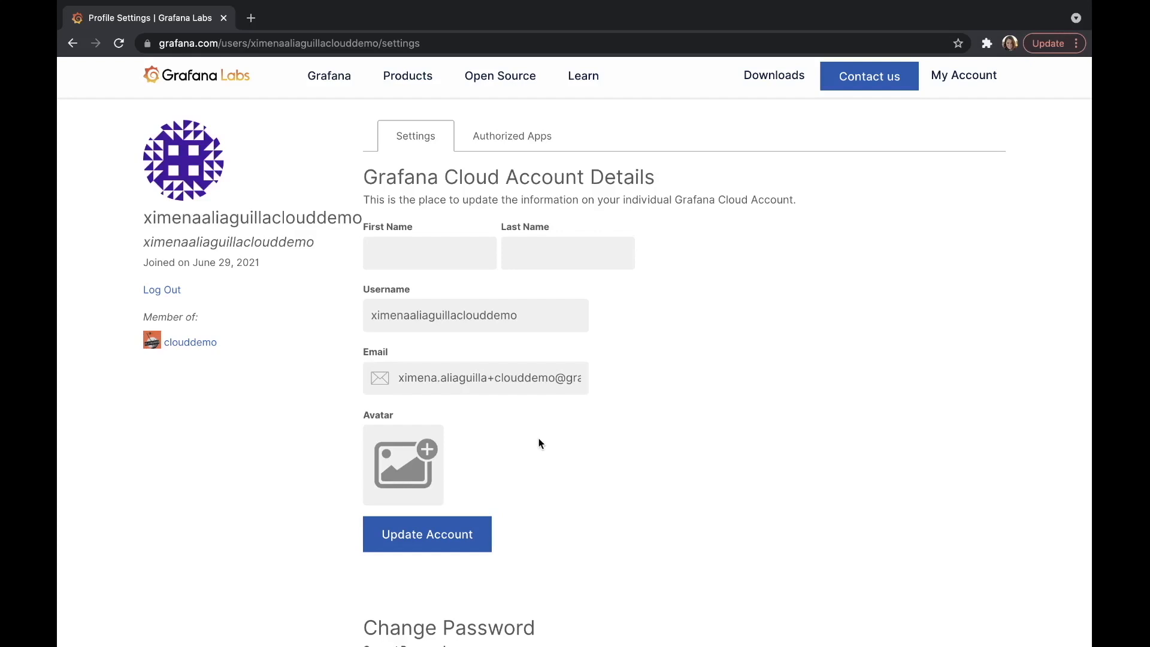
scroll(down, 3)
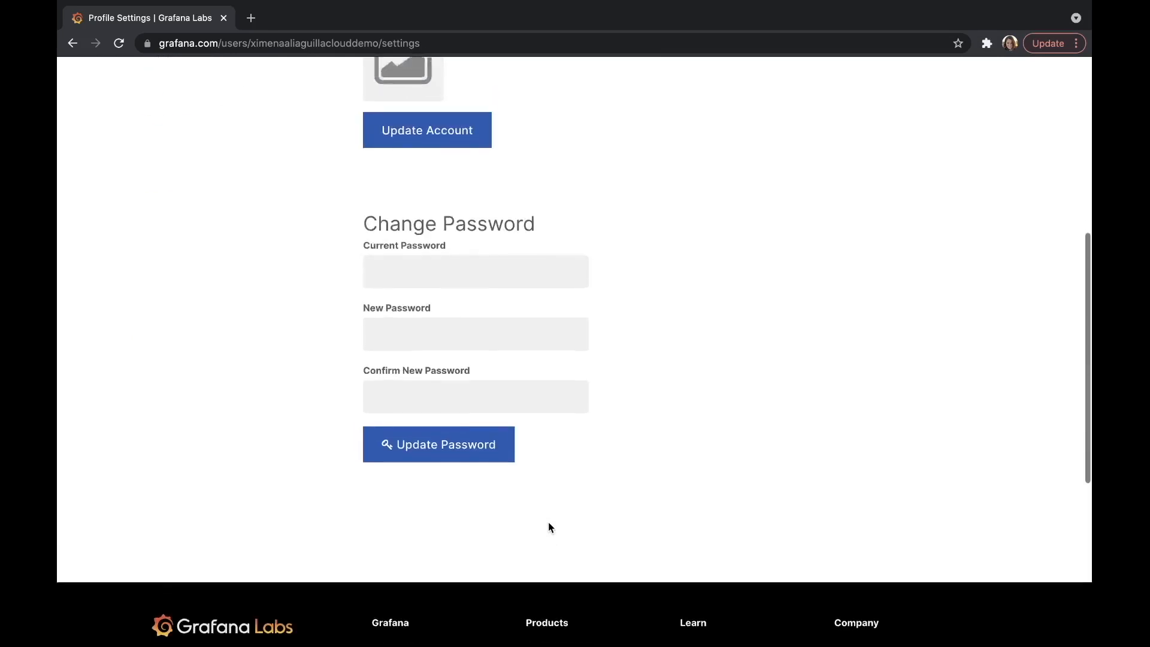
scroll(up, 3)
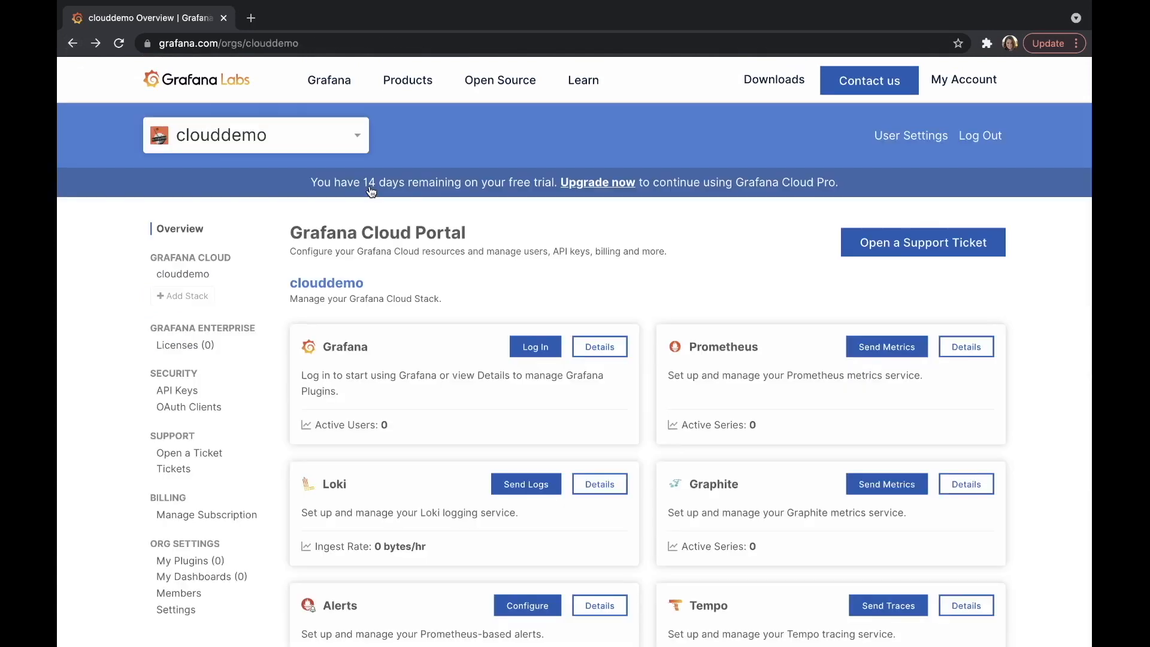
mouse_move(321, 181)
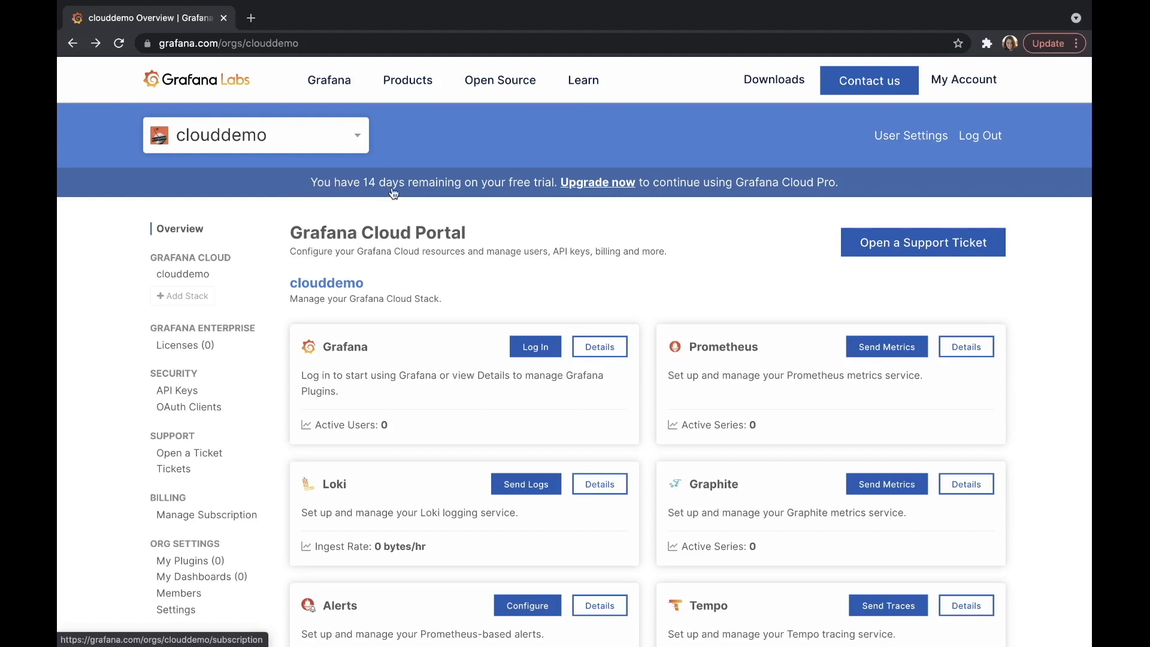
mouse_move(420, 205)
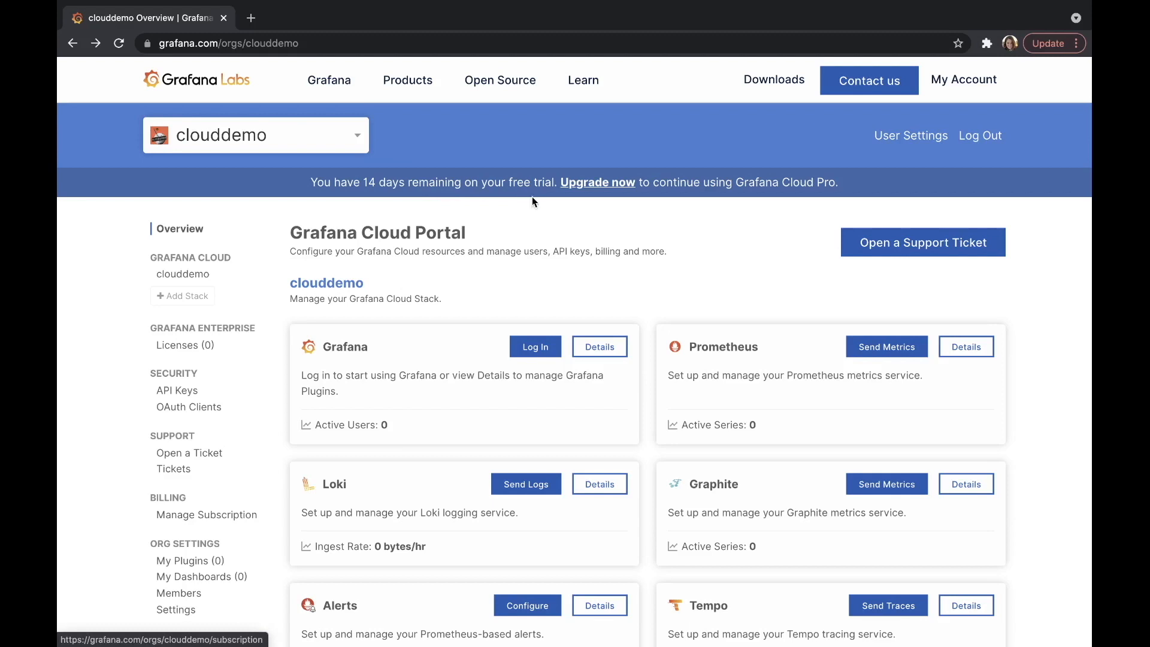
click(596, 182)
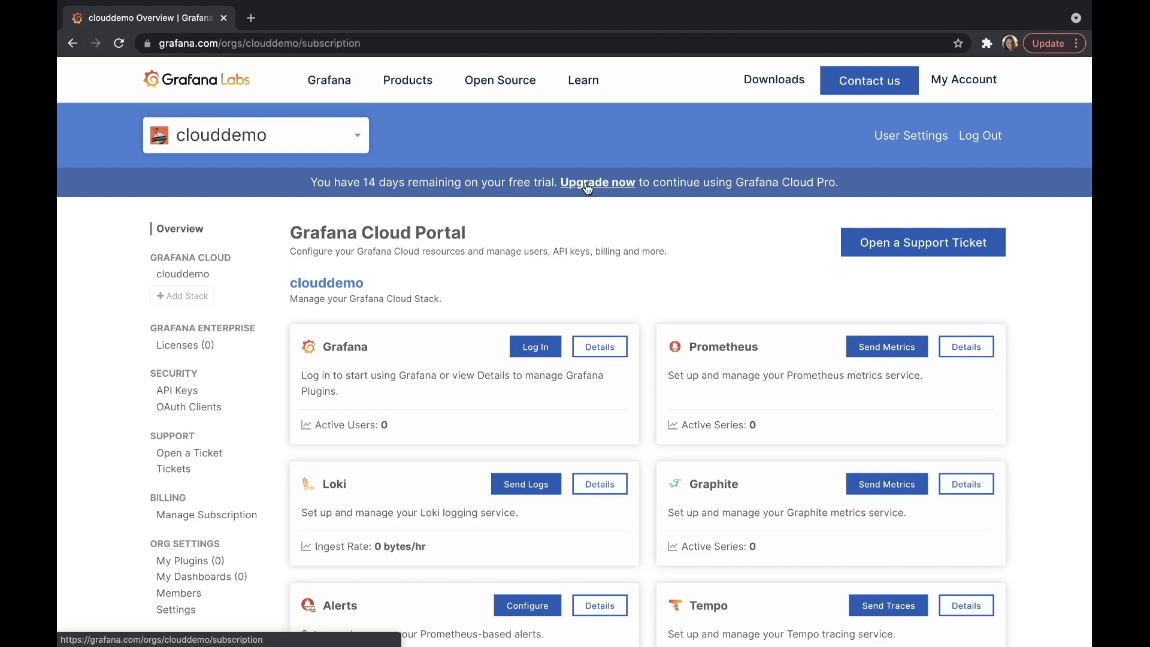
Step: Bring up Manage Subscription and scroll the Free, Pro ($49/month) and Advanced plan comparison
click(207, 514)
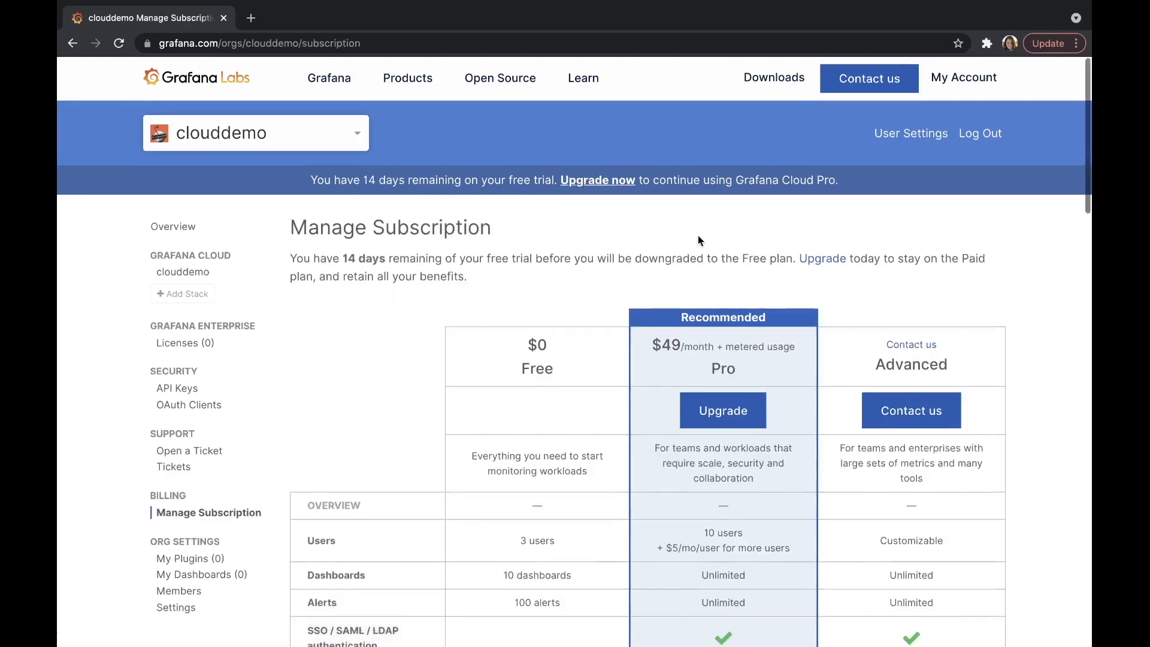
scroll(down, 3)
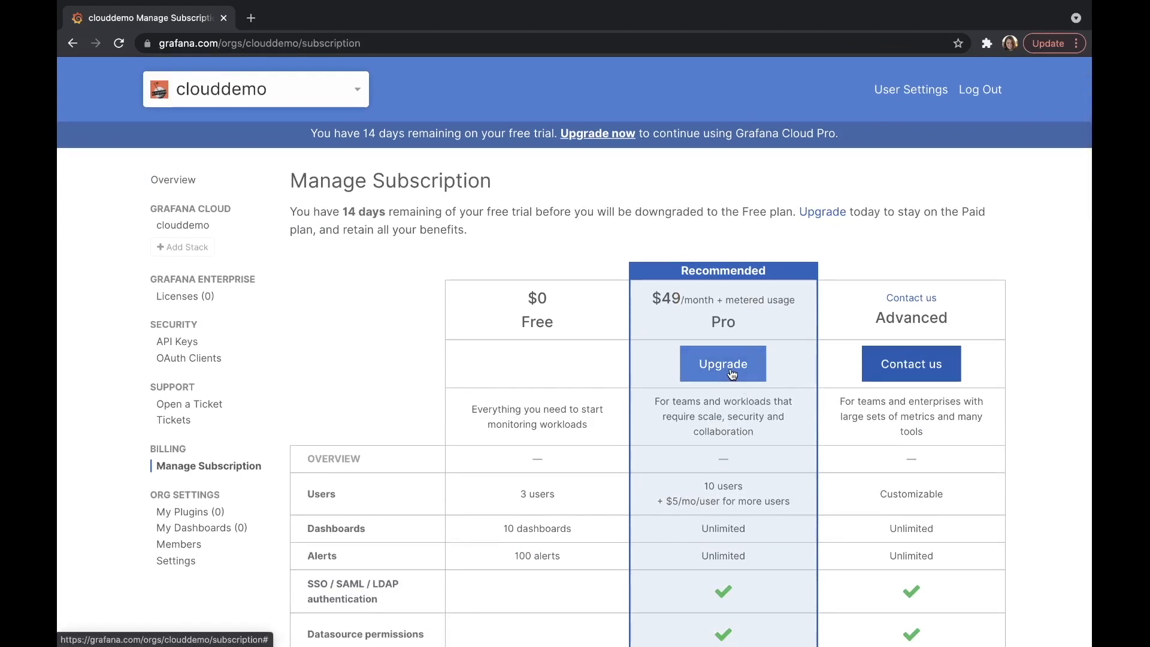
scroll(down, 3)
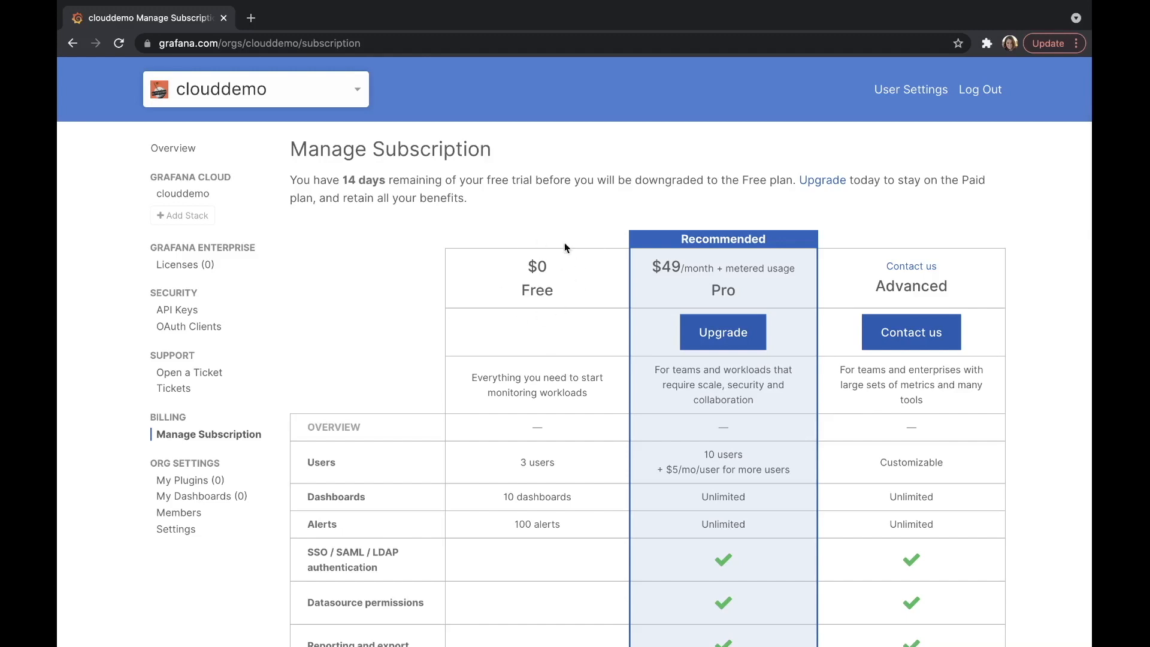
scroll(down, 3)
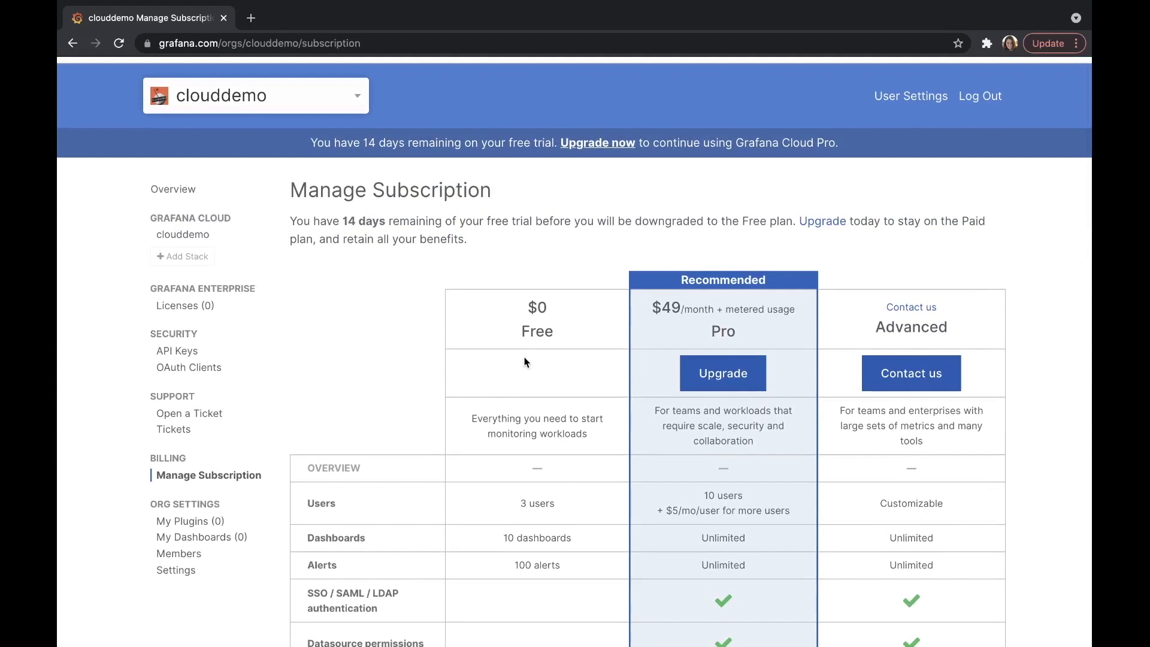
mouse_move(207, 474)
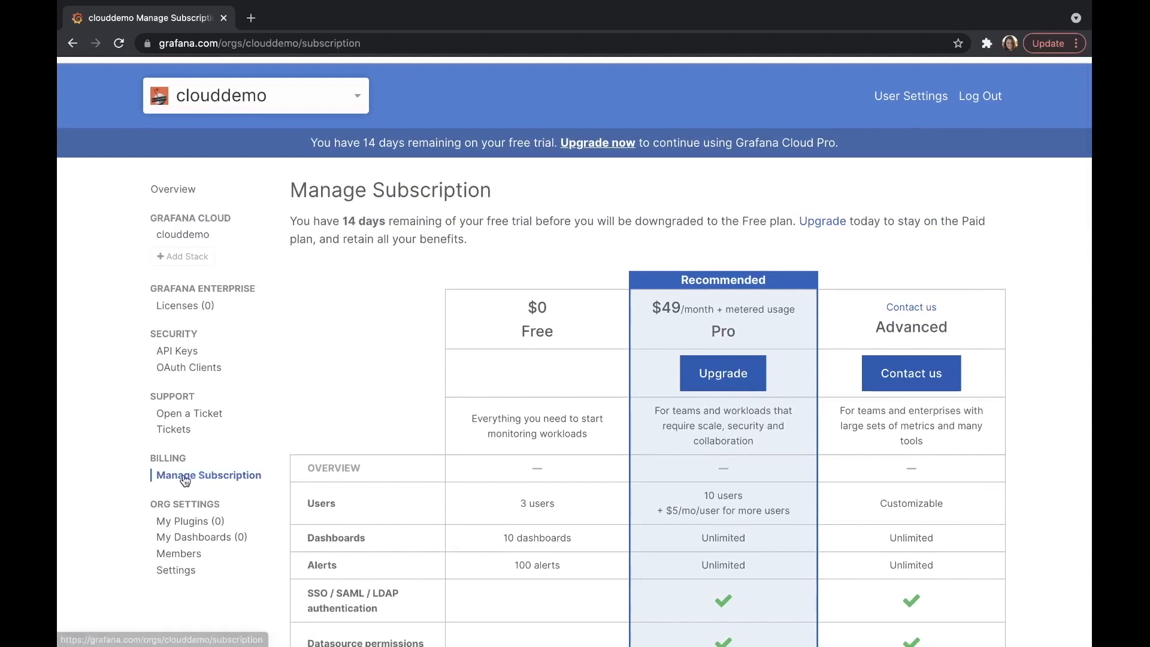
mouse_move(702, 347)
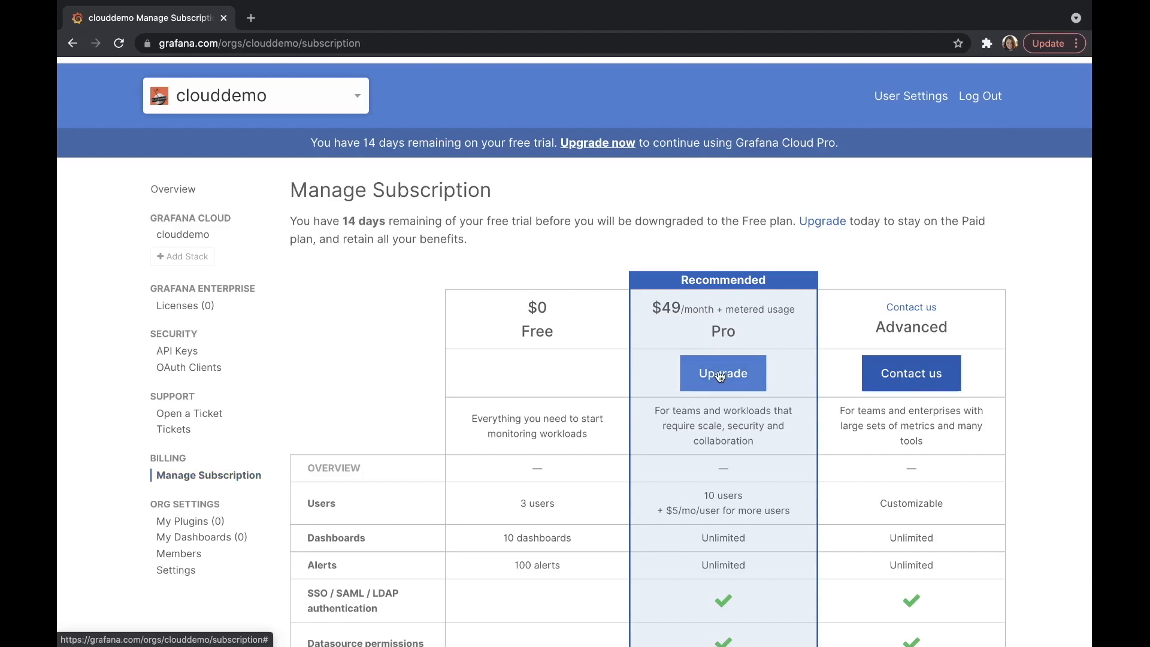
mouse_move(893, 264)
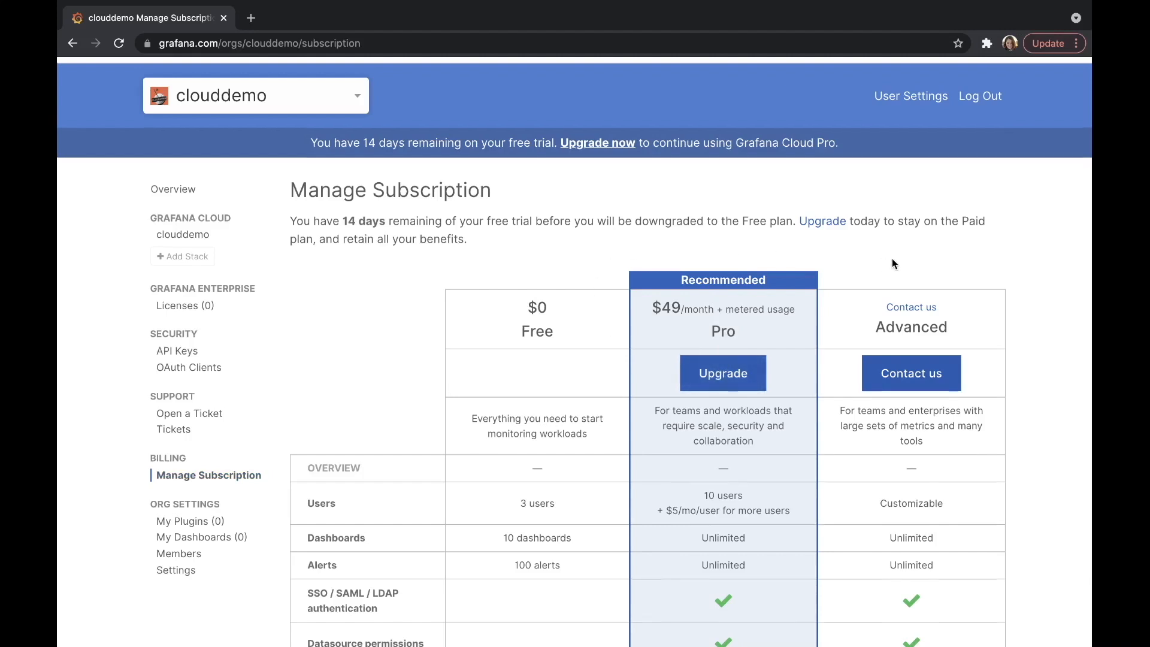
scroll(down, 3)
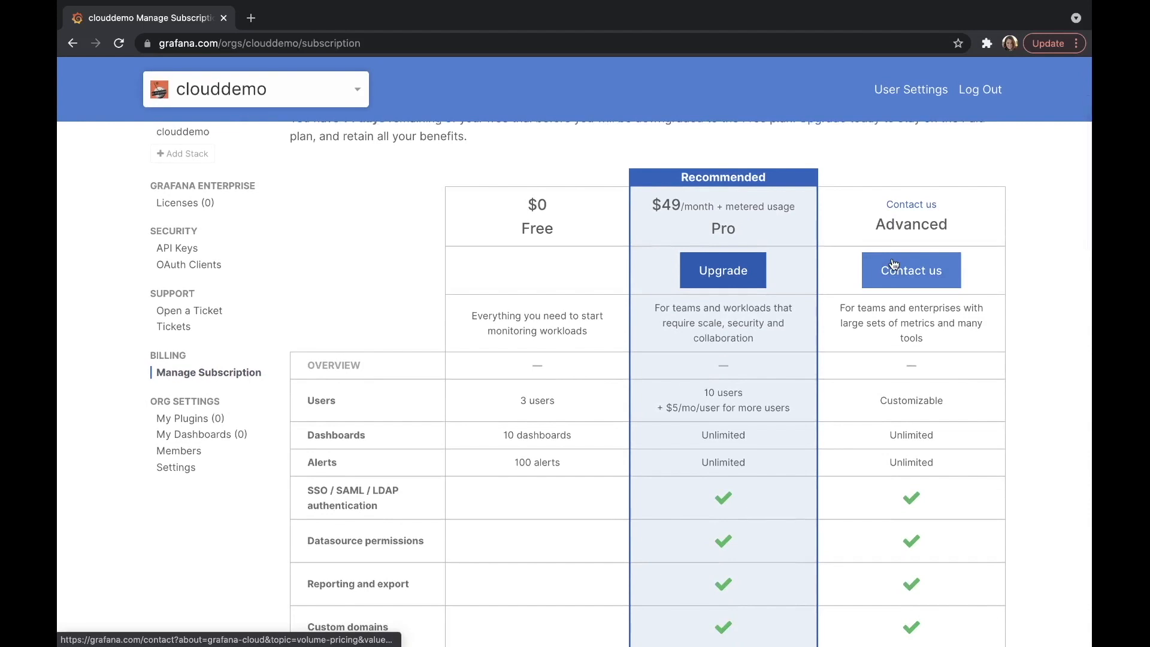
mouse_move(926, 500)
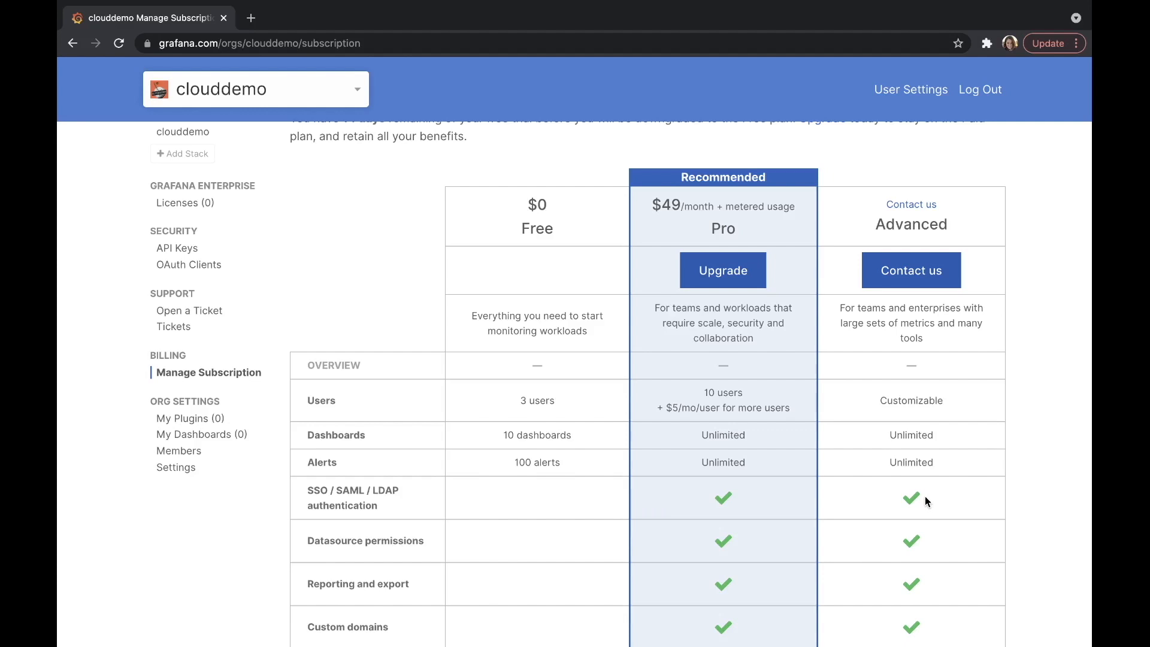
scroll(down, 3)
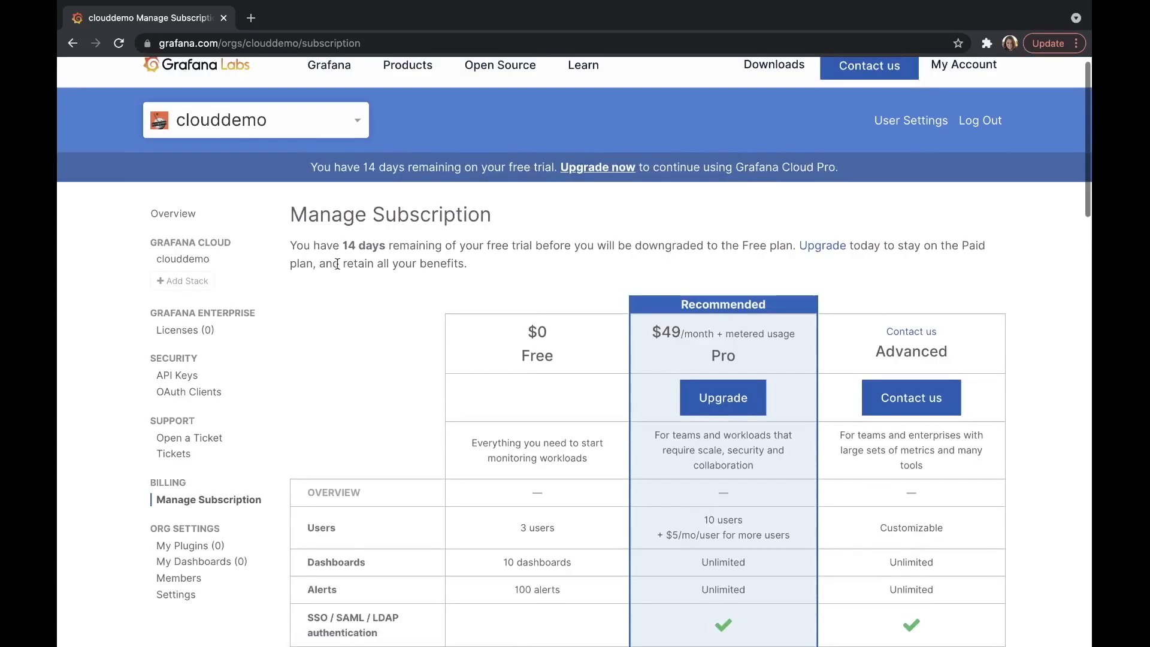
Step: Return to the clouddemo overview with its service cards and 14-day trial notice
click(172, 213)
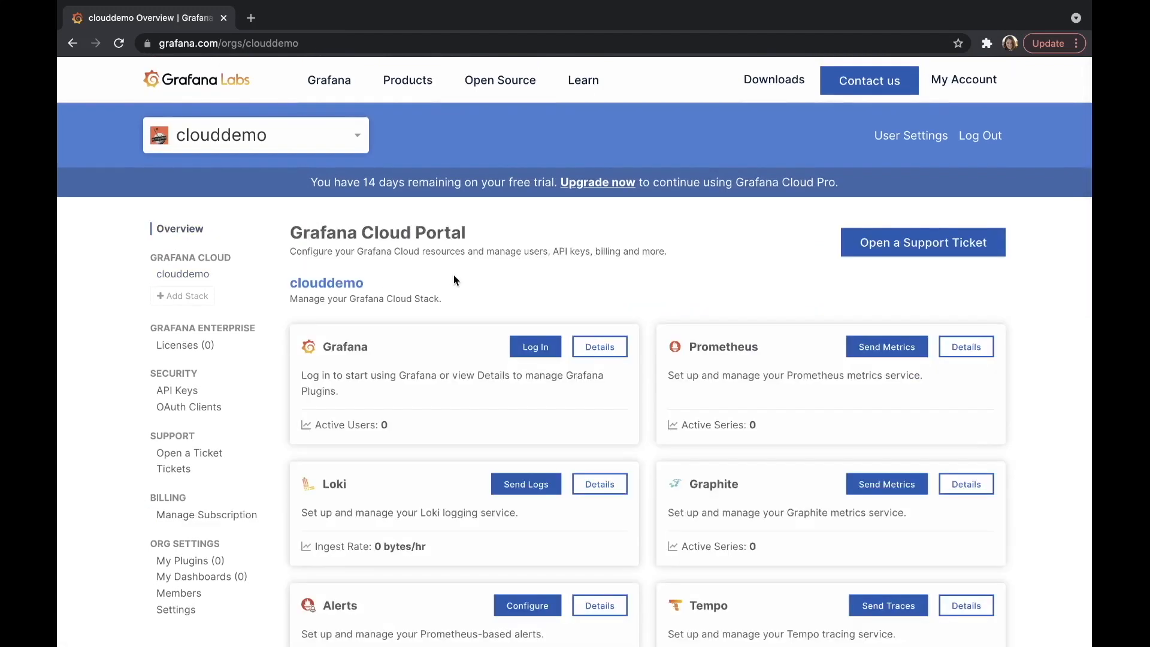
mouse_move(455, 280)
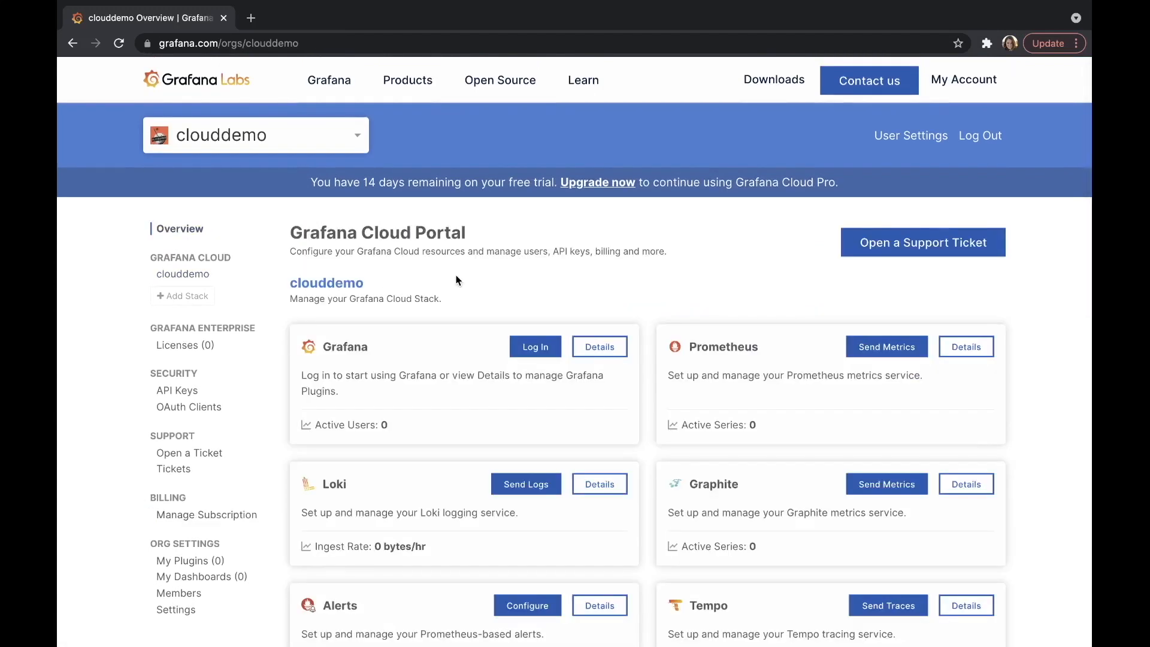
mouse_move(491, 300)
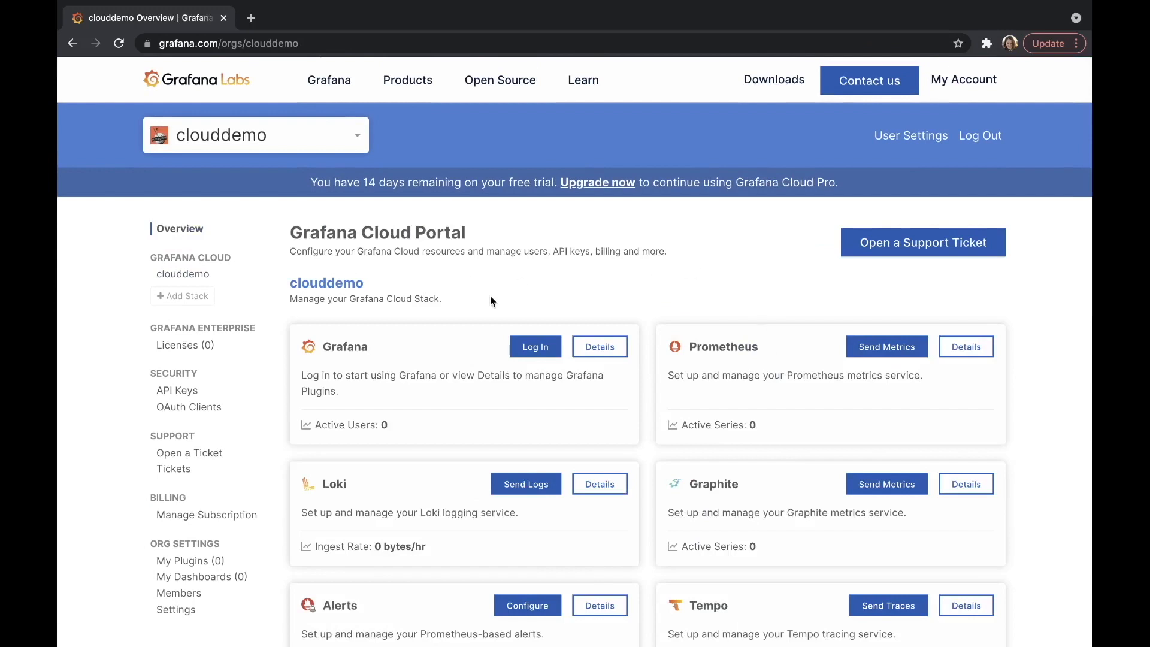
mouse_move(490, 308)
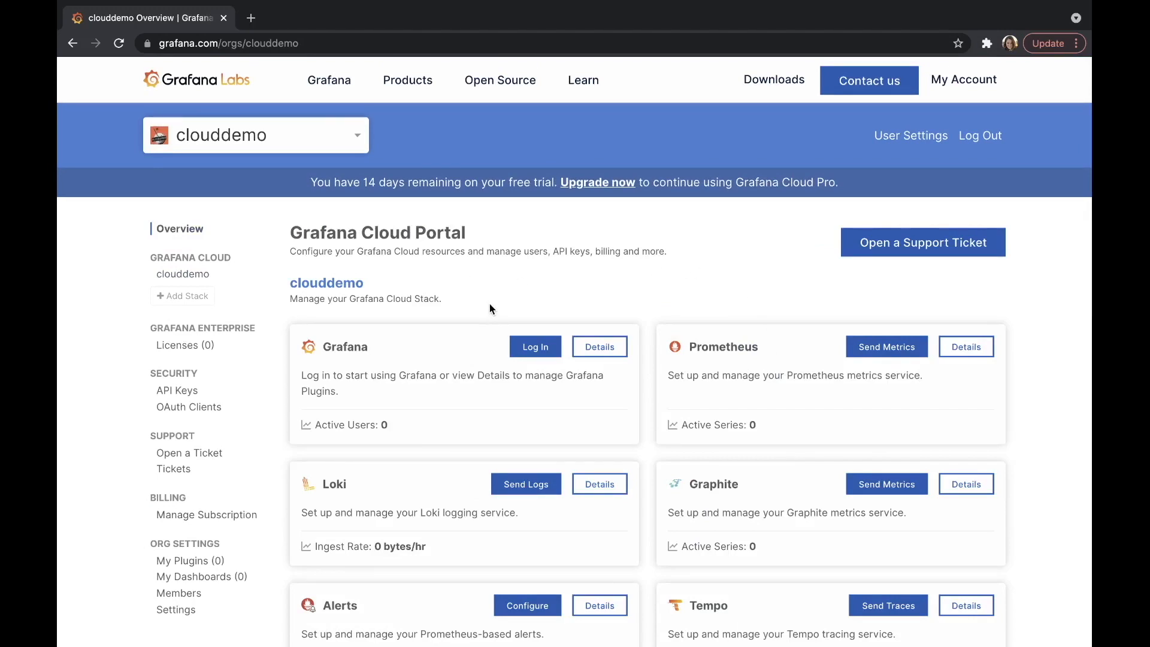
scroll(down, 3)
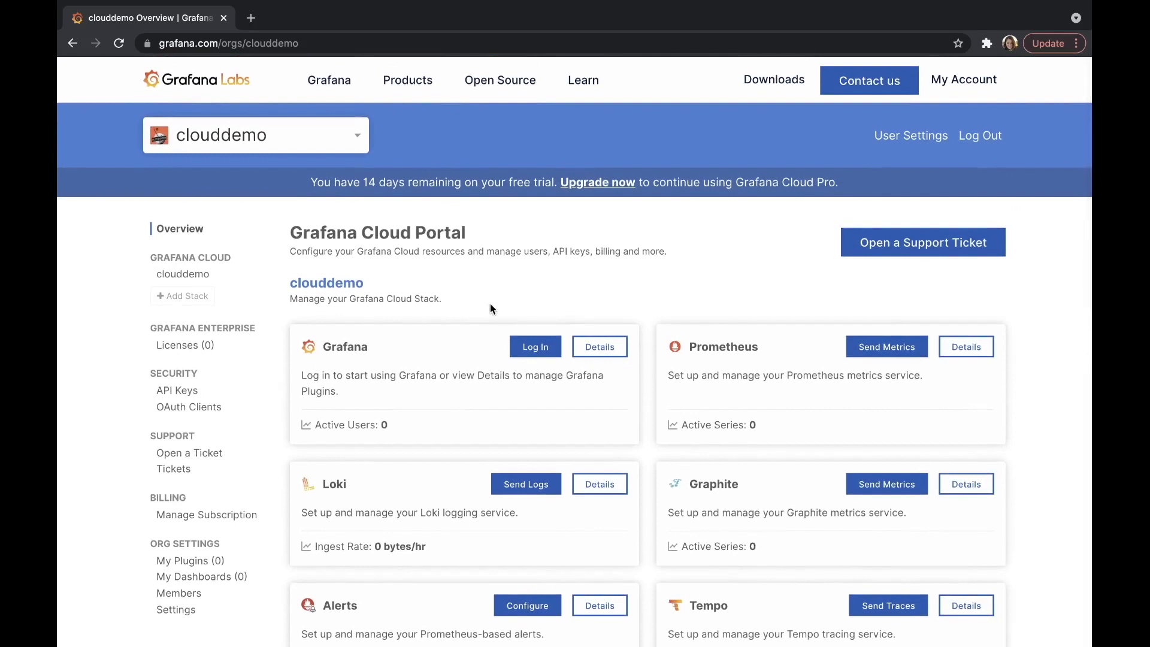
mouse_move(482, 298)
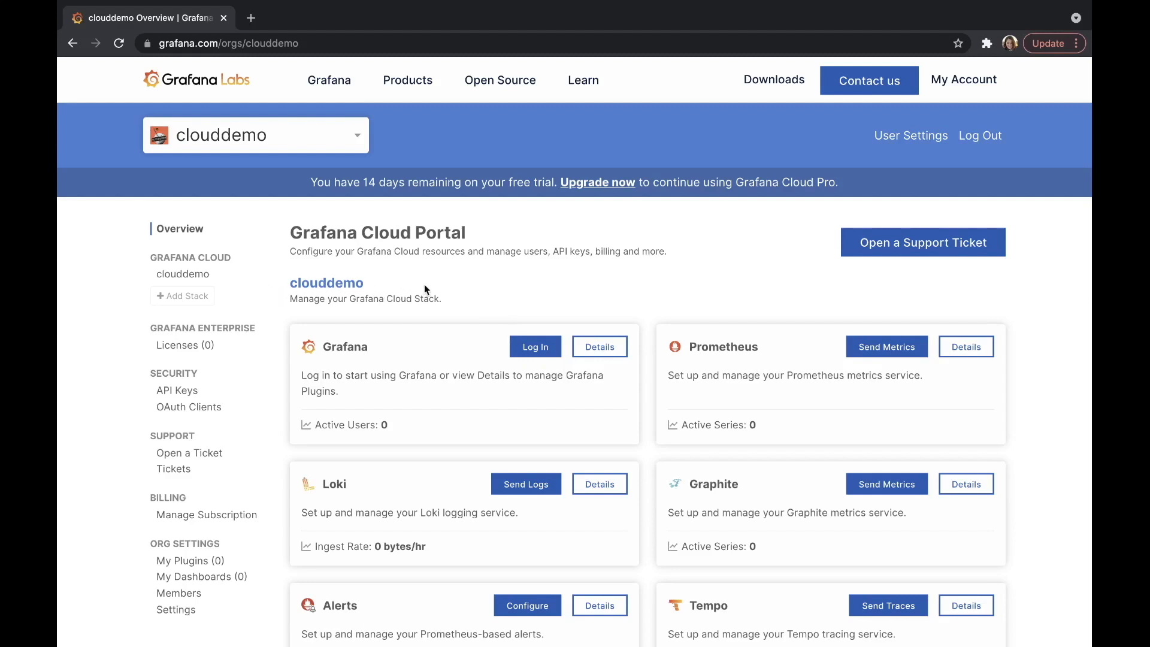
mouse_move(433, 290)
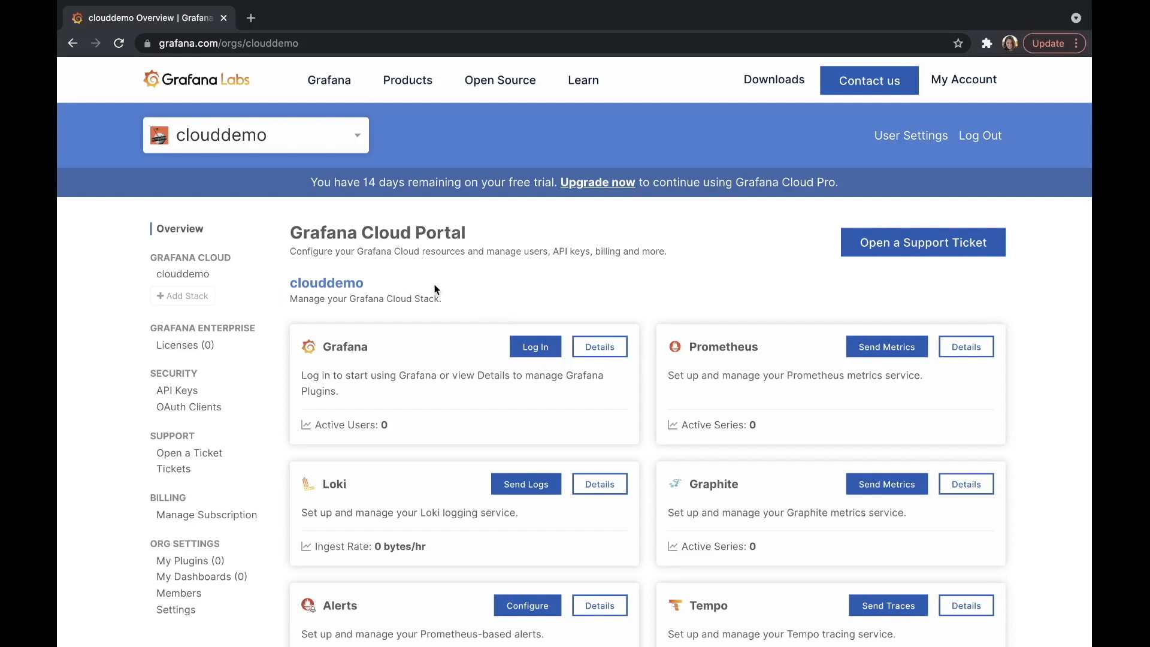
mouse_move(491, 293)
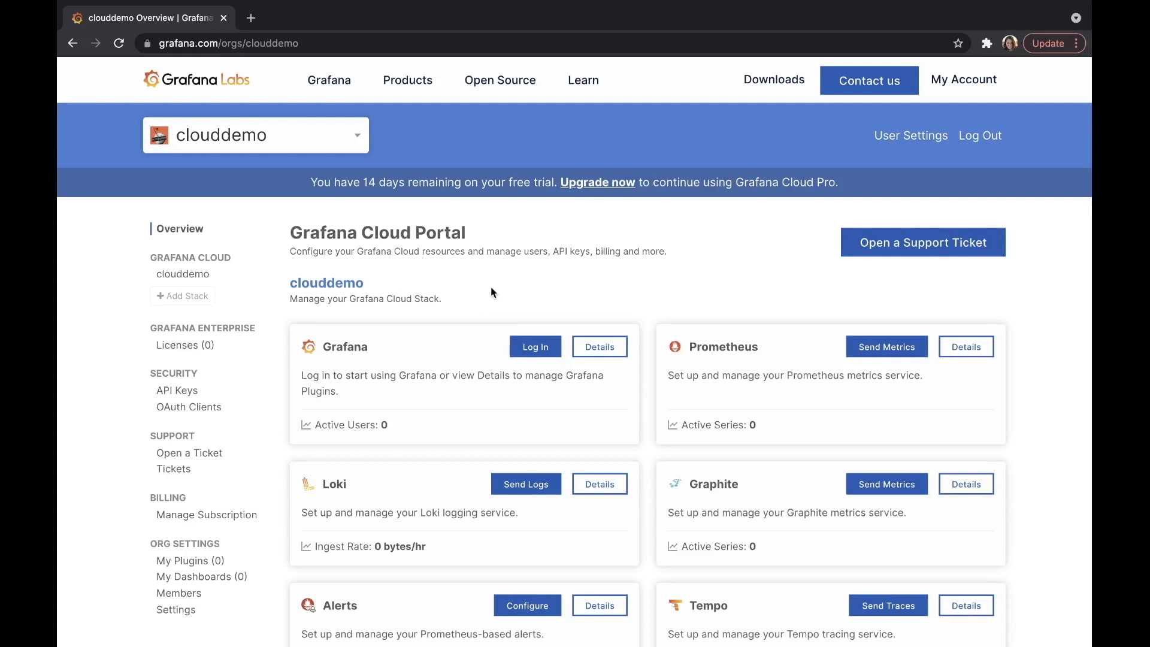
mouse_move(490, 292)
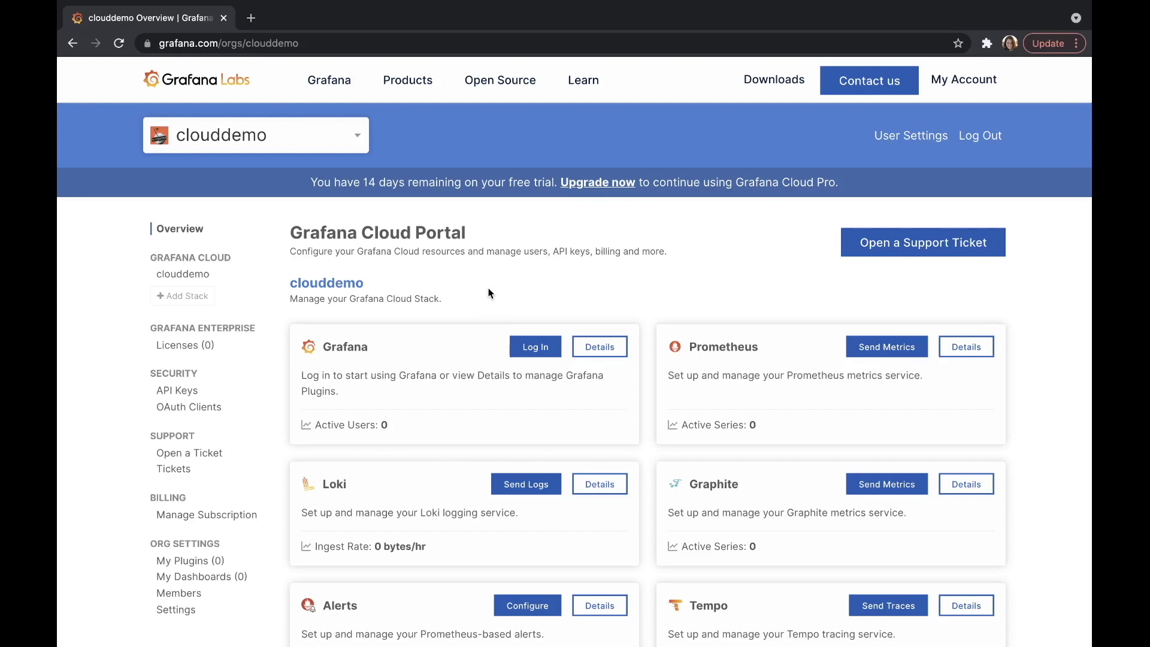
mouse_move(339, 270)
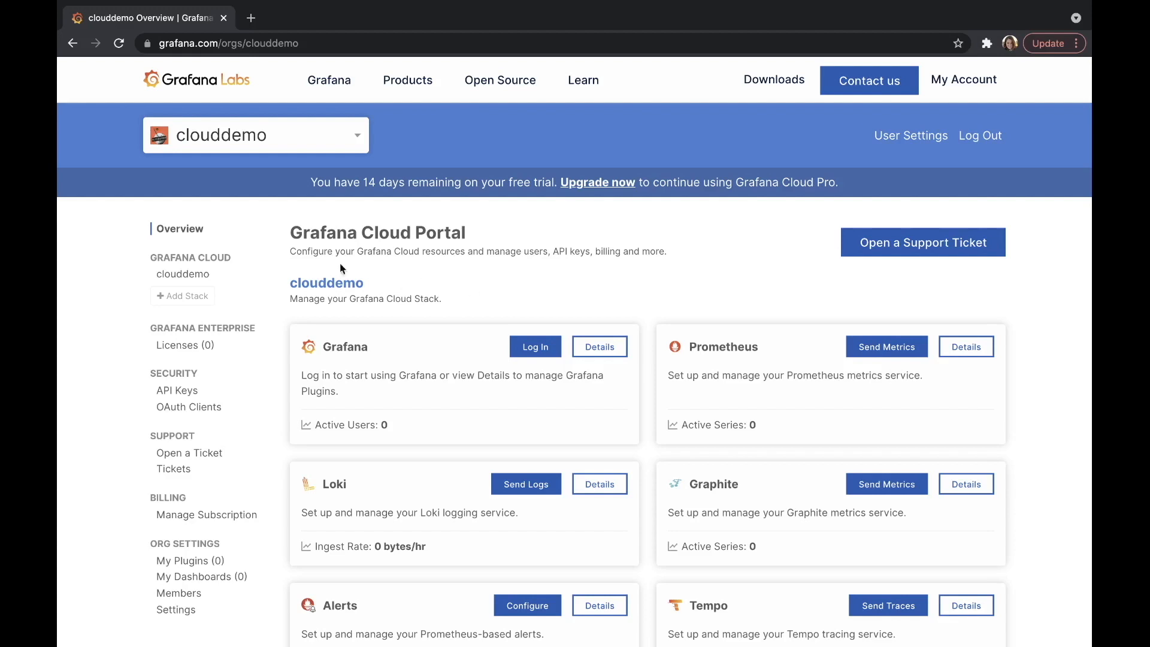
mouse_move(182, 295)
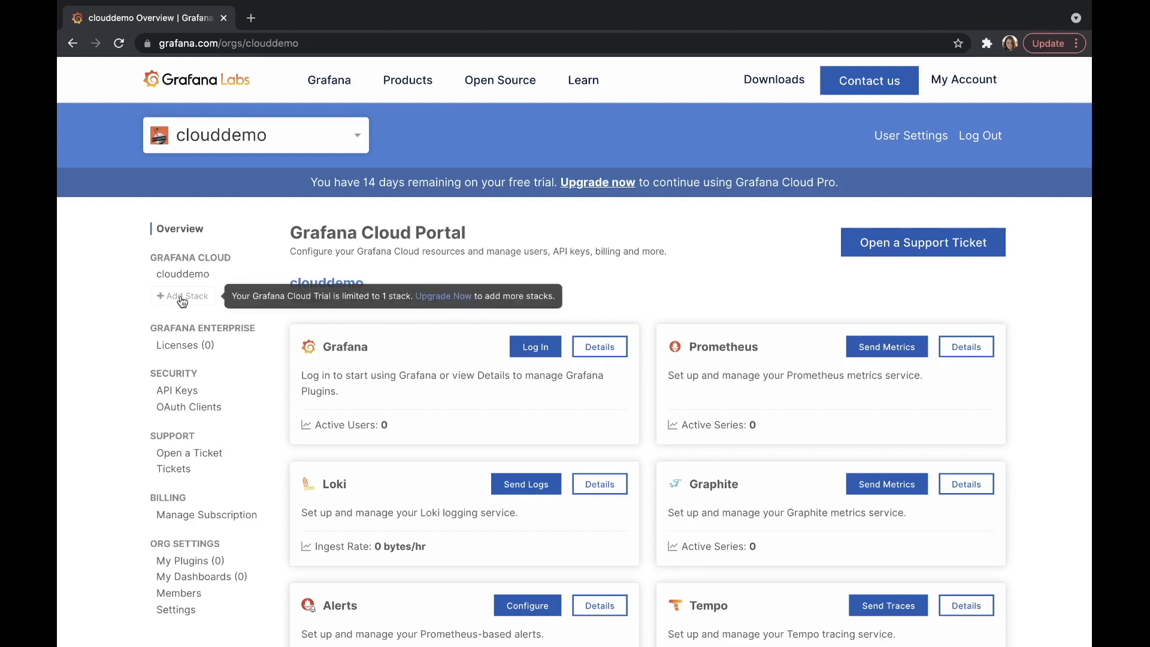
mouse_move(182, 302)
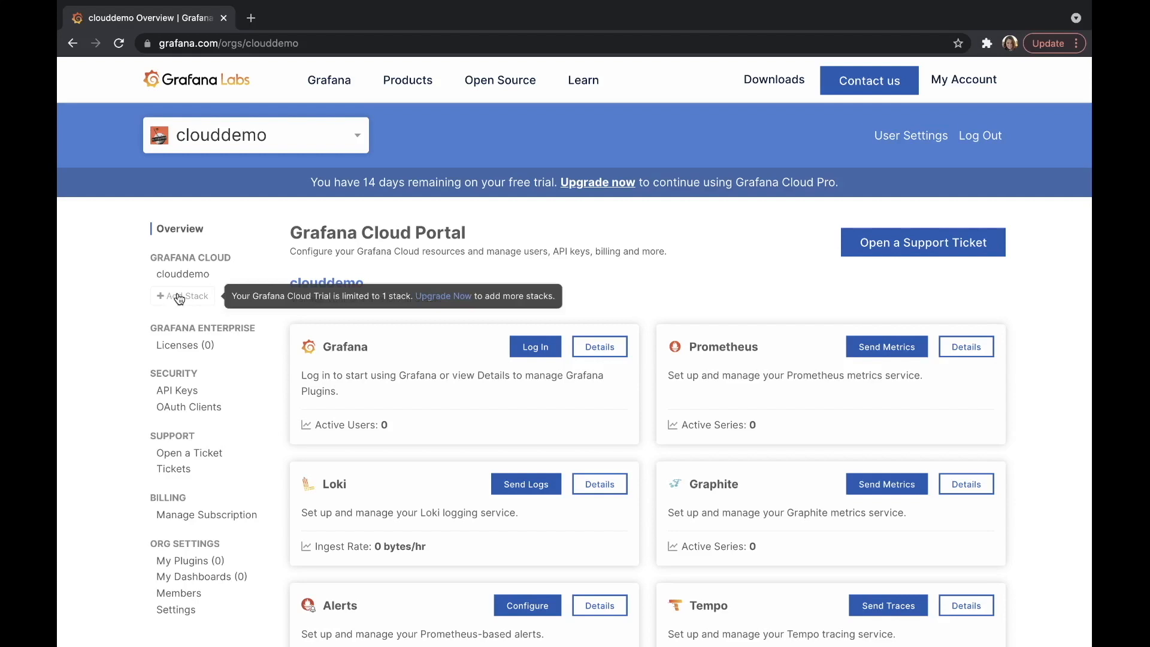
mouse_move(181, 301)
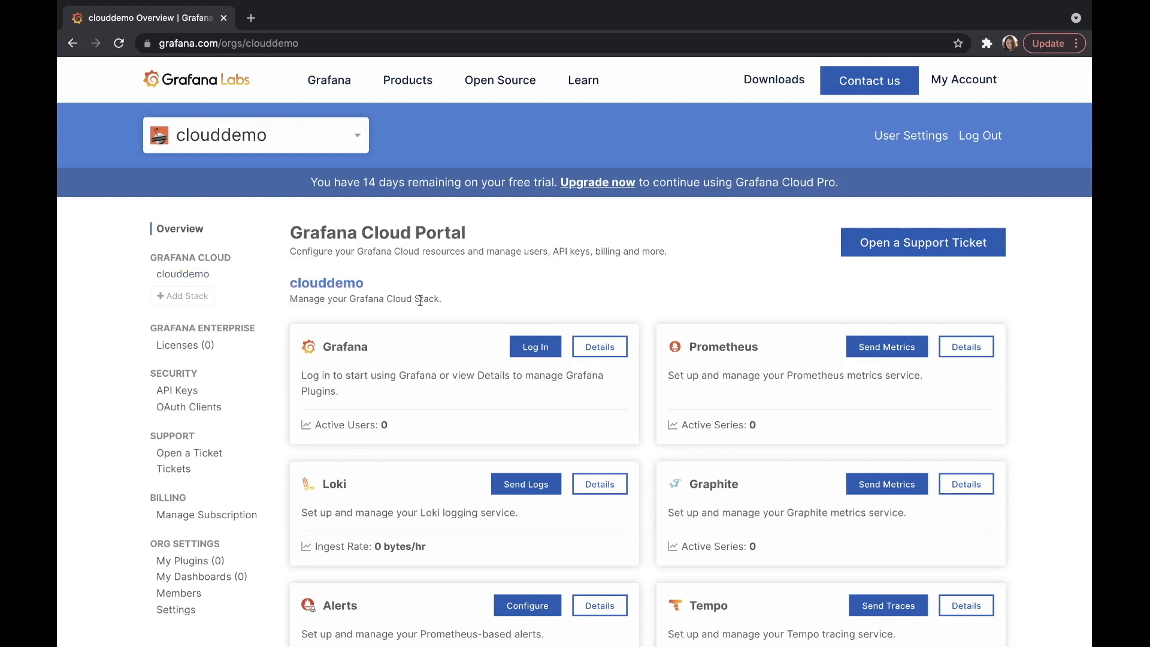
Step: Scroll the clouddemo overview down to the one-stack trial notice and Subscription section
scroll(down, 3)
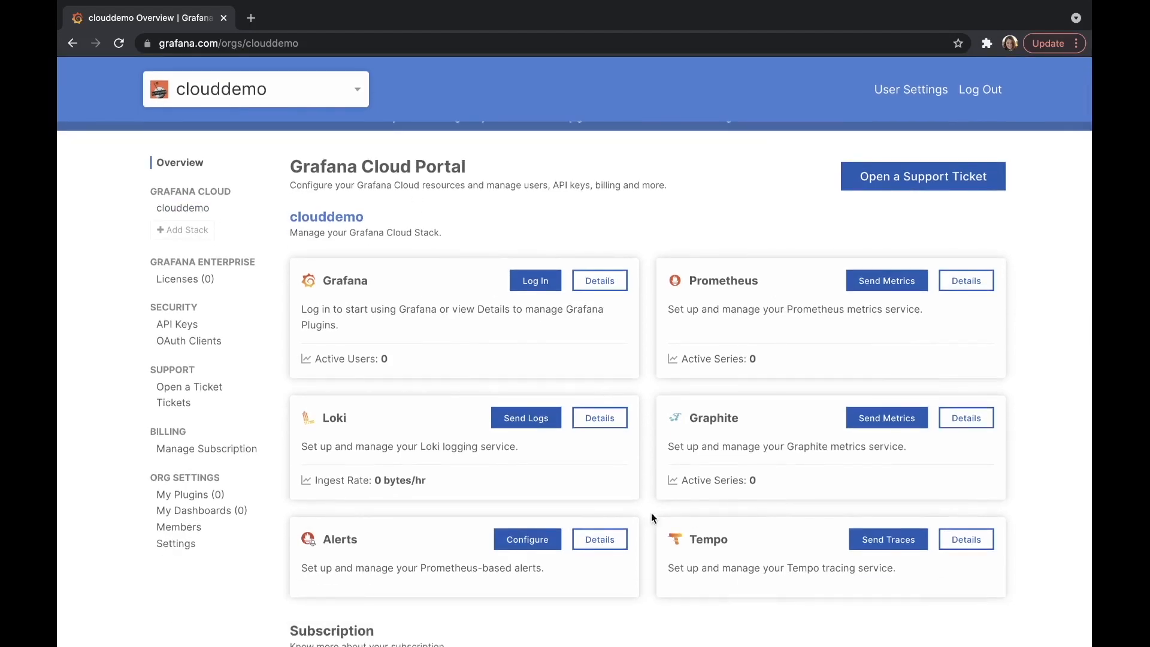
mouse_move(407, 287)
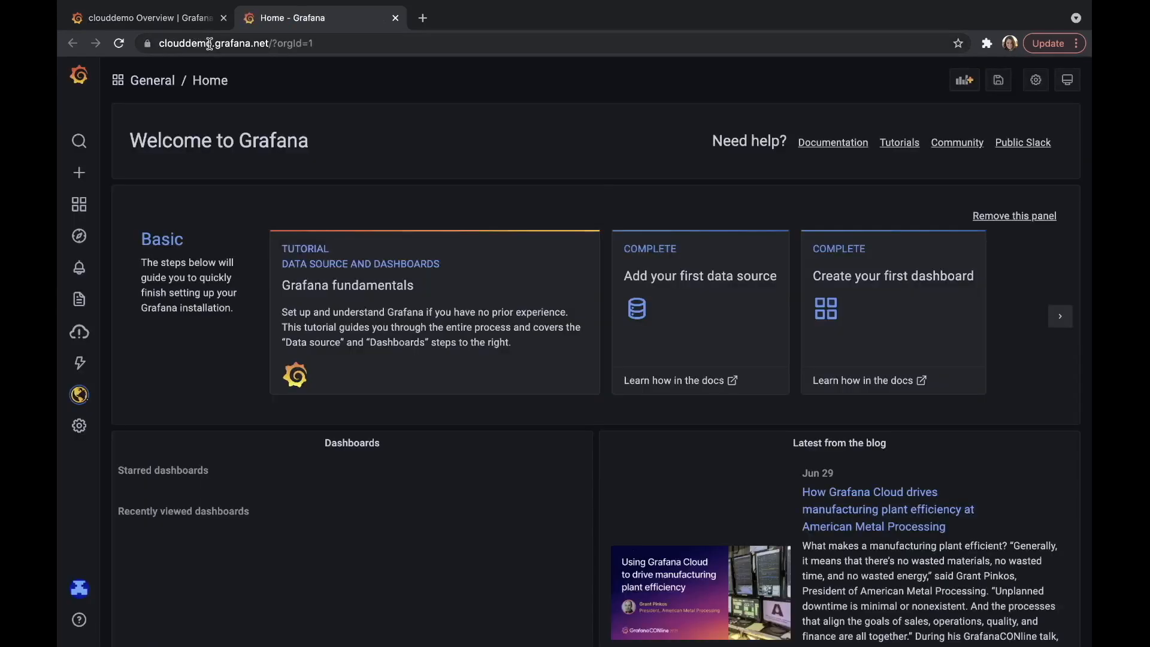
mouse_move(79, 300)
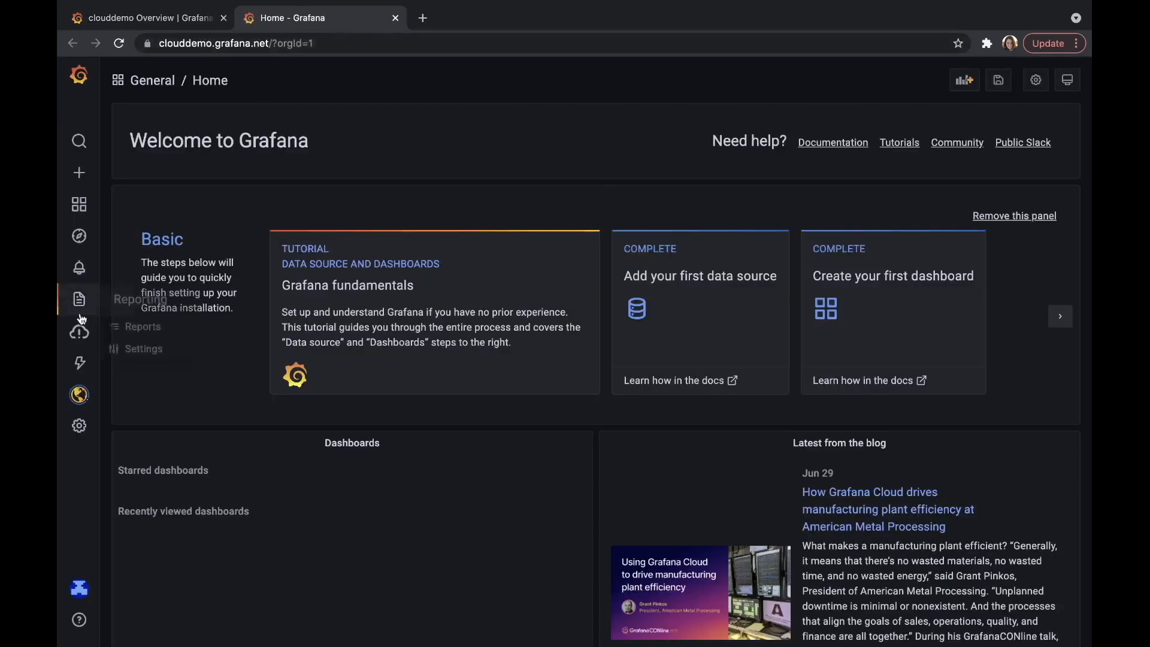
mouse_move(422, 18)
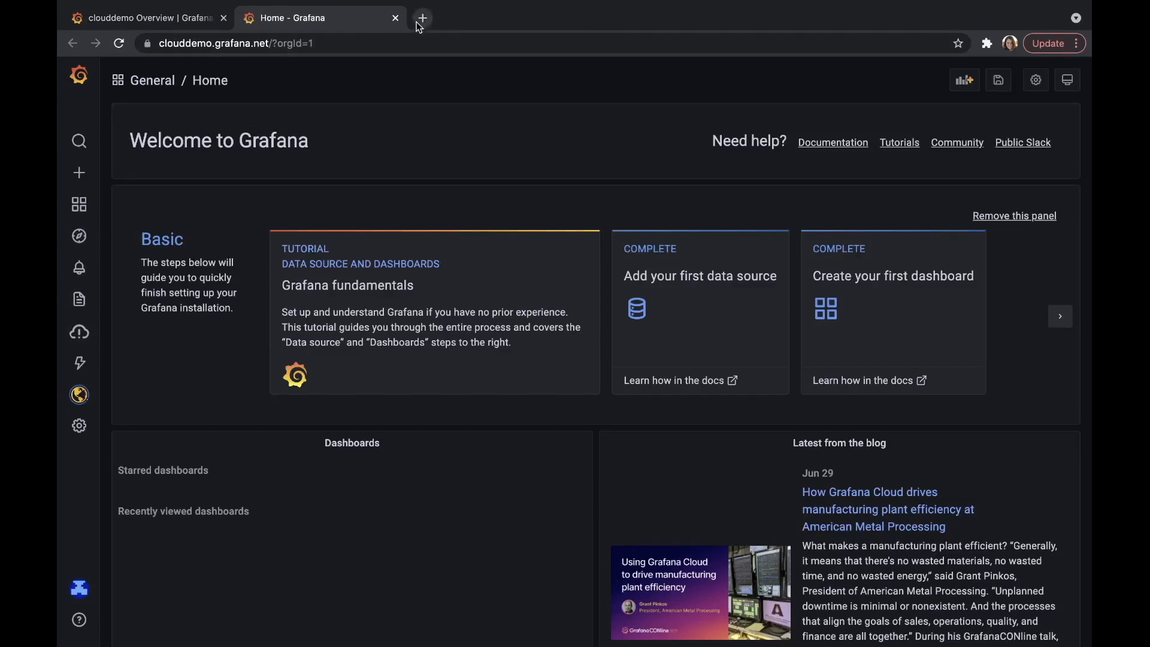
Step: Switch back to the portal tab and open the clouddemo Prometheus metrics service details
click(146, 18)
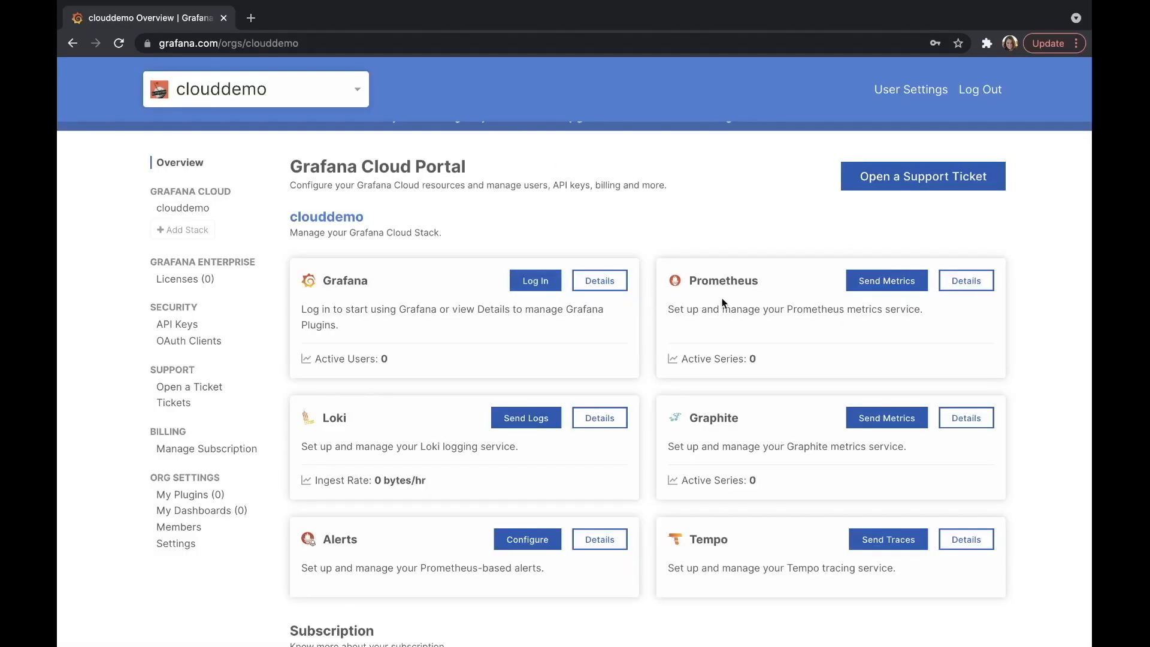
double_click(723, 281)
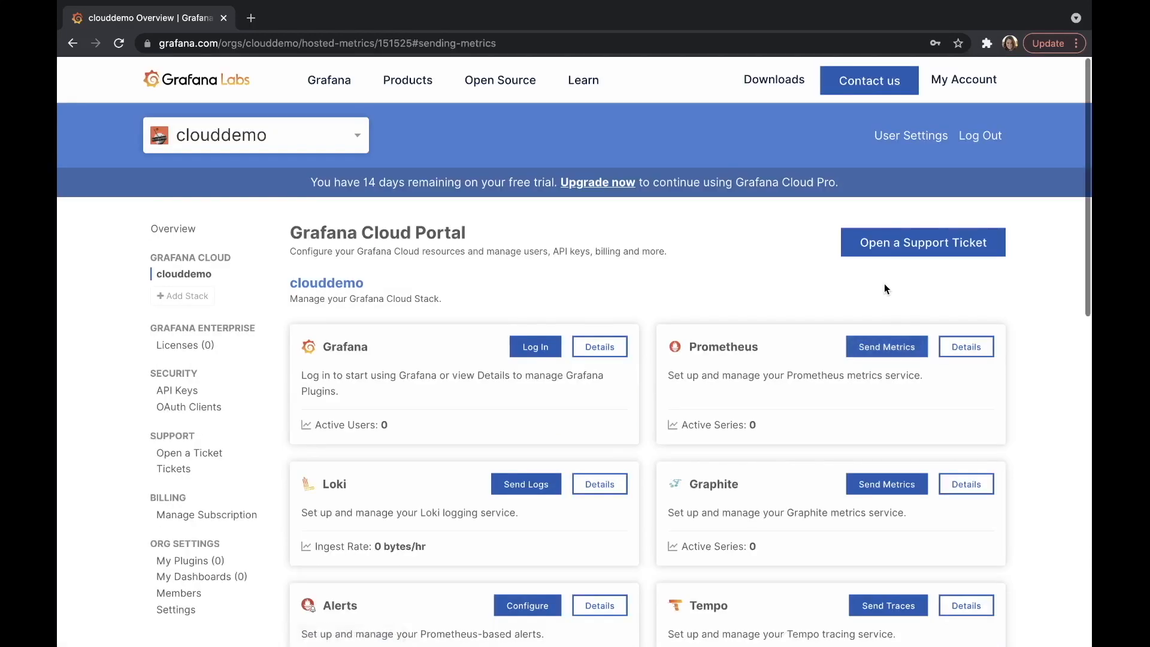
Step: Copy the clouddemo-prom remote_write configuration to the clipboard and return to the clouddemo overview
click(965, 346)
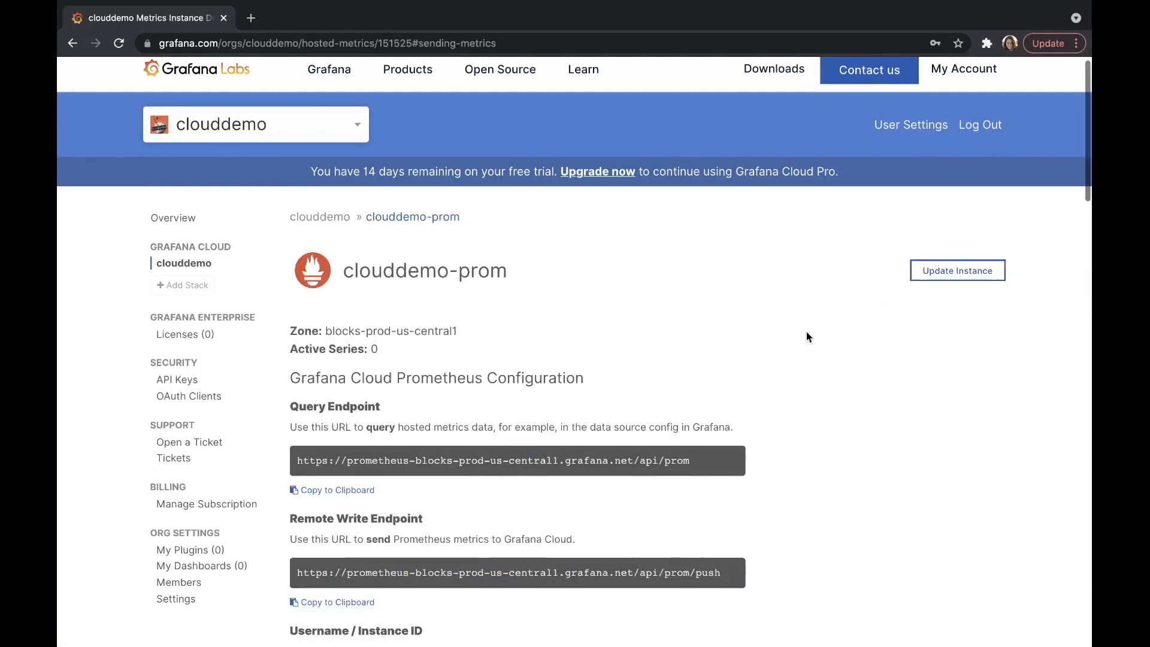
scroll(down, 3)
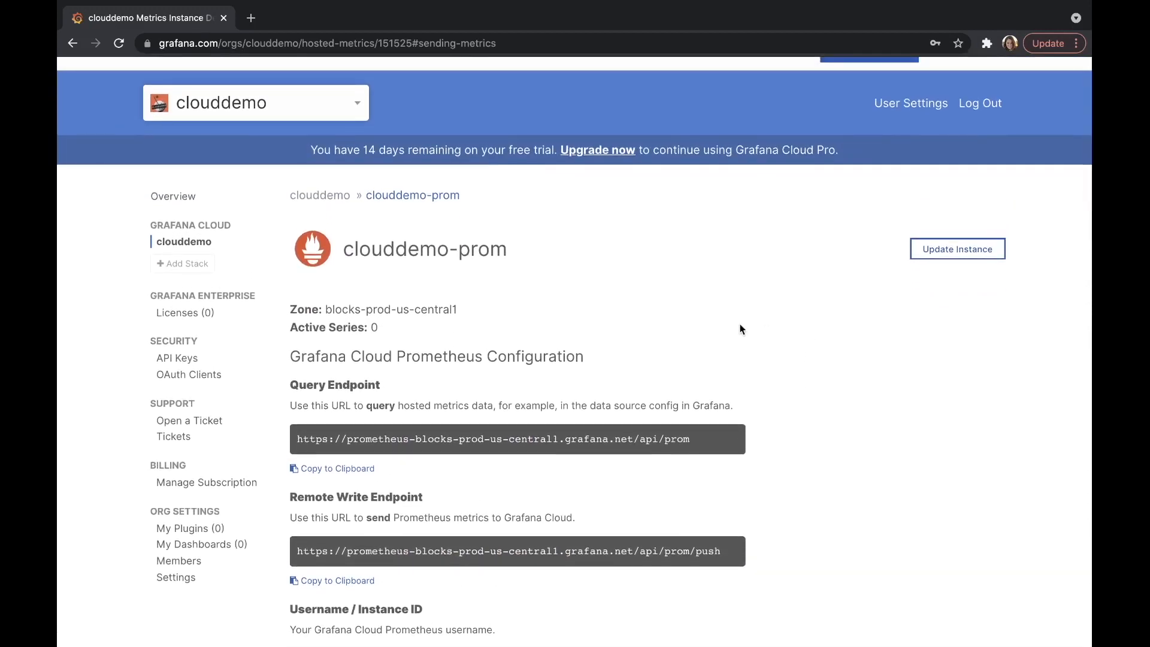
scroll(down, 3)
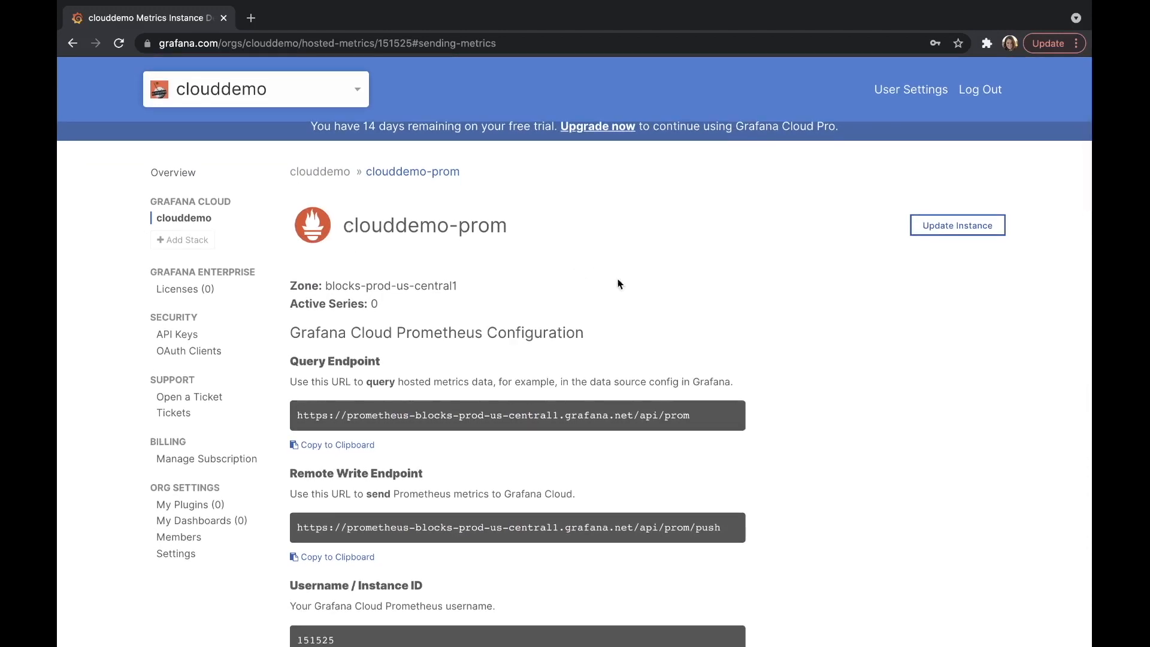
scroll(down, 3)
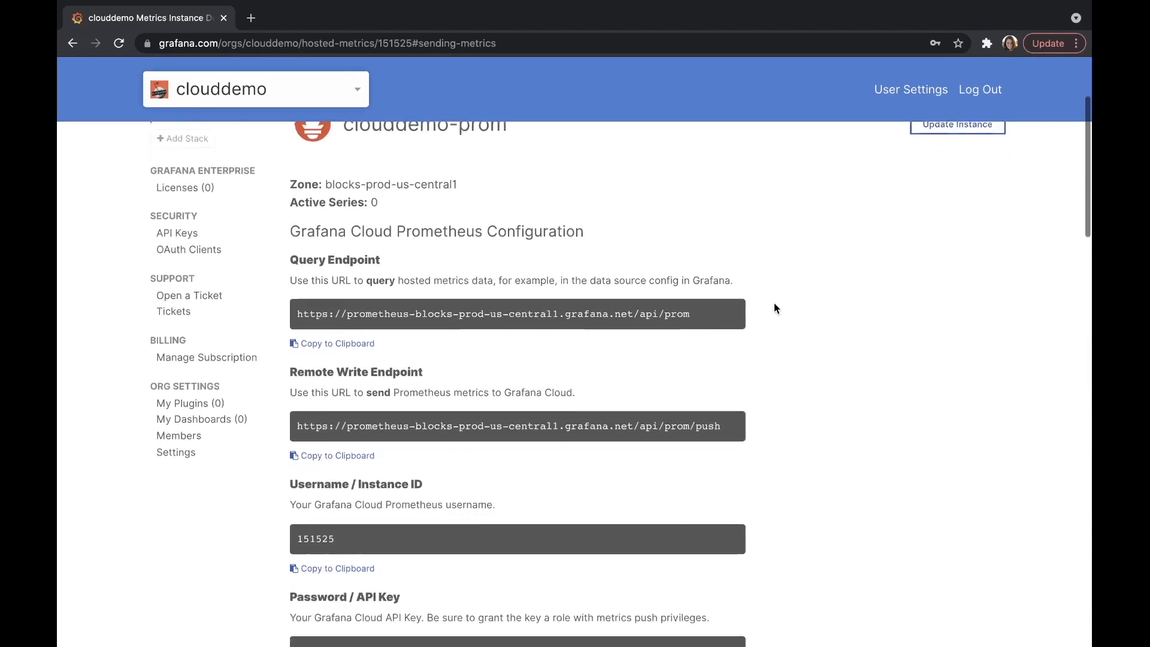
scroll(down, 3)
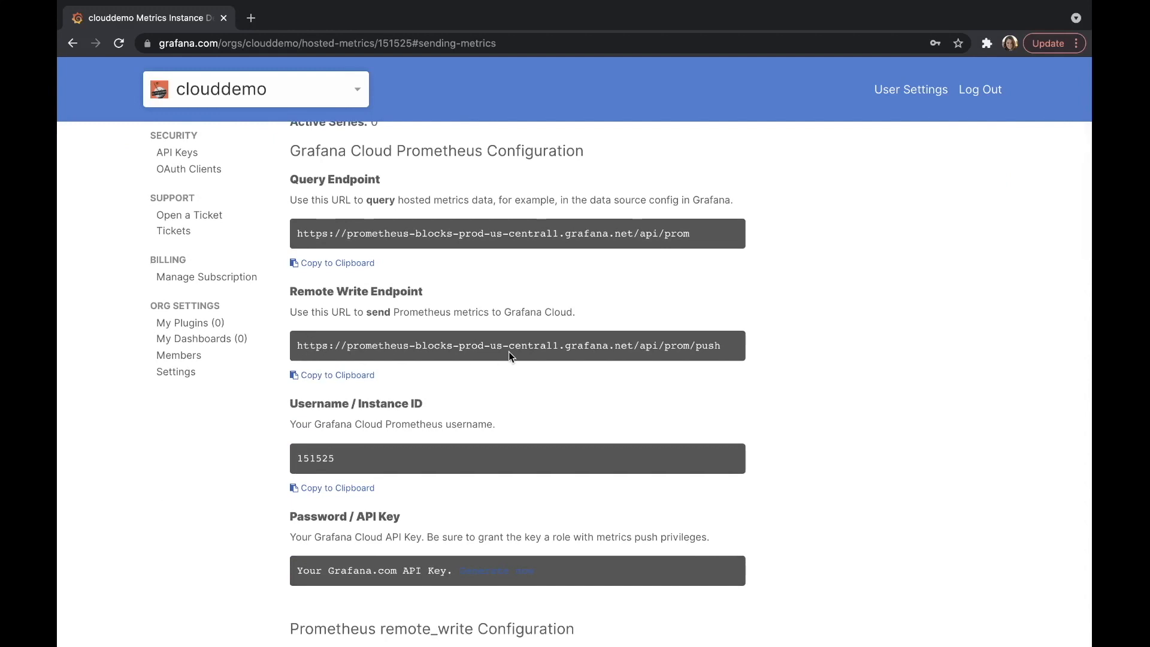
scroll(down, 3)
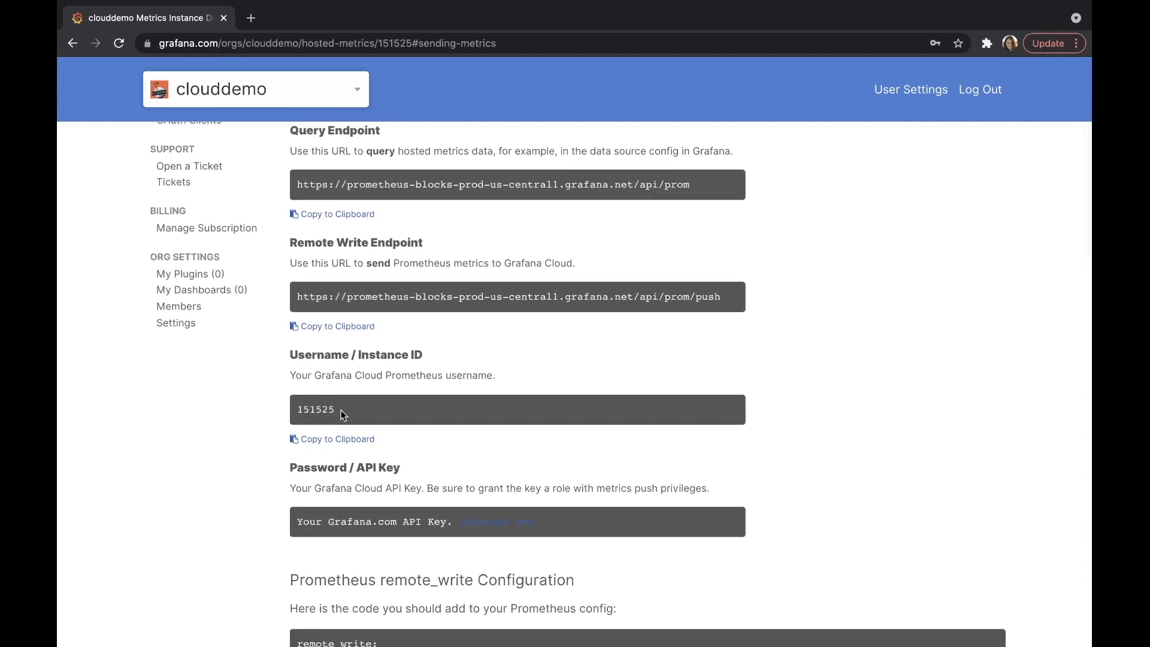
scroll(down, 3)
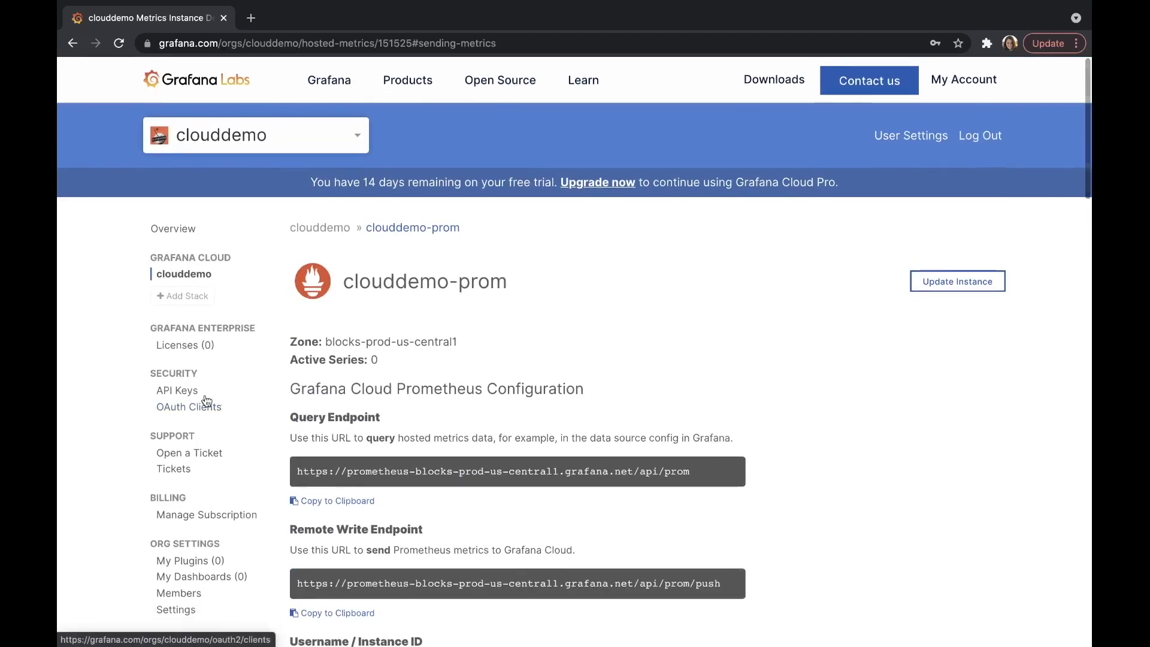
scroll(down, 3)
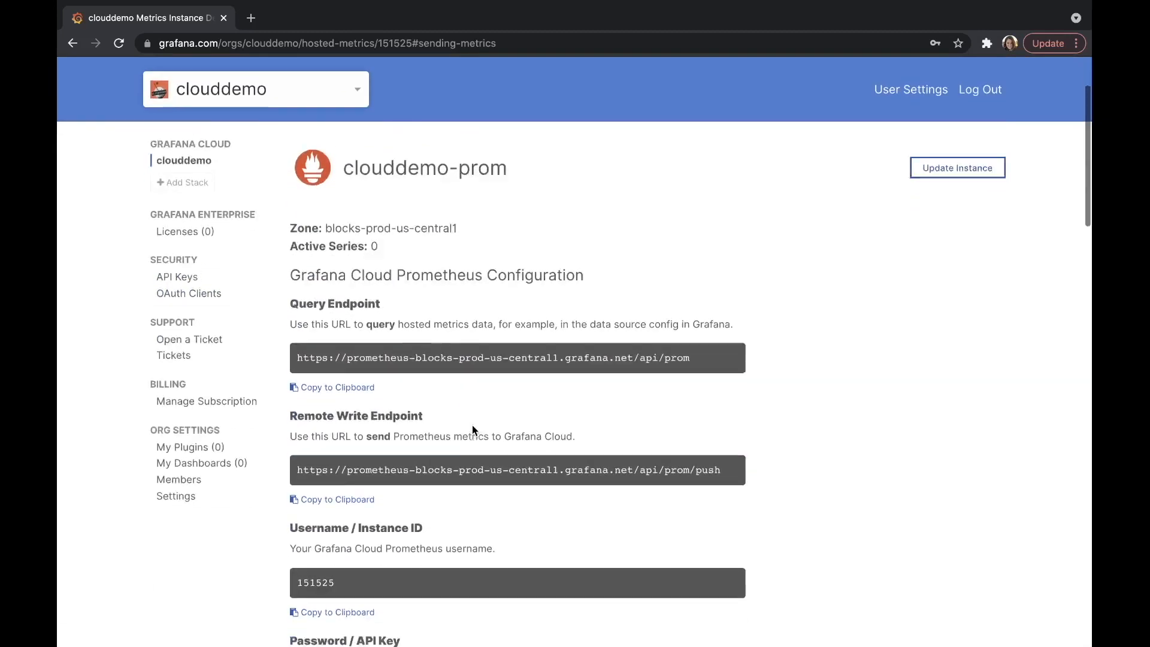
scroll(down, 3)
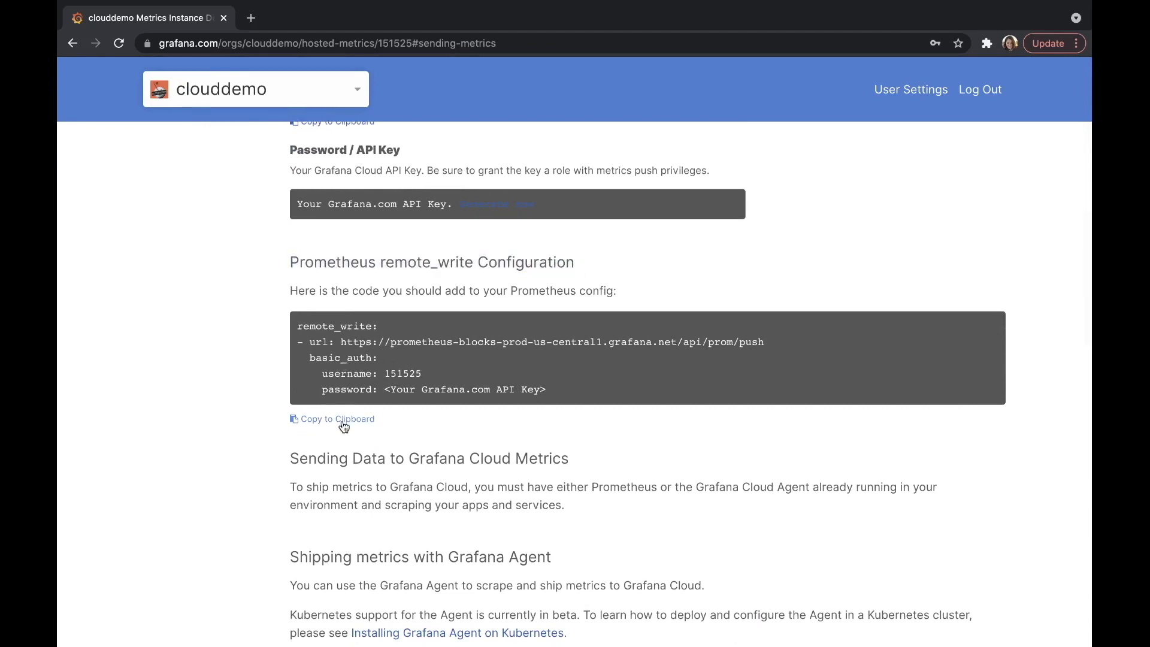
click(338, 419)
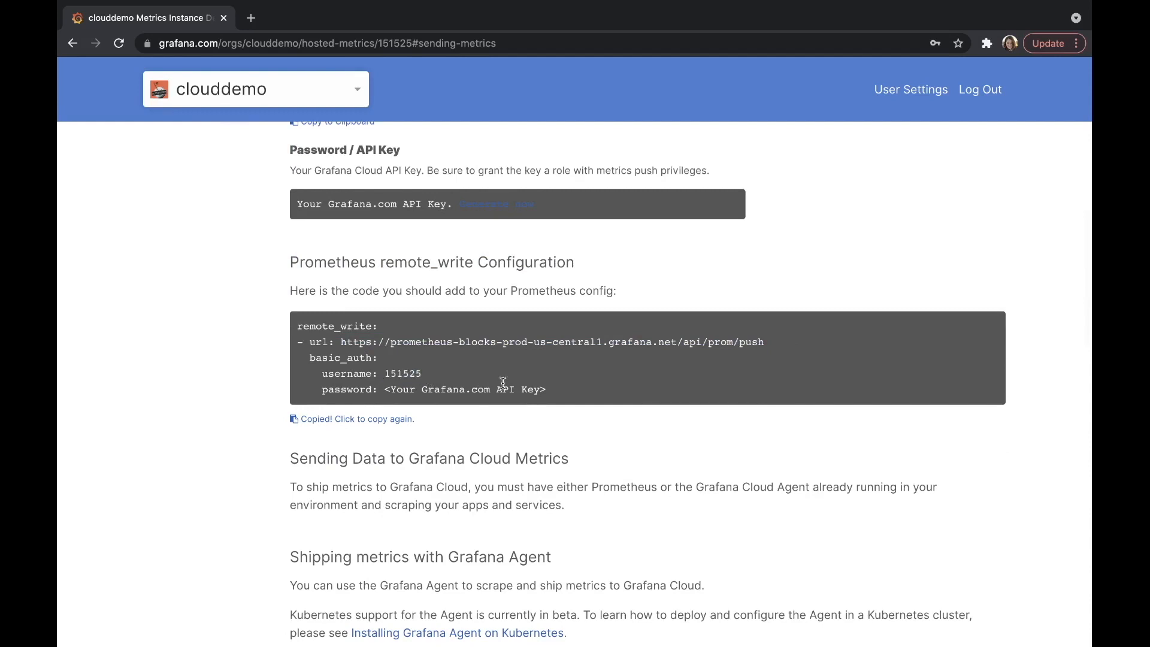
double_click(466, 389)
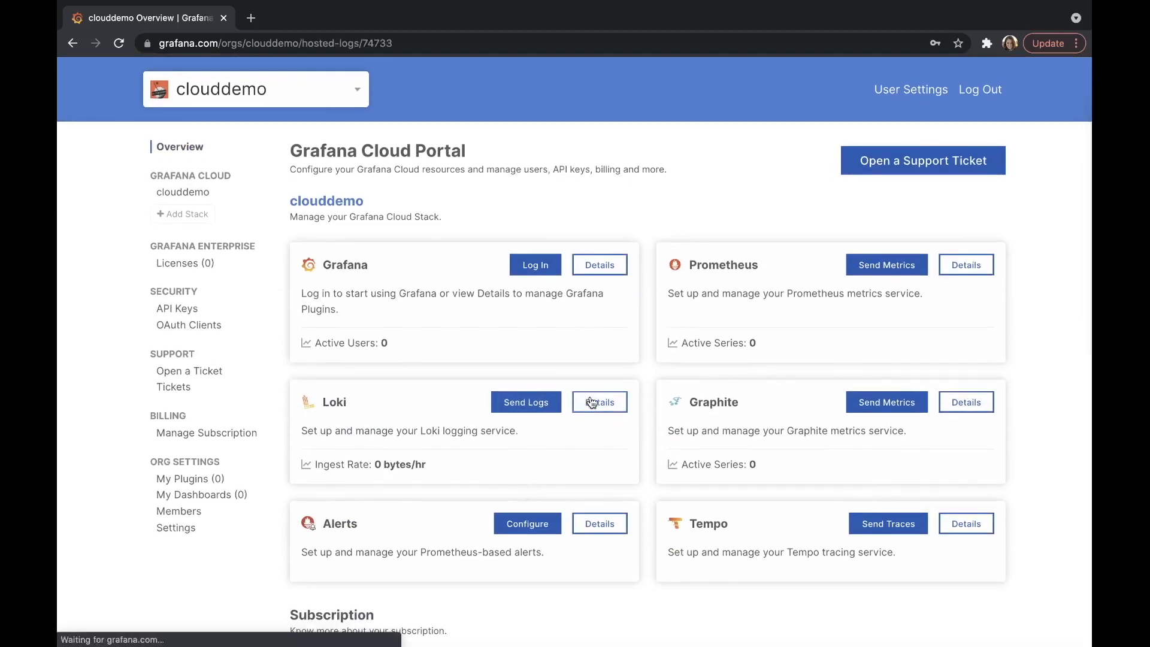
click(599, 403)
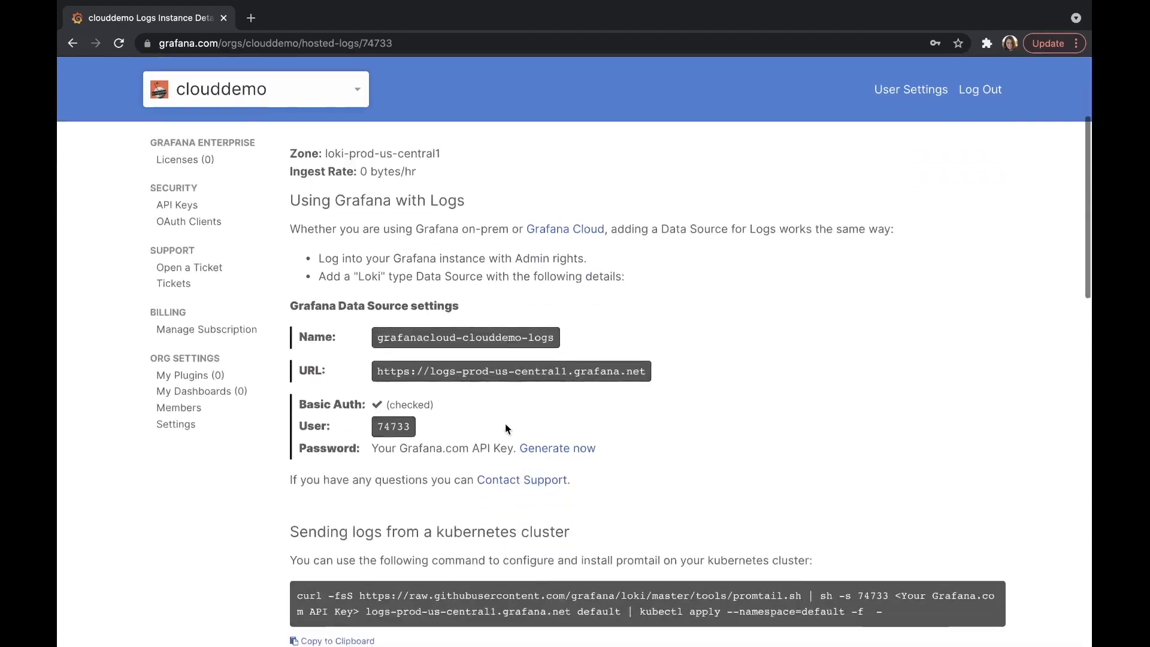
scroll(down, 3)
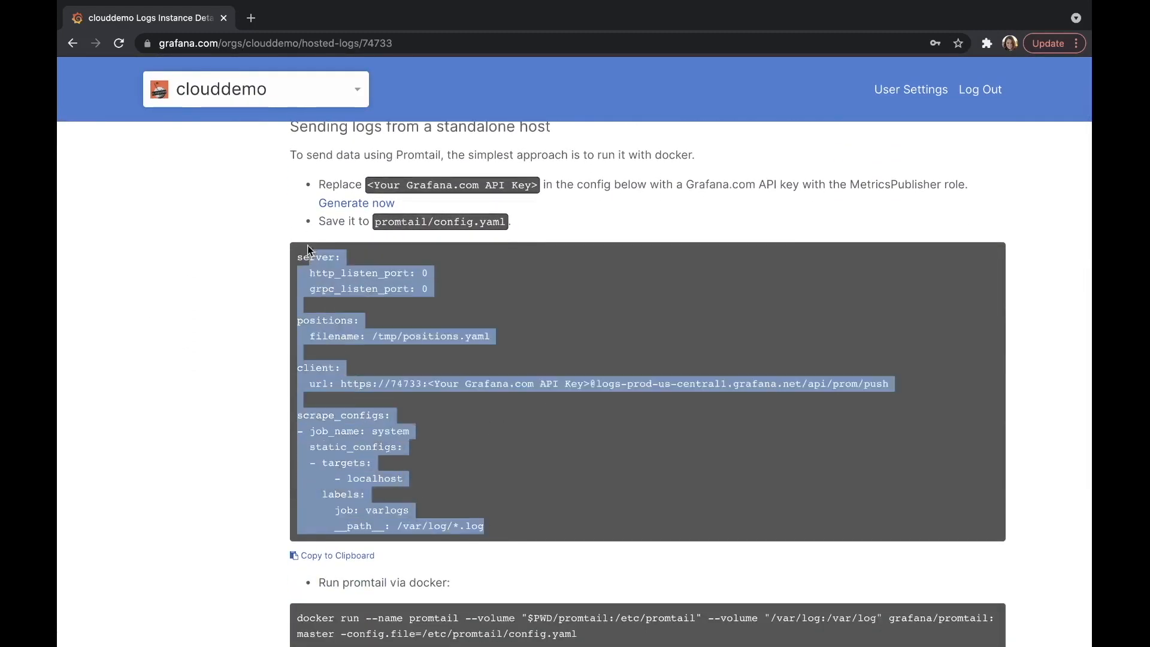
click(336, 554)
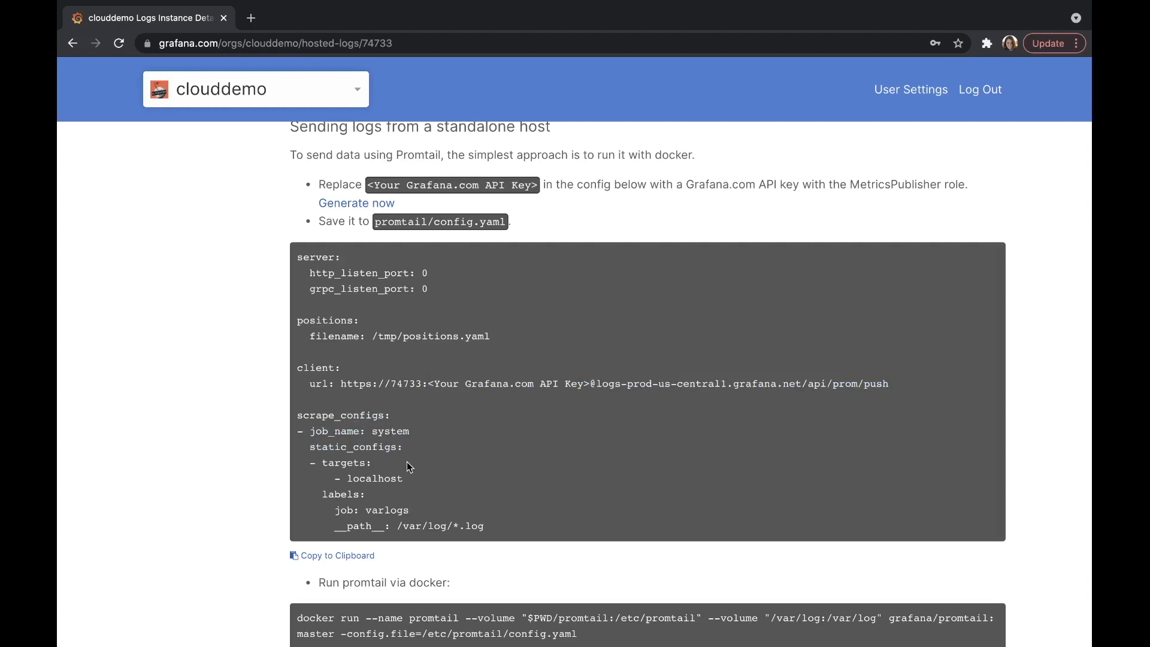
mouse_move(496, 531)
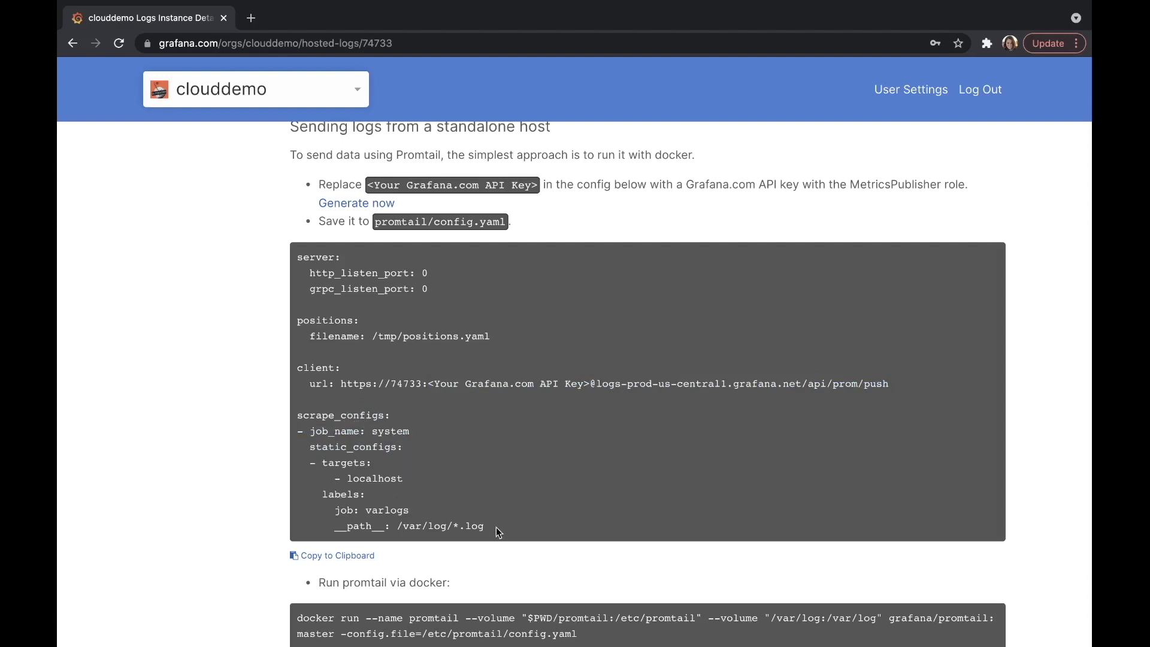
mouse_move(495, 528)
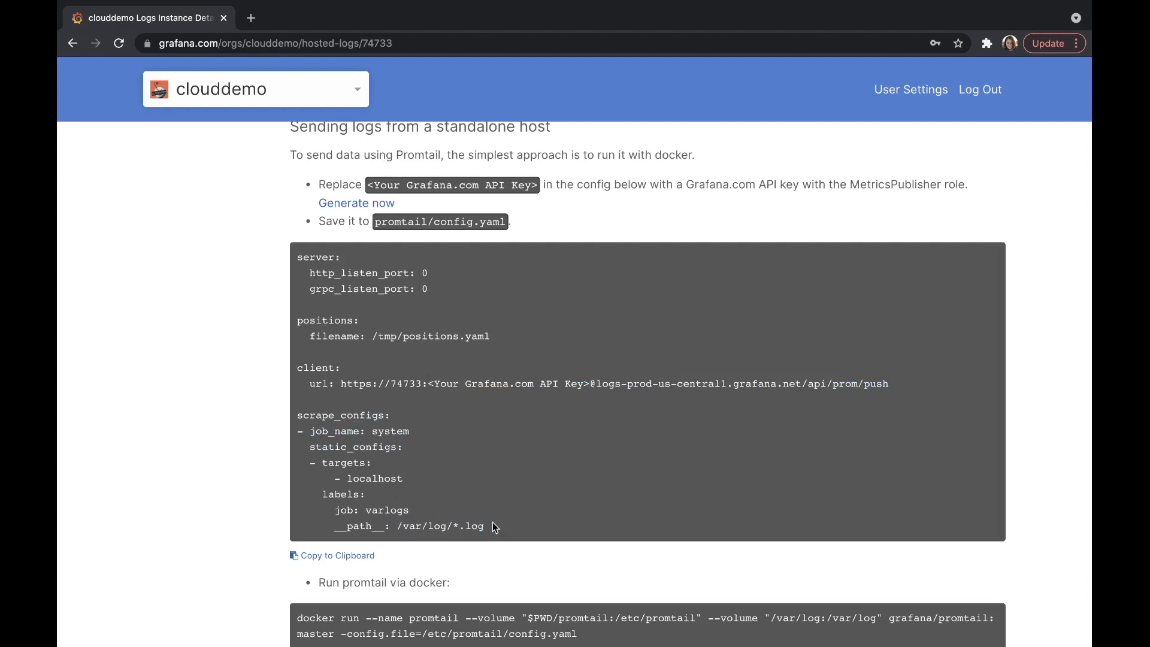
mouse_move(489, 523)
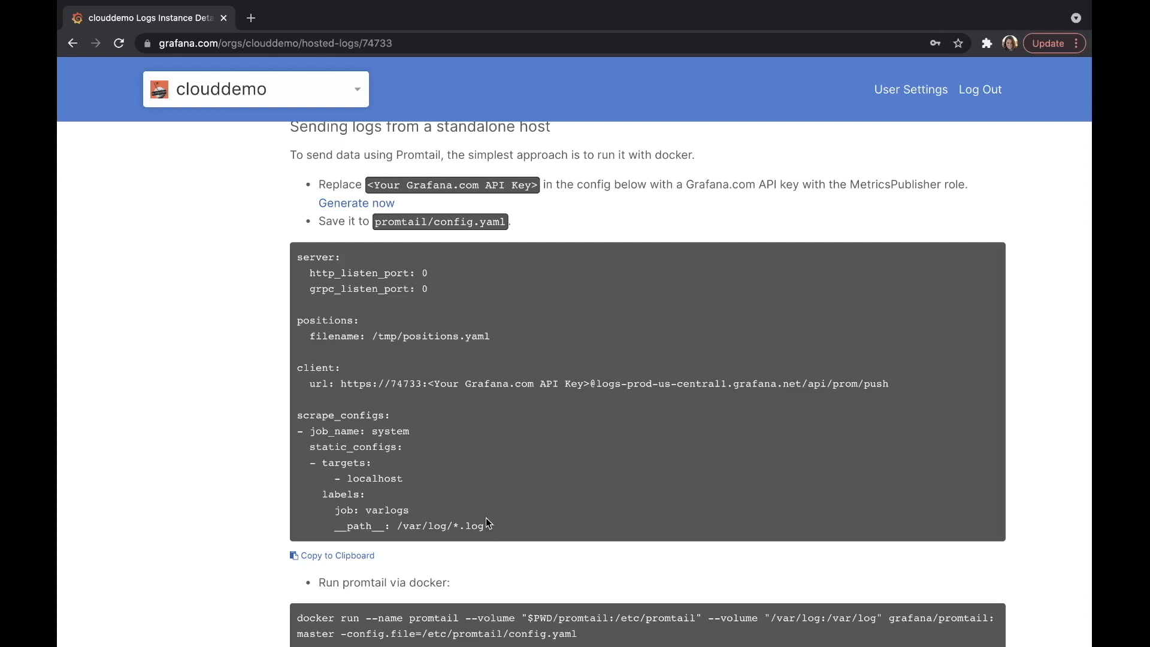
drag(297, 256, 484, 526)
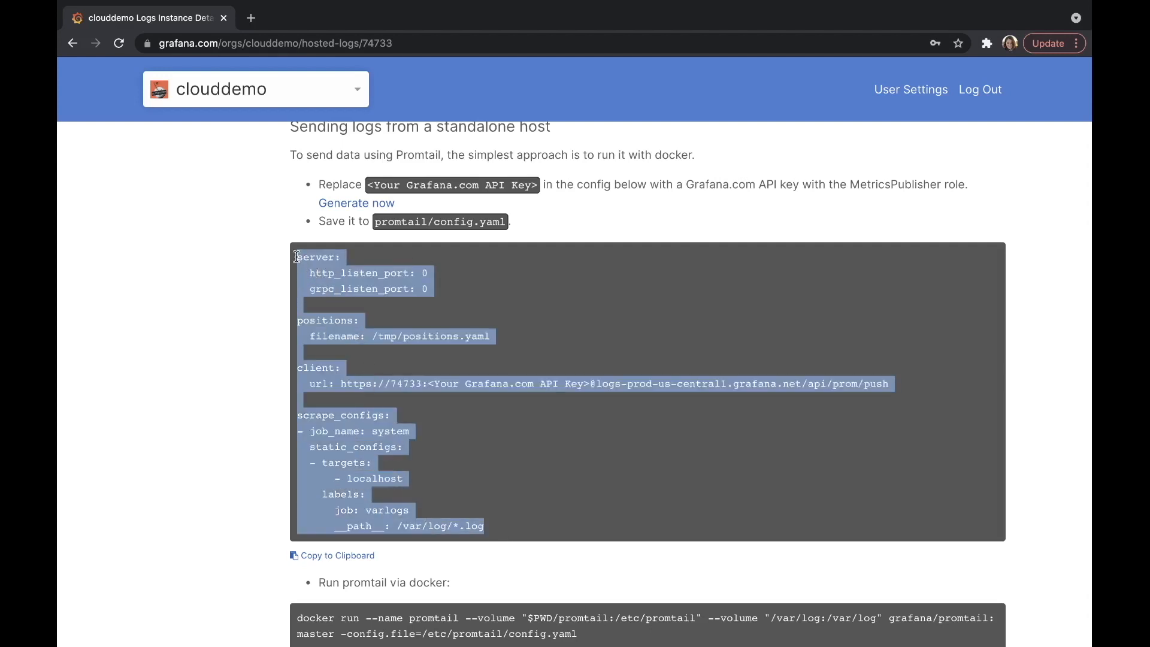
click(390, 369)
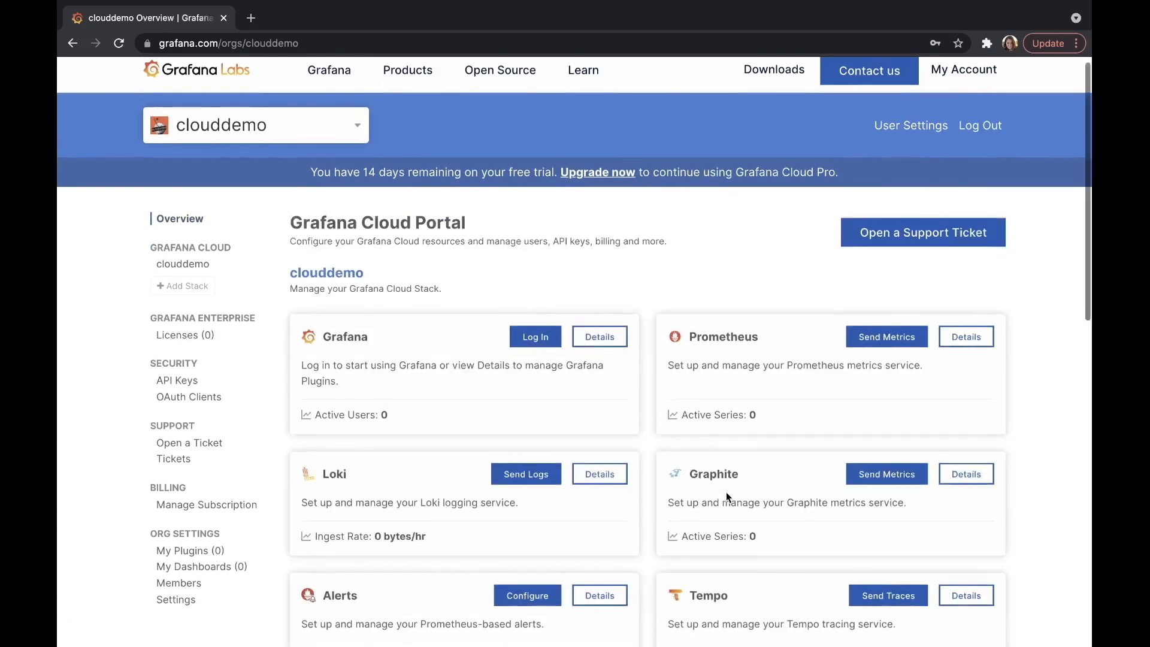
scroll(down, 3)
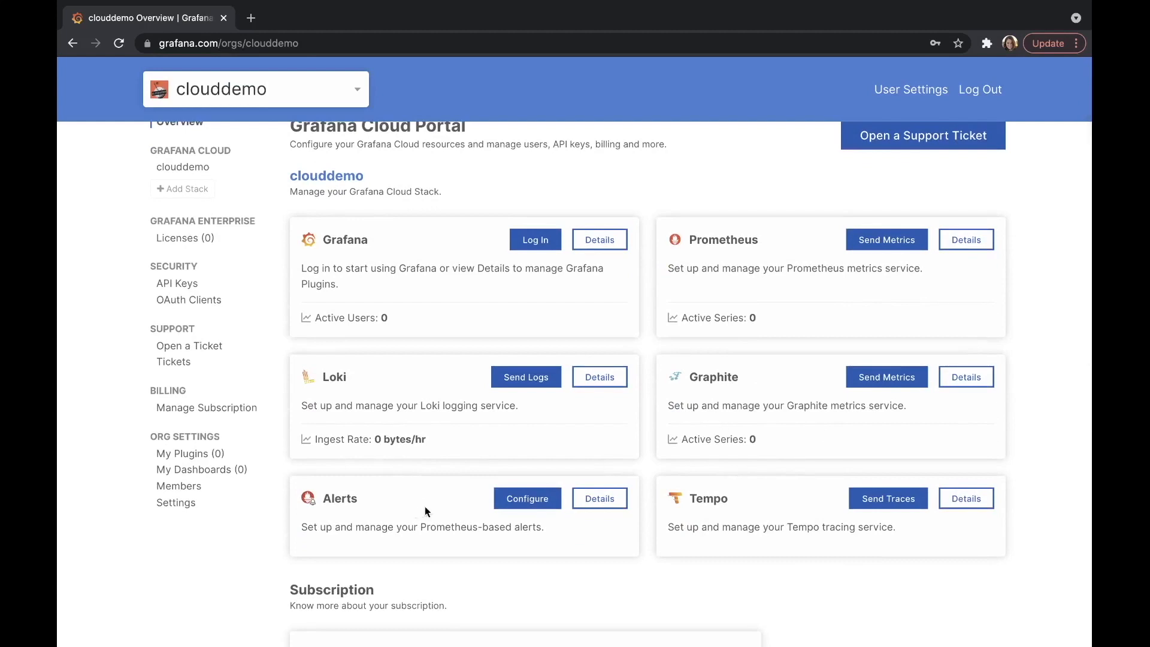
mouse_move(415, 510)
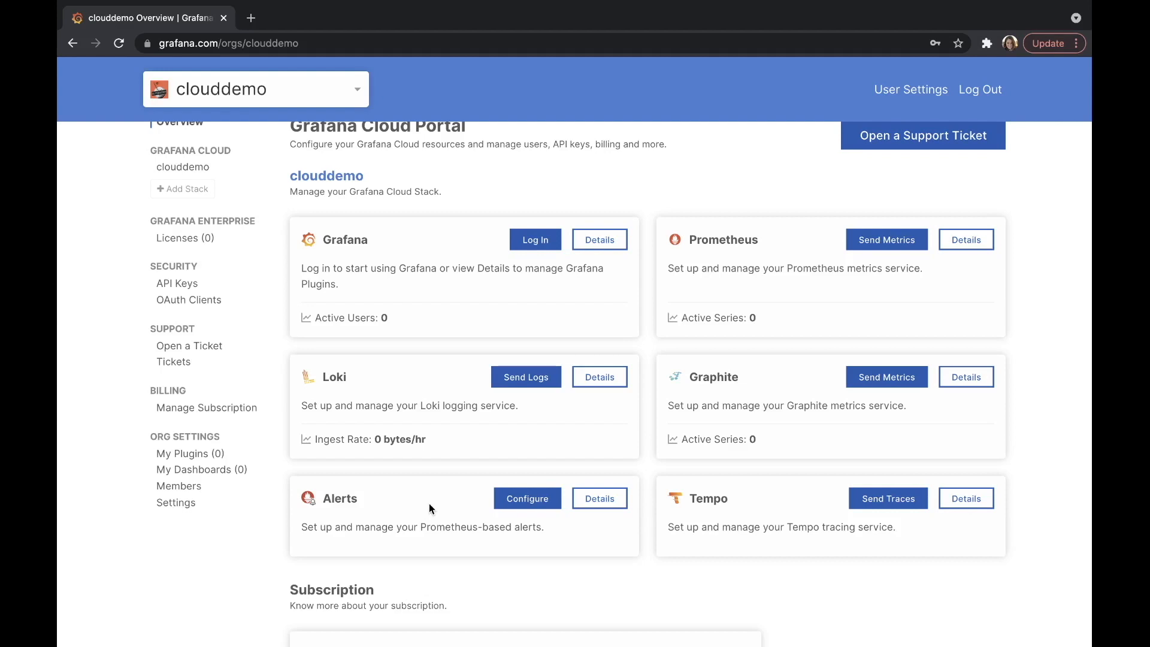
mouse_move(394, 505)
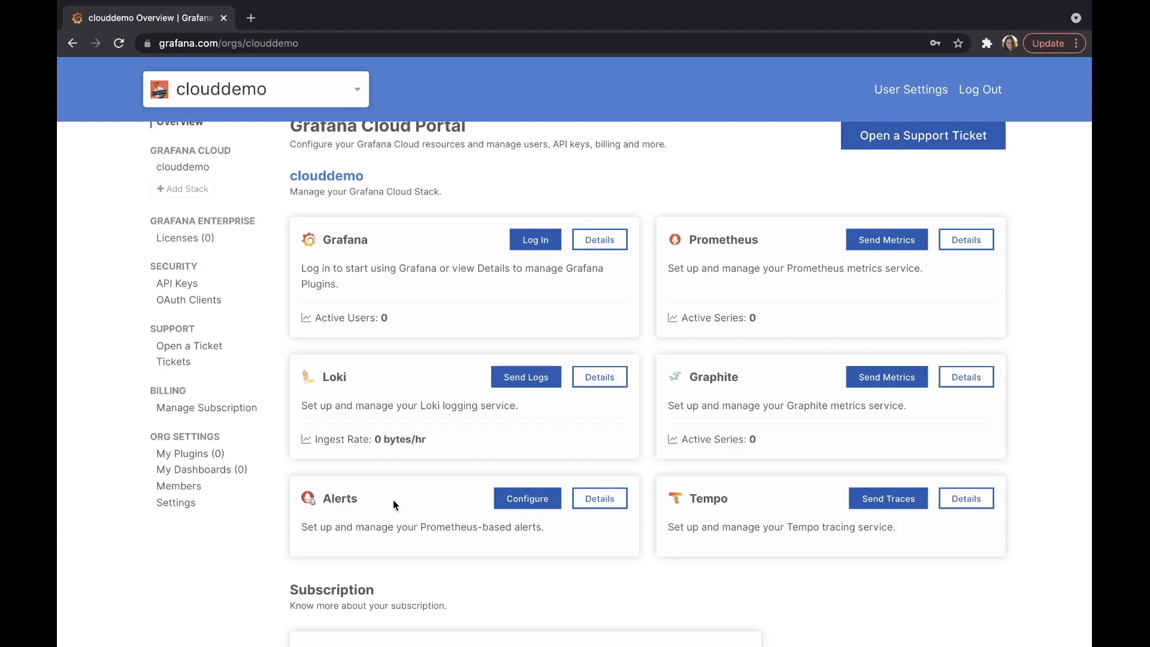
mouse_move(388, 508)
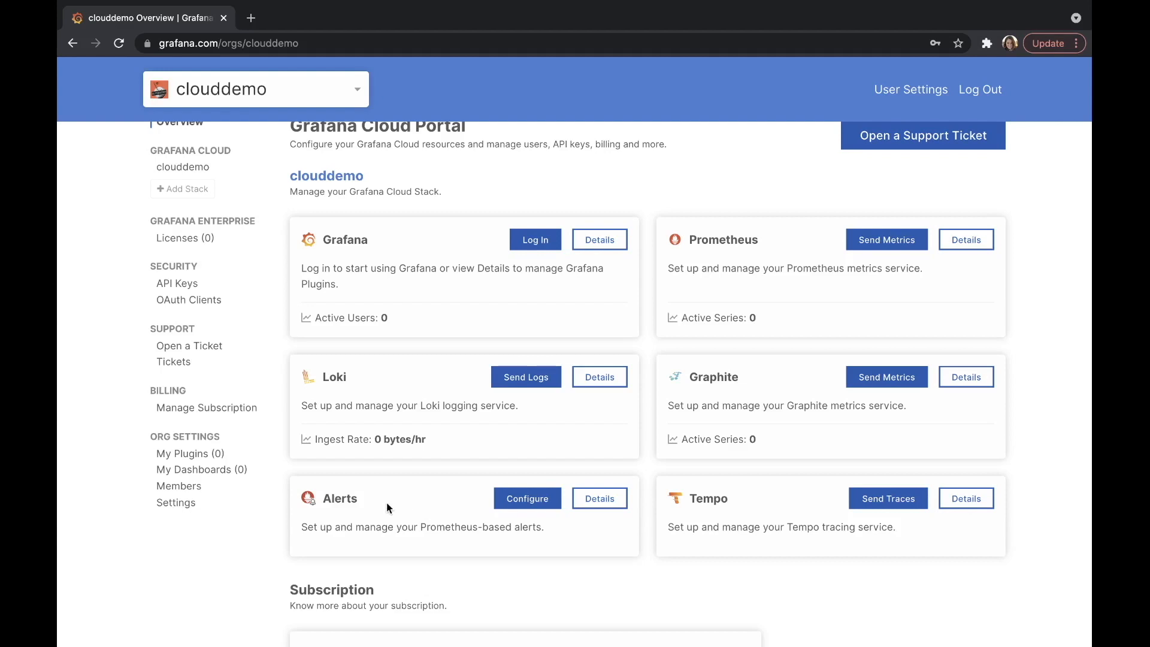
mouse_move(739, 506)
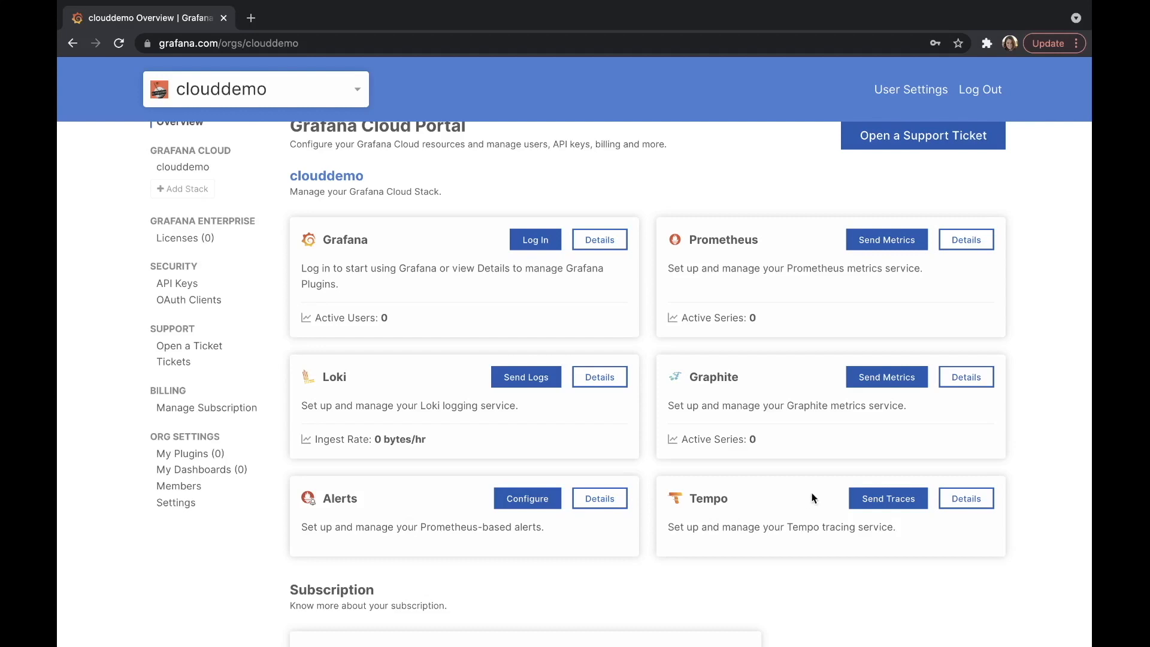
mouse_move(797, 504)
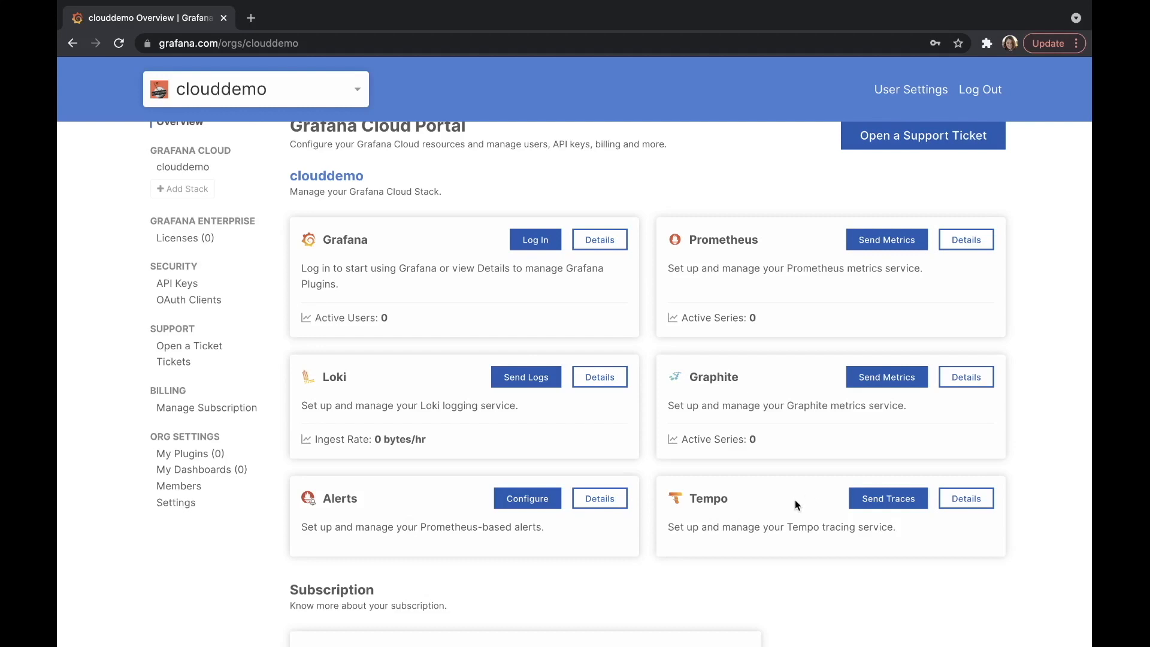
mouse_move(793, 509)
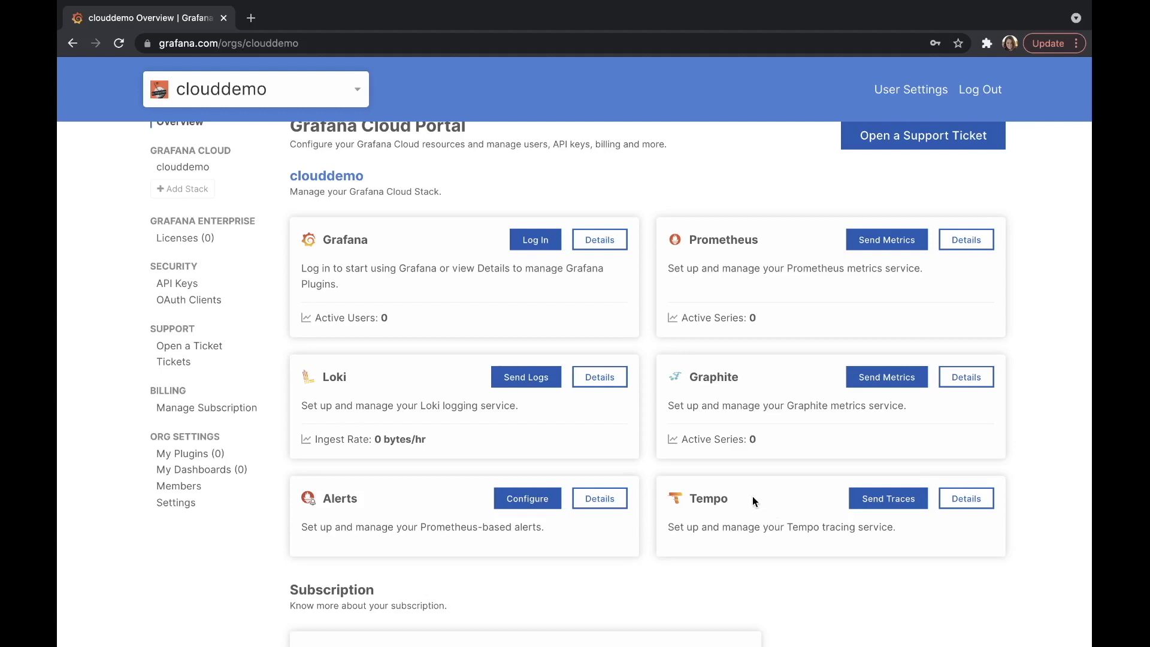
mouse_move(681, 503)
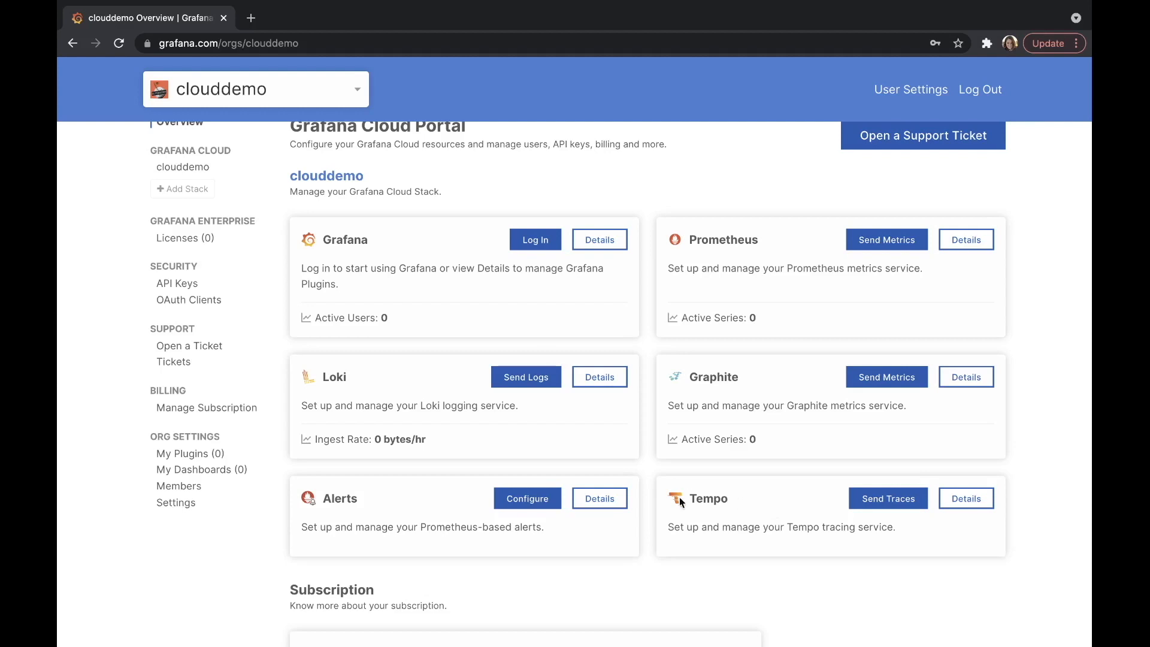
mouse_move(398, 325)
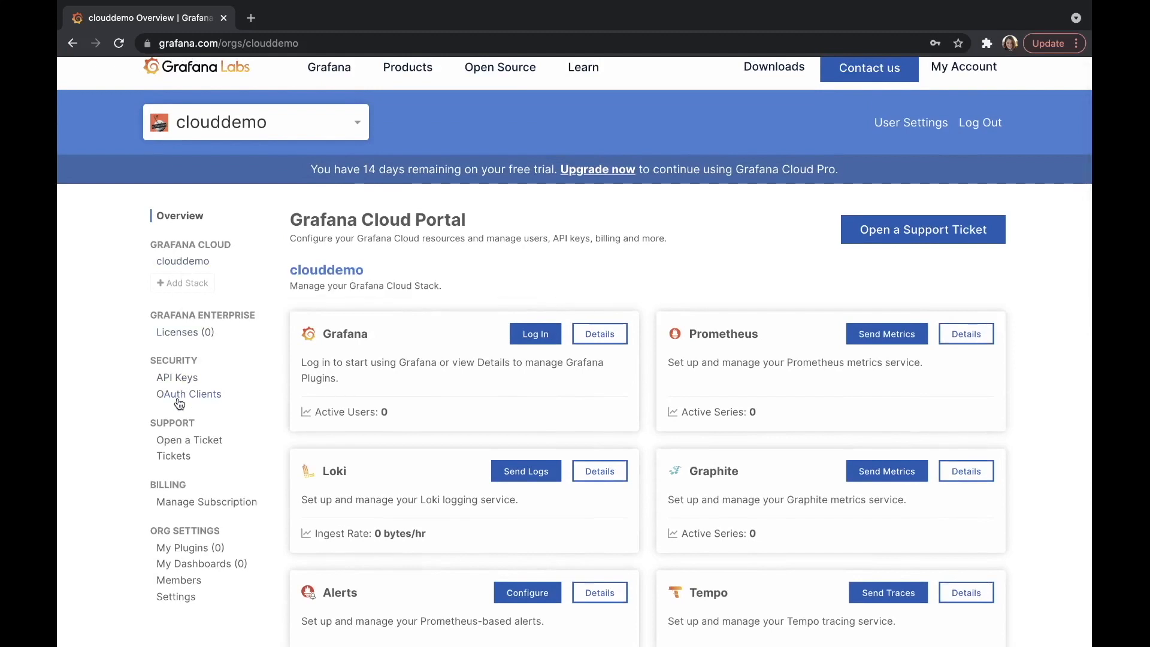
mouse_move(179, 331)
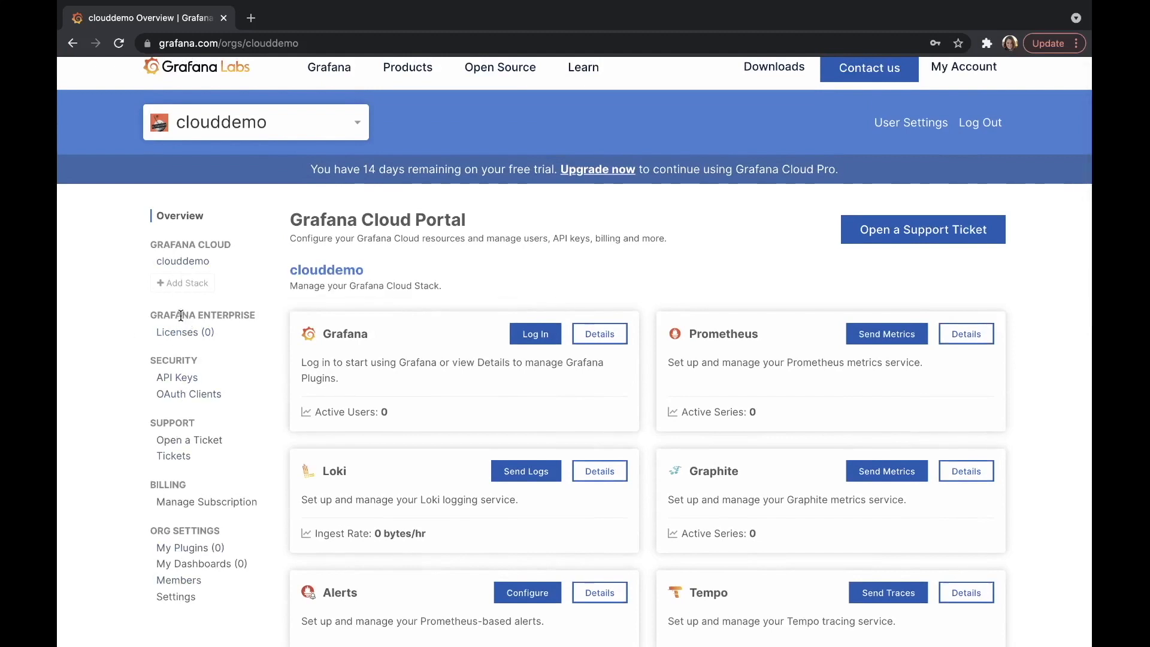
mouse_move(177, 332)
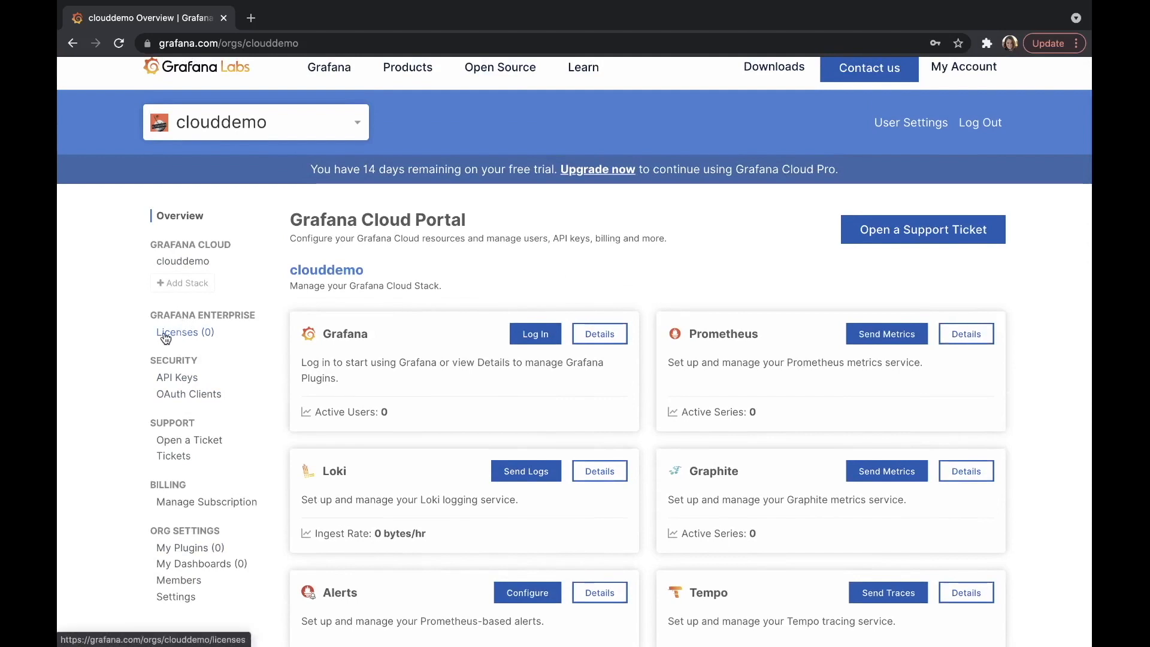
mouse_move(155, 322)
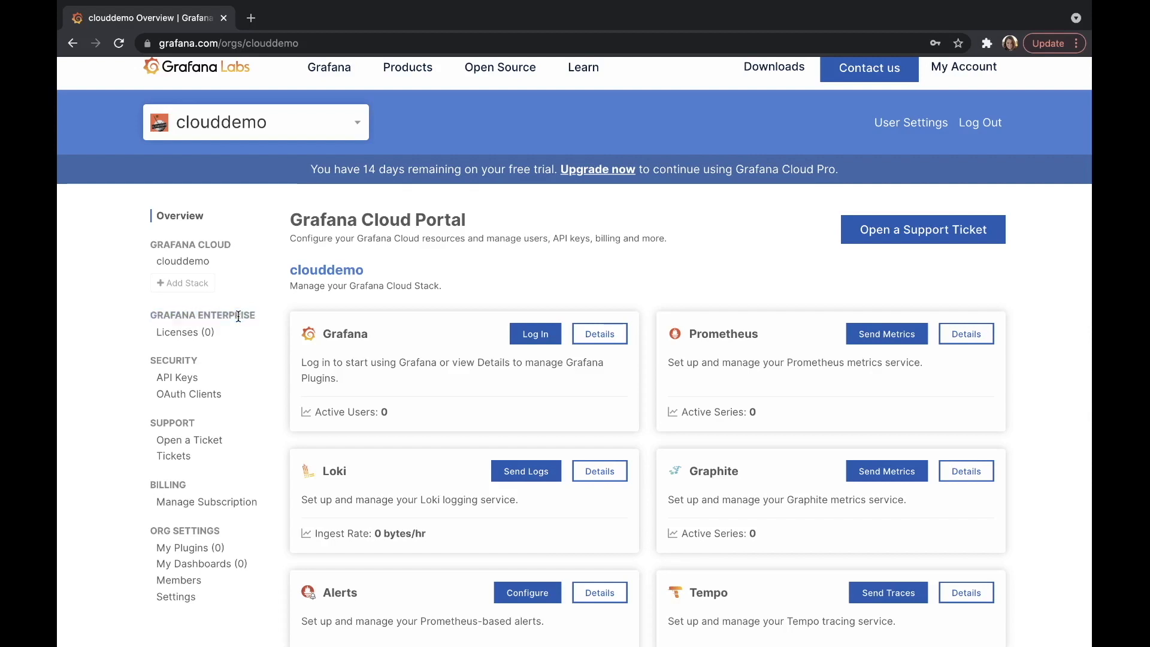
scroll(down, 3)
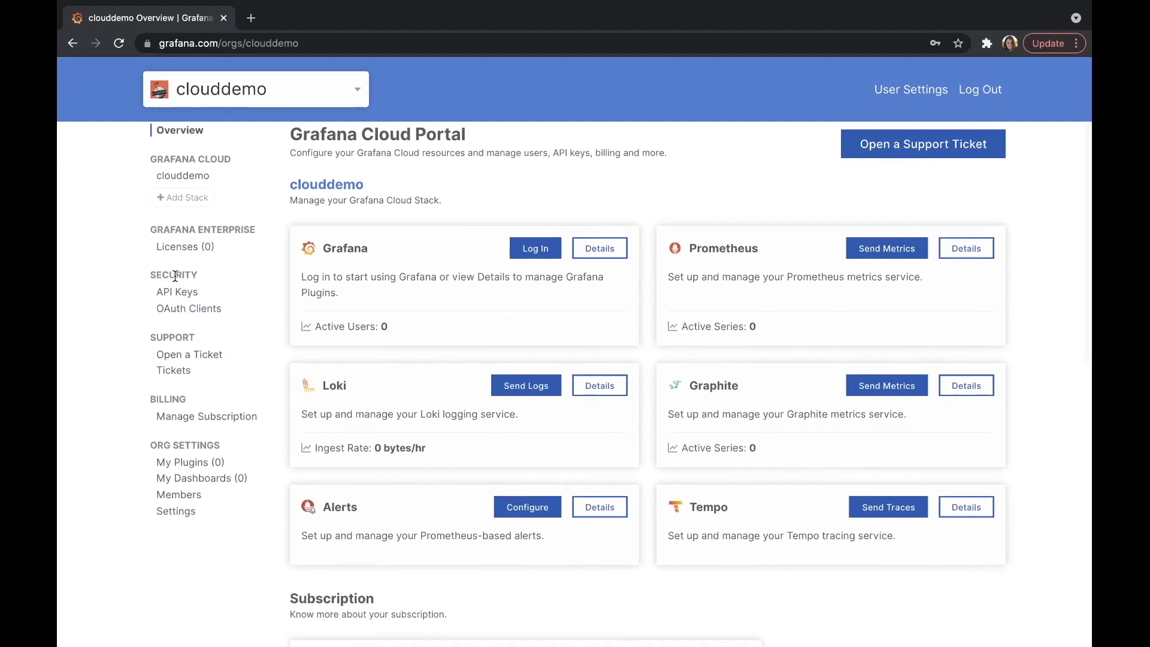
click(177, 291)
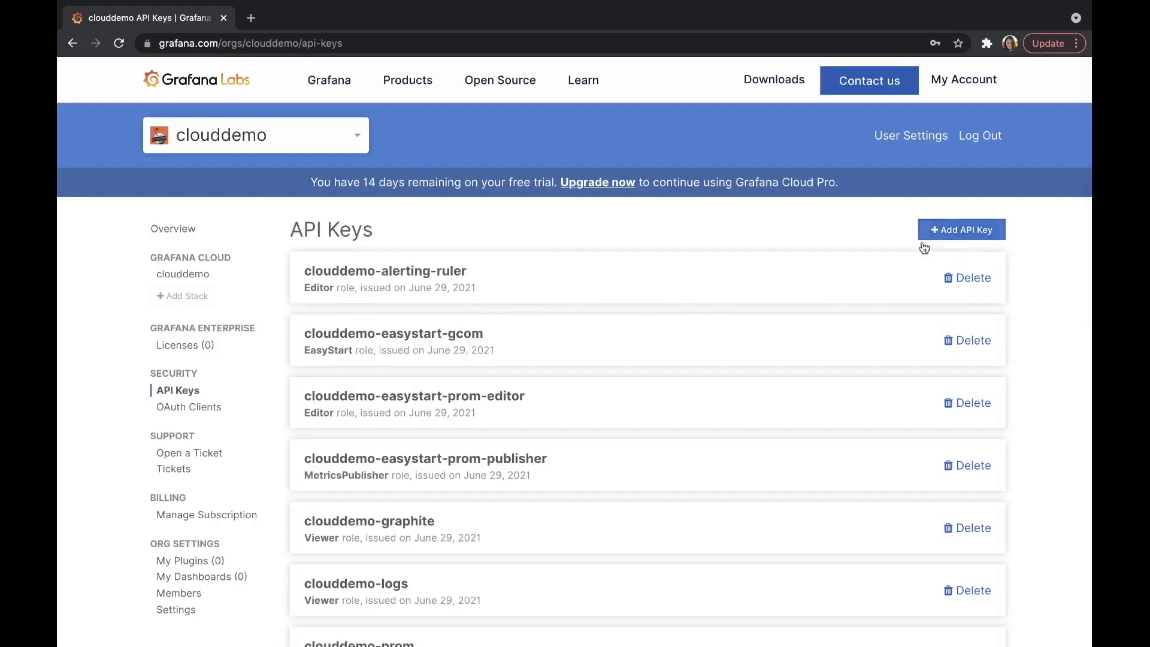
scroll(down, 3)
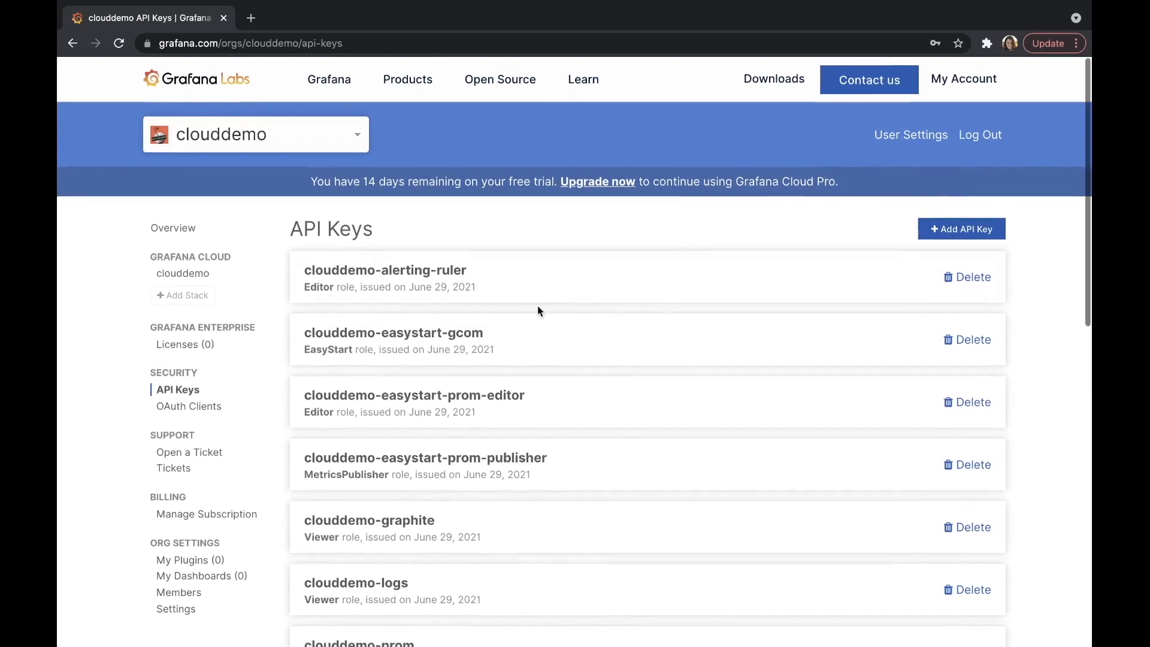
mouse_move(536, 328)
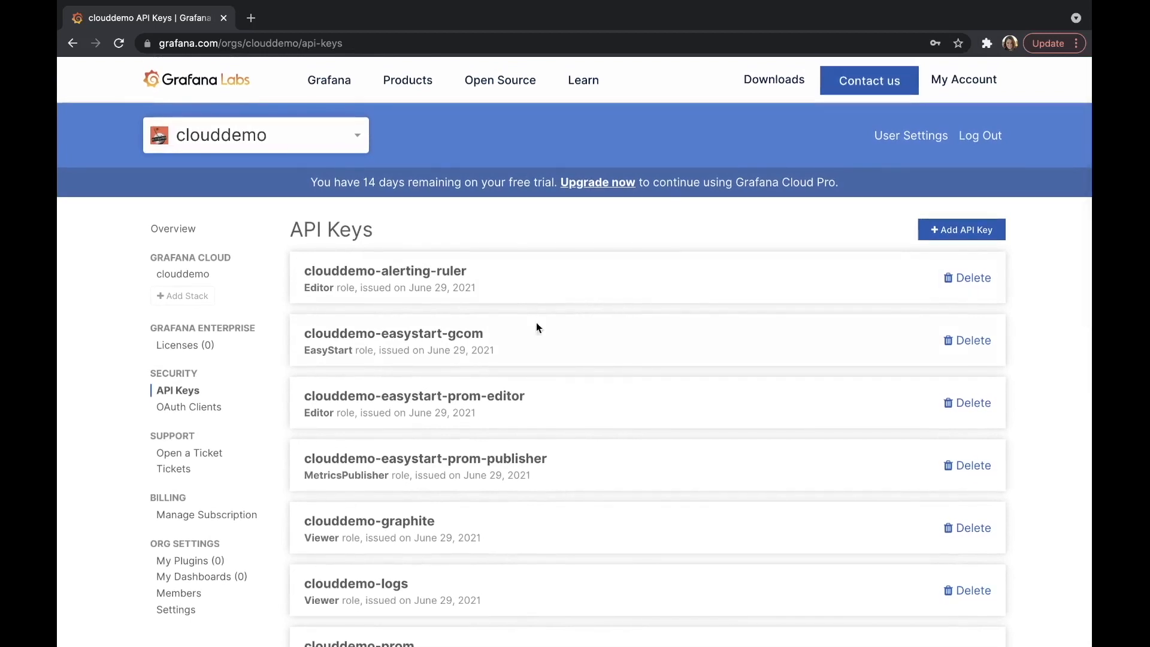
scroll(down, 3)
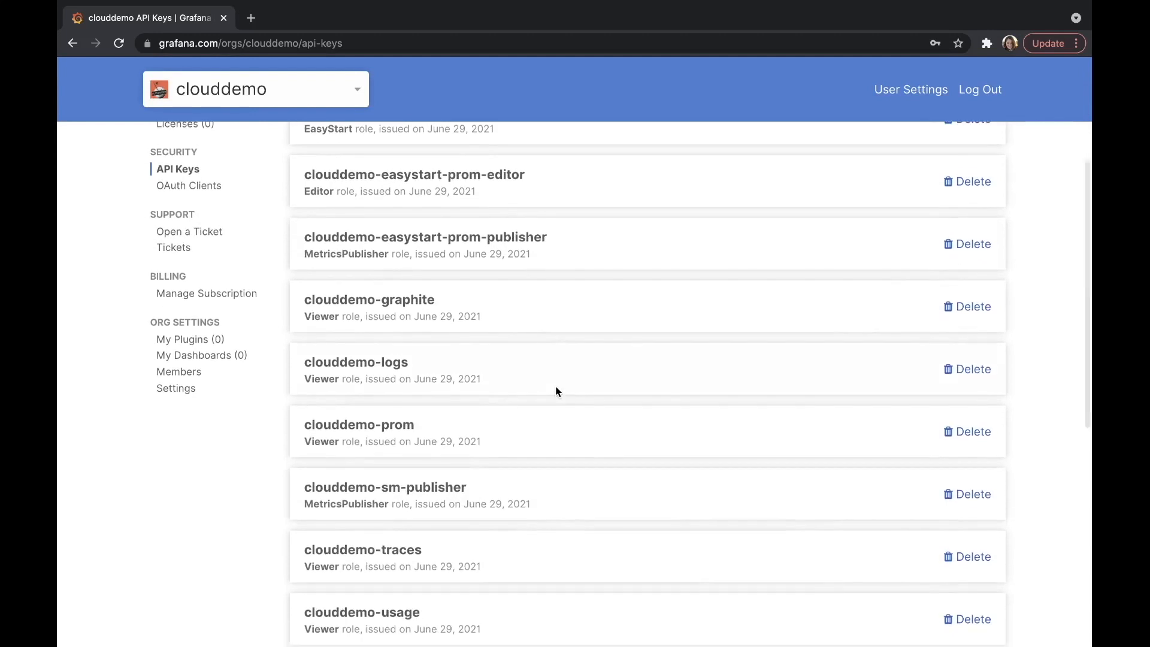
scroll(up, 3)
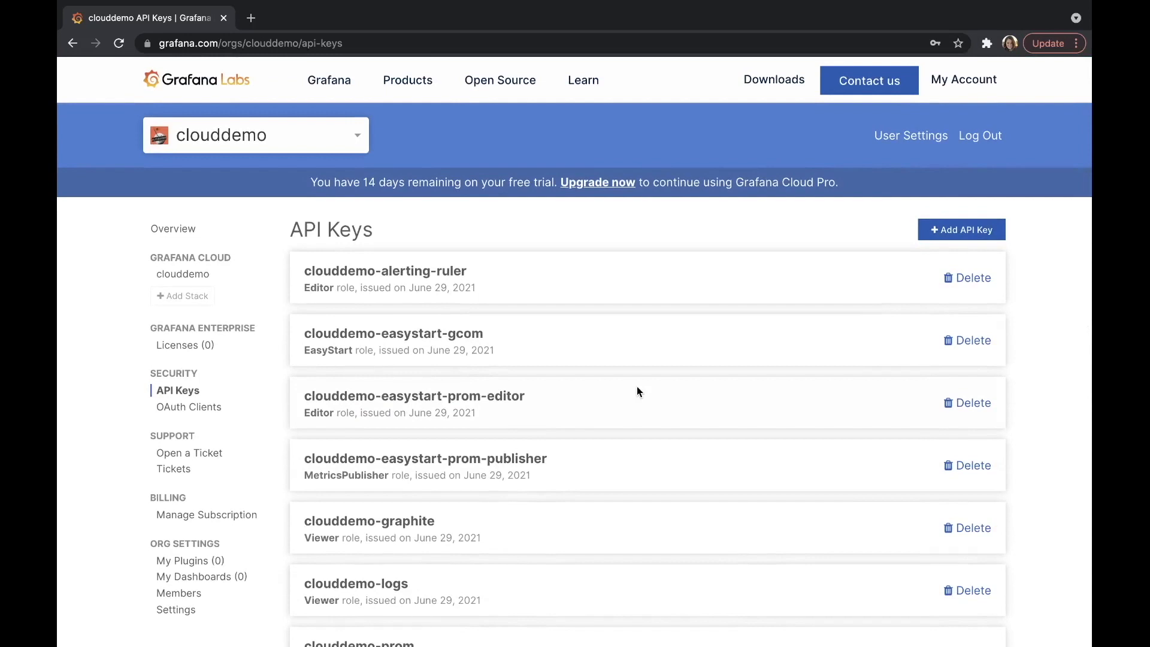
mouse_move(765, 327)
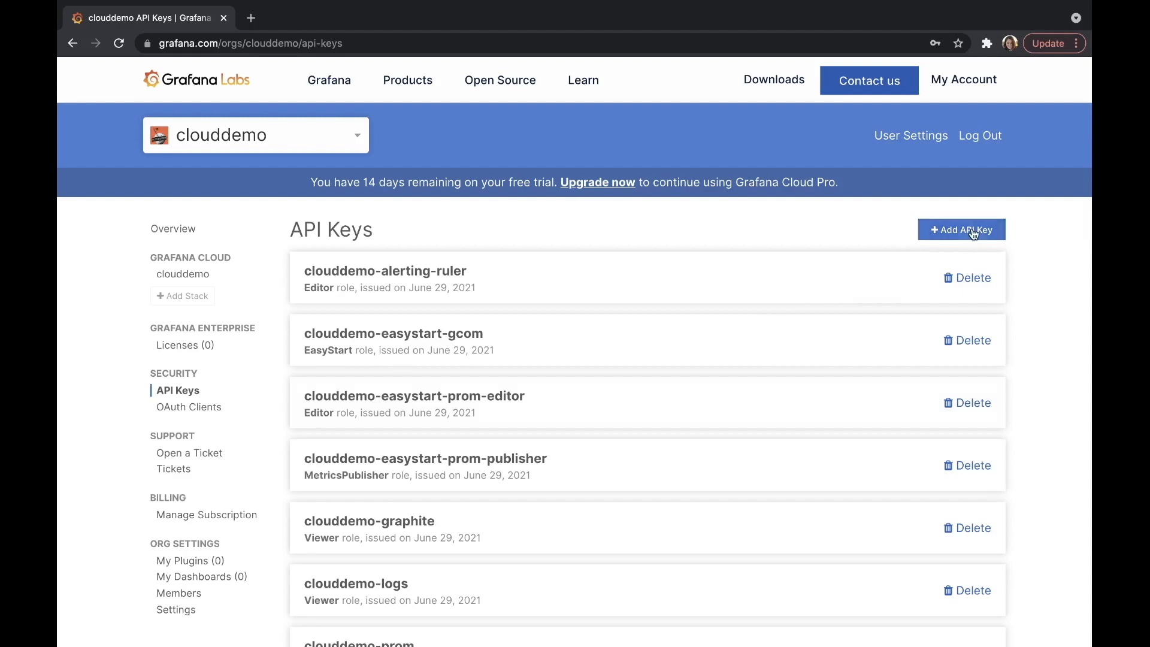
click(962, 230)
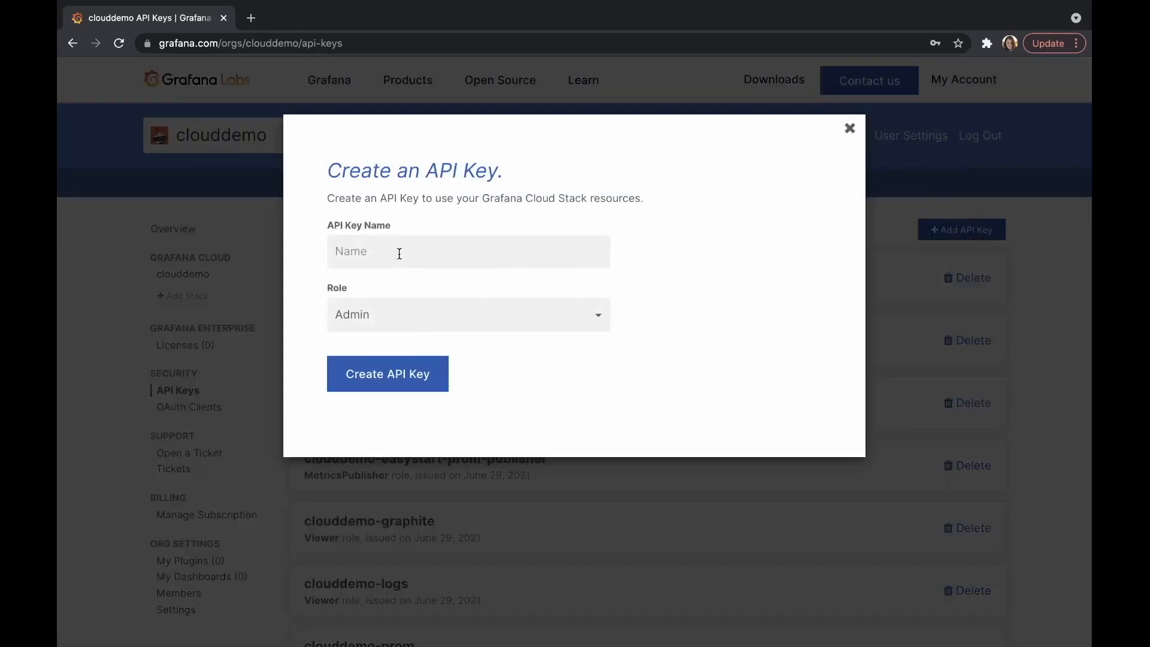
click(467, 313)
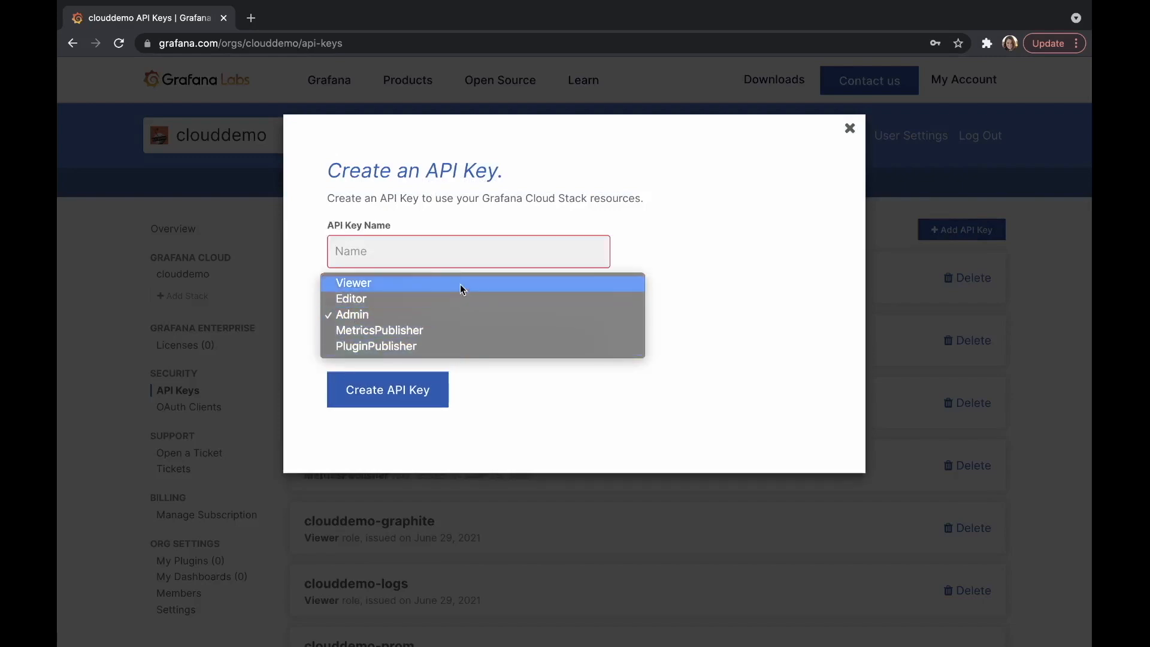
mouse_move(498, 315)
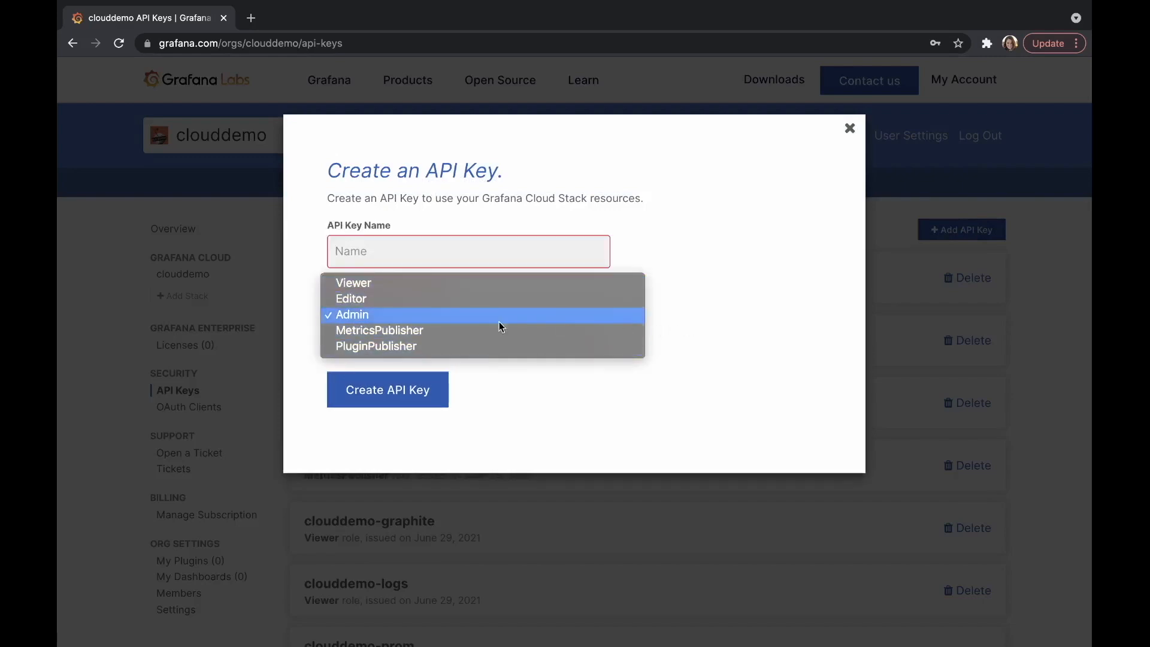
mouse_move(380, 331)
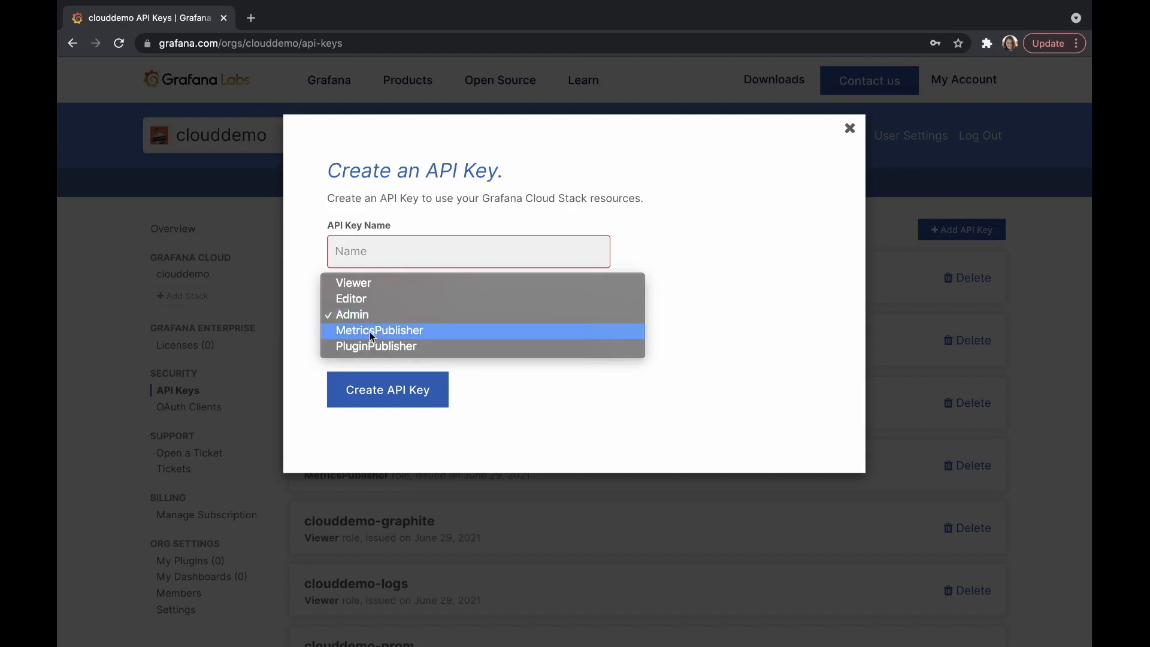
mouse_move(360, 336)
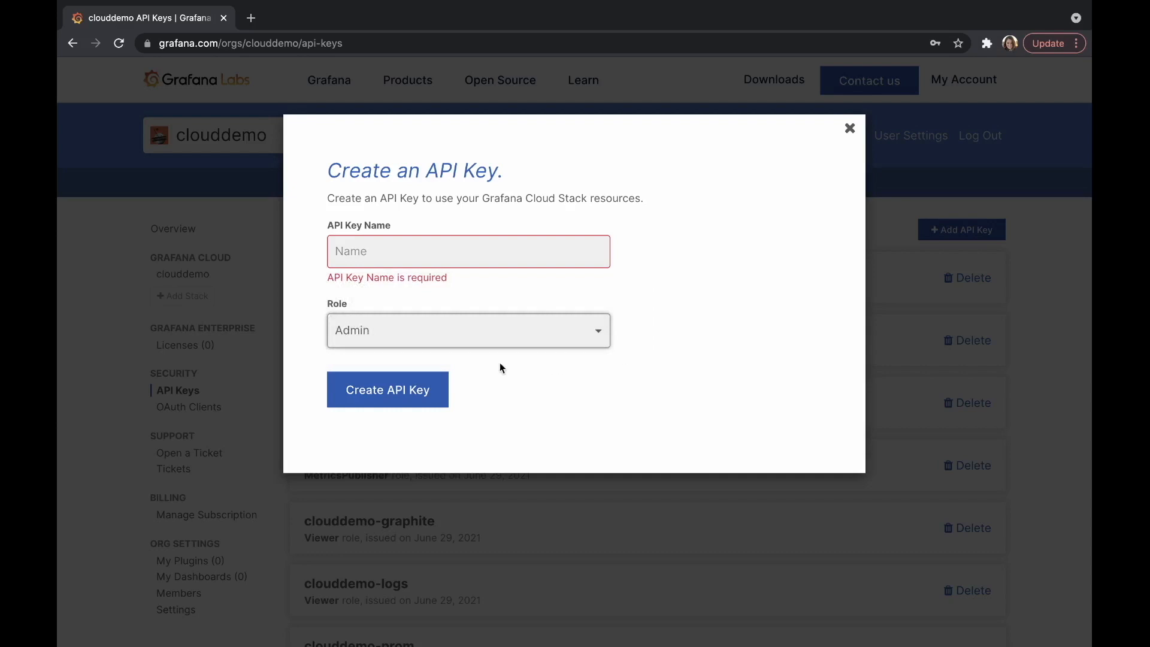
click(849, 128)
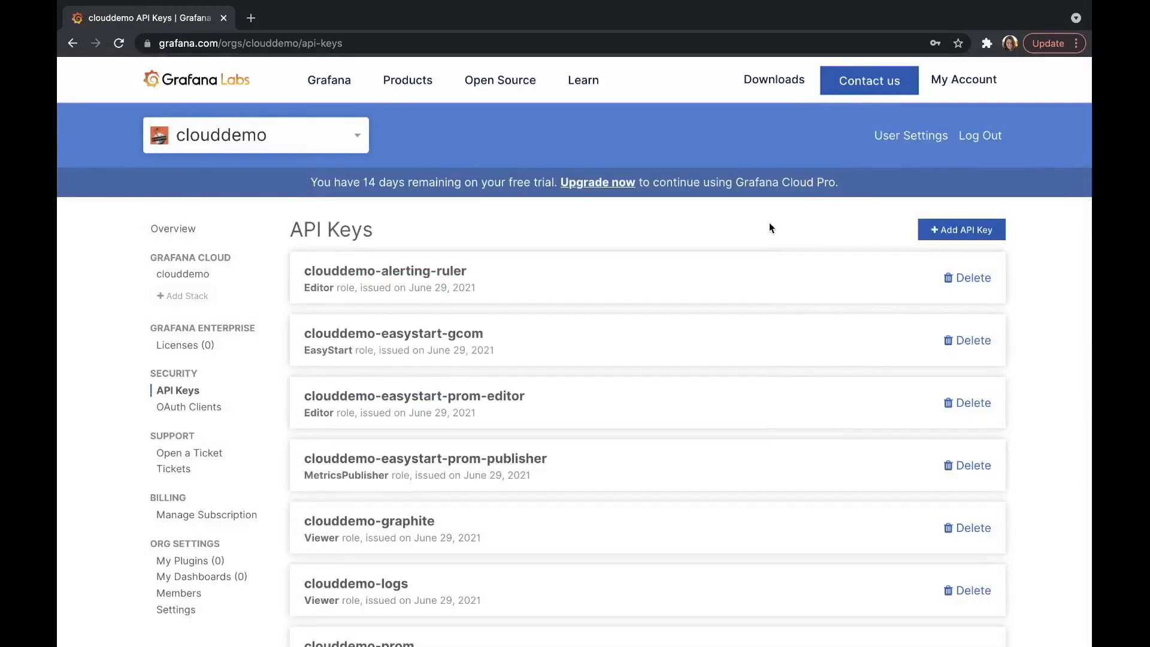
mouse_move(188, 452)
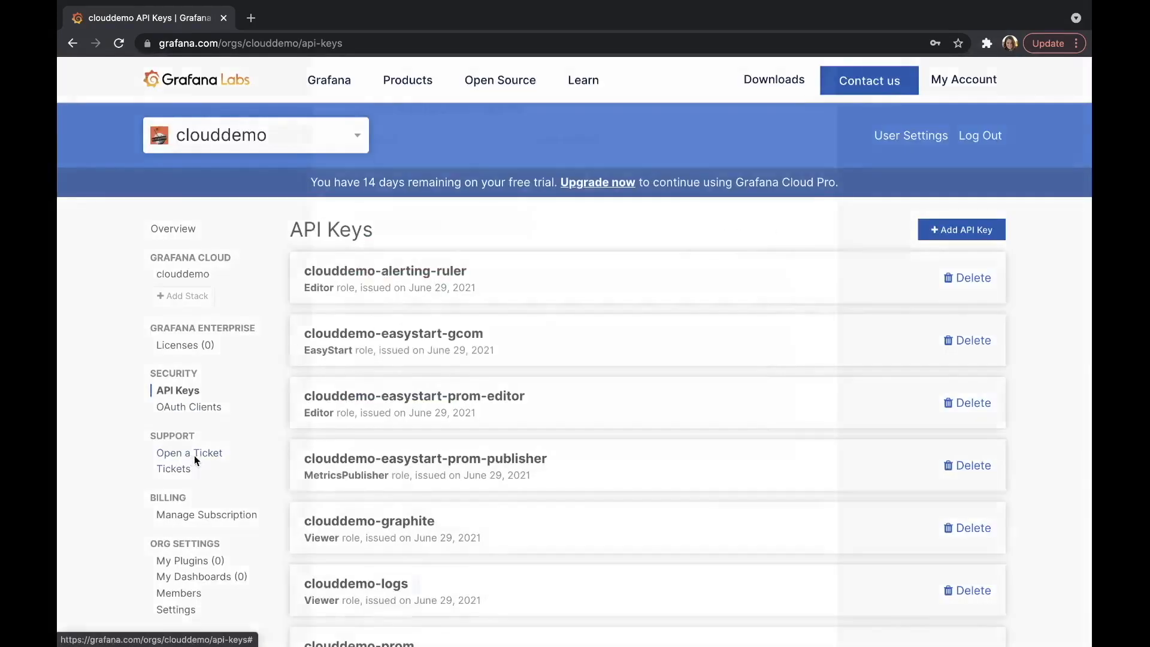
Step: Start a support ticket, review its Type options and description field, then show the empty Tickets list
click(188, 453)
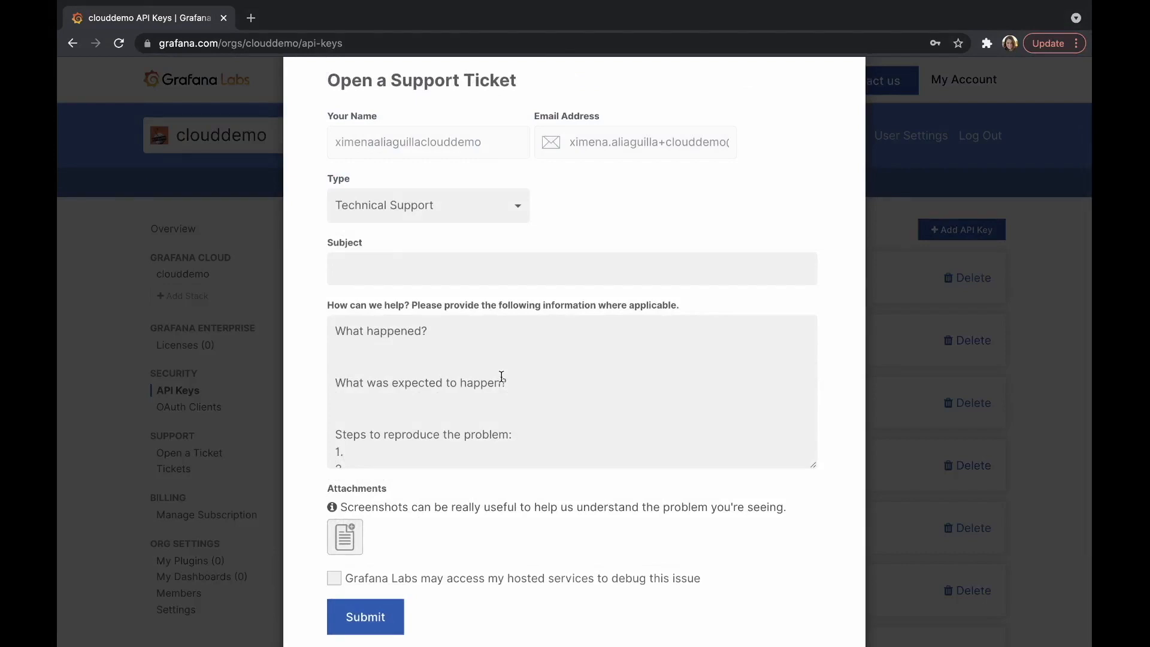
click(428, 205)
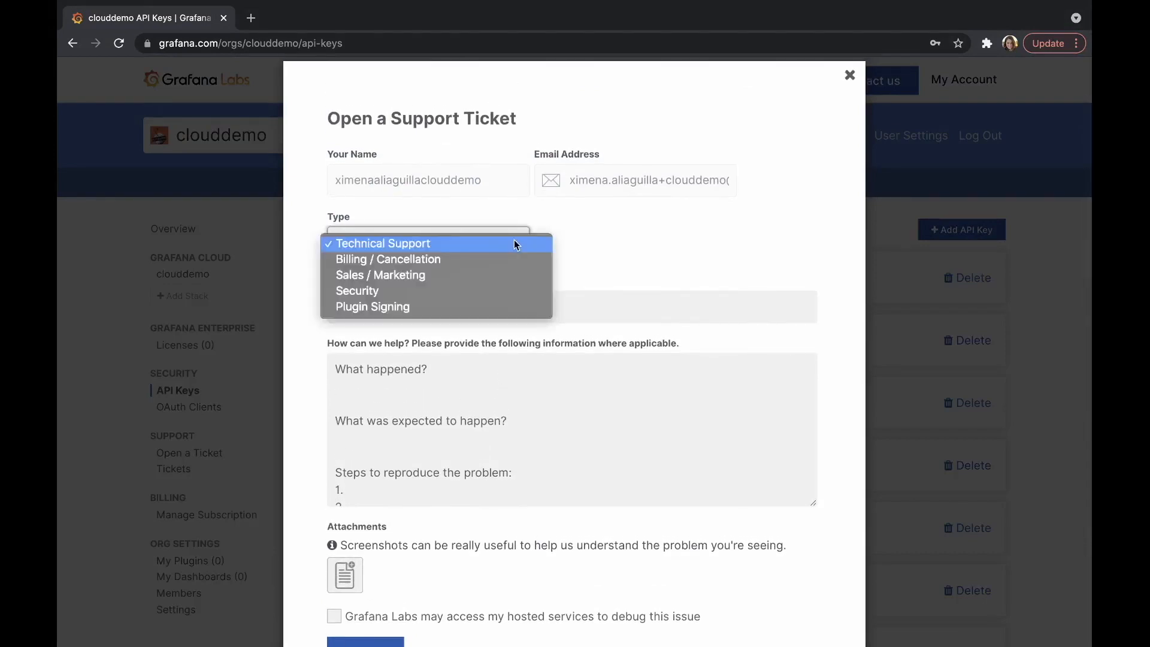
mouse_move(380, 259)
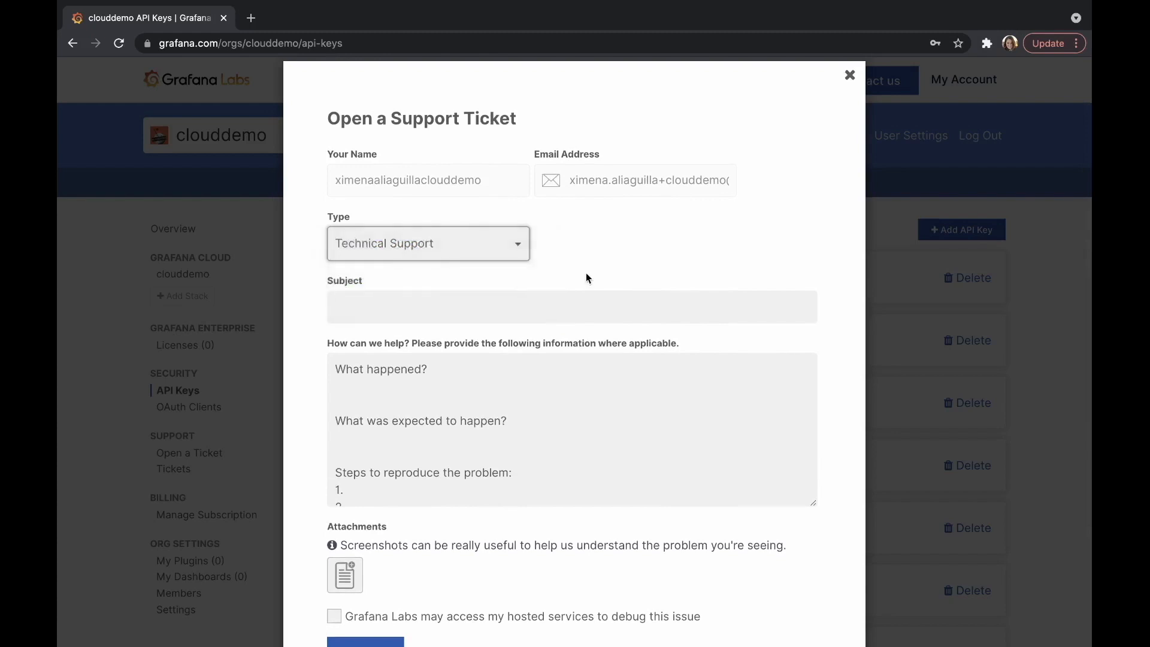
click(408, 381)
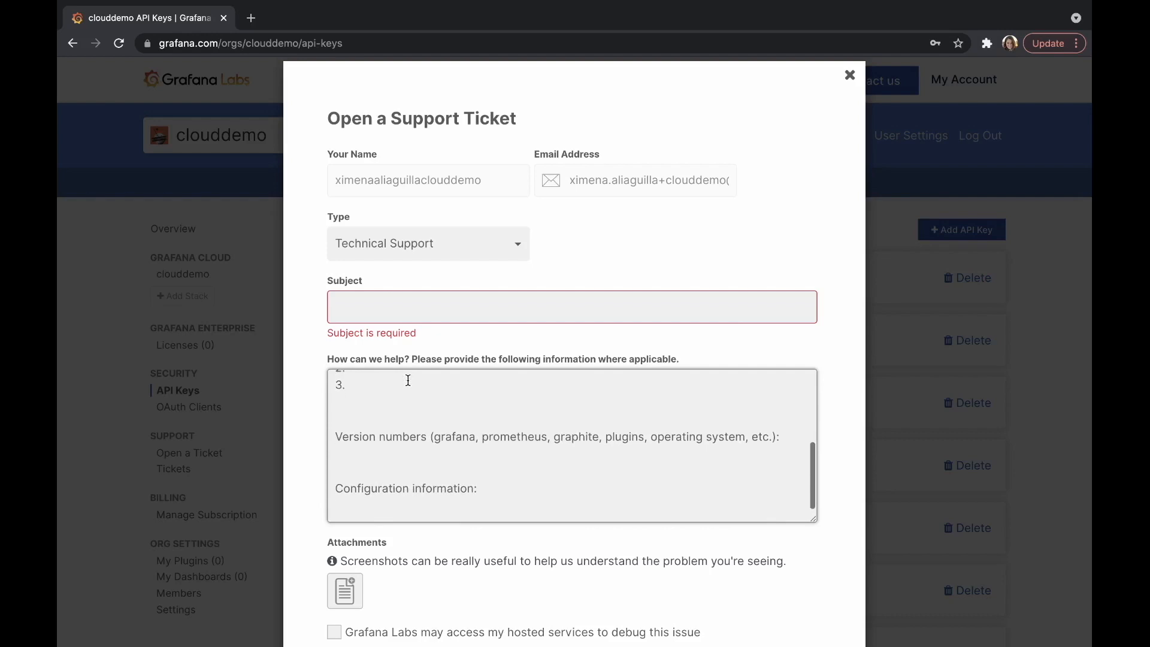
scroll(down, 3)
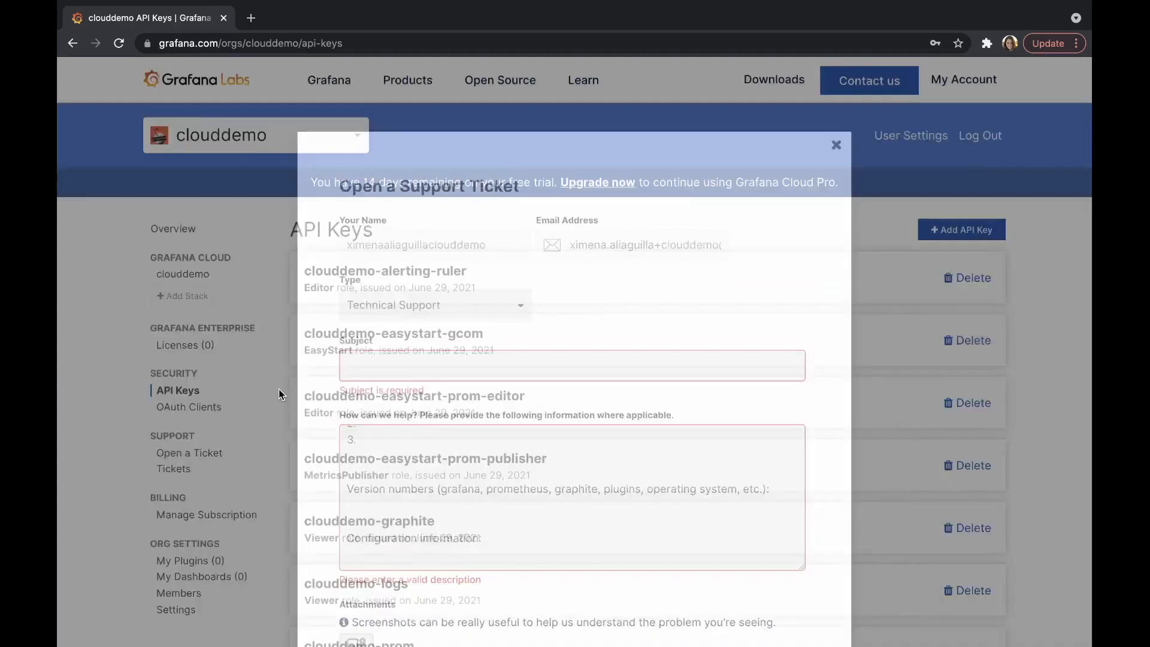
click(175, 468)
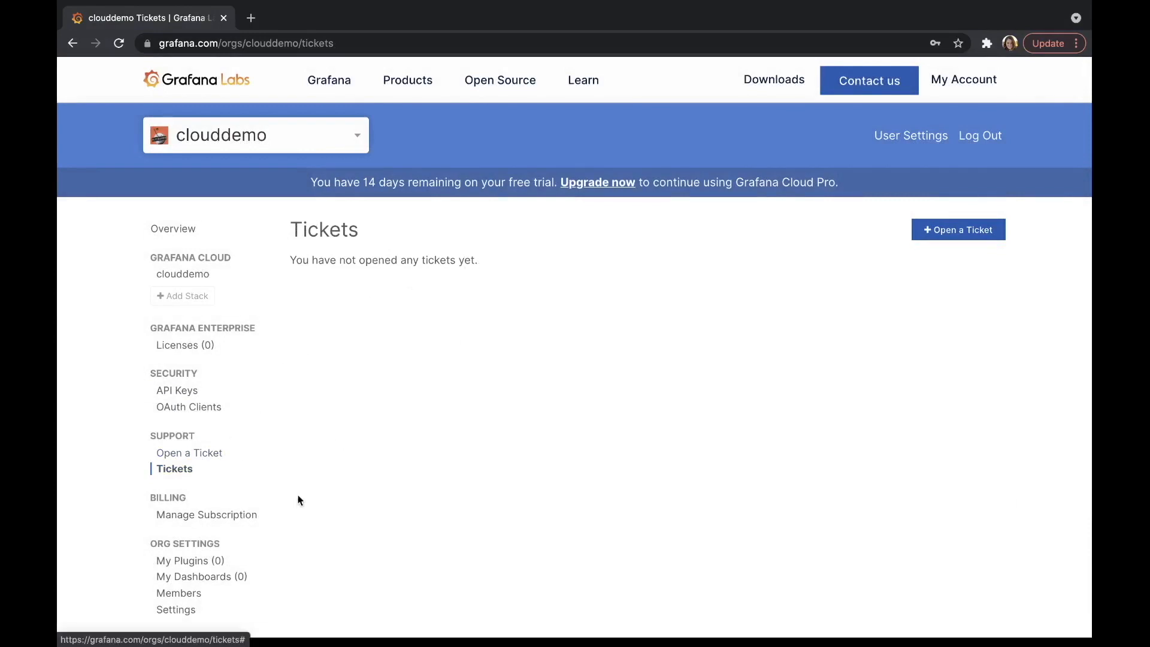
Step: Reopen Manage Subscription comparing the Free, Pro and Advanced plans
click(206, 514)
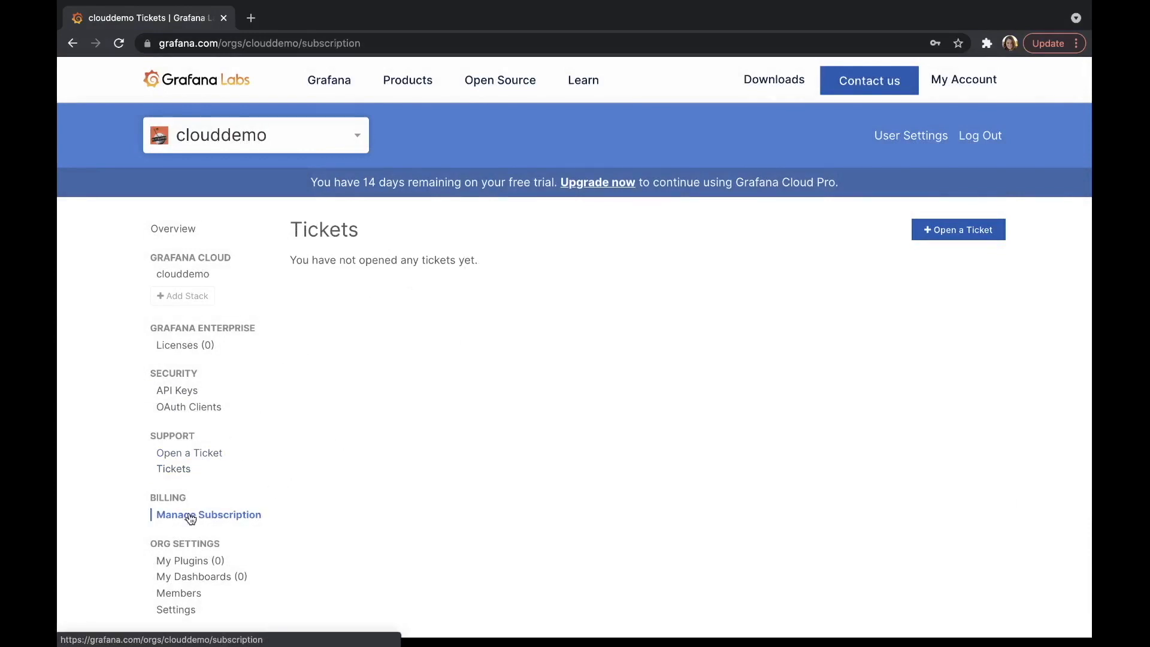
click(207, 514)
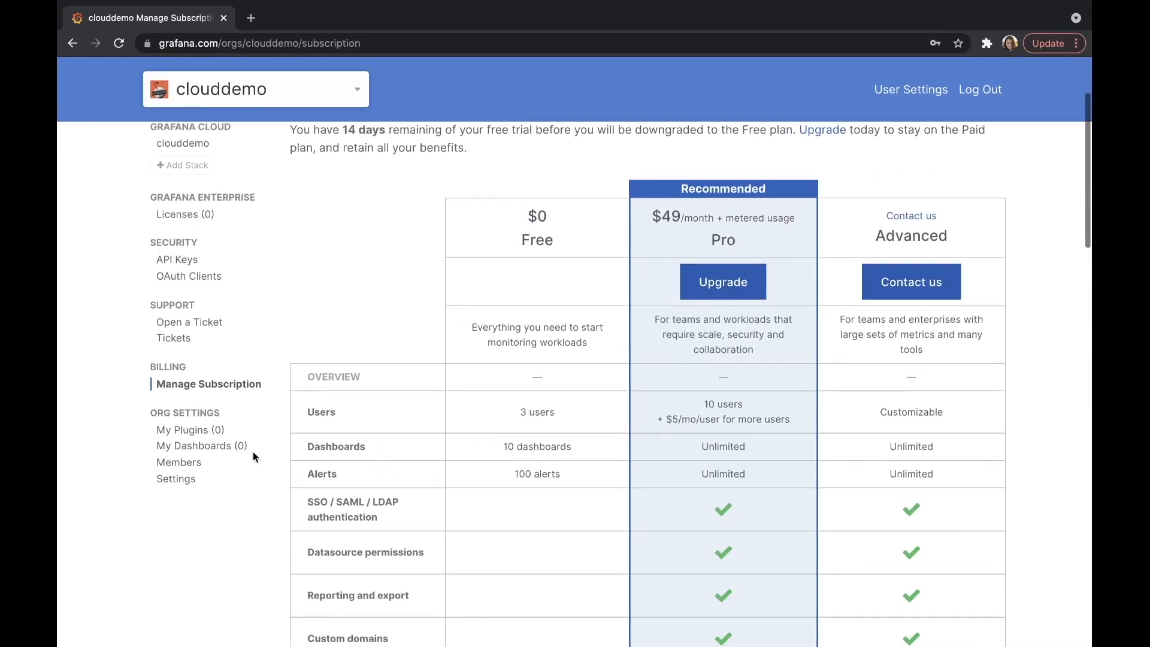
mouse_move(190, 430)
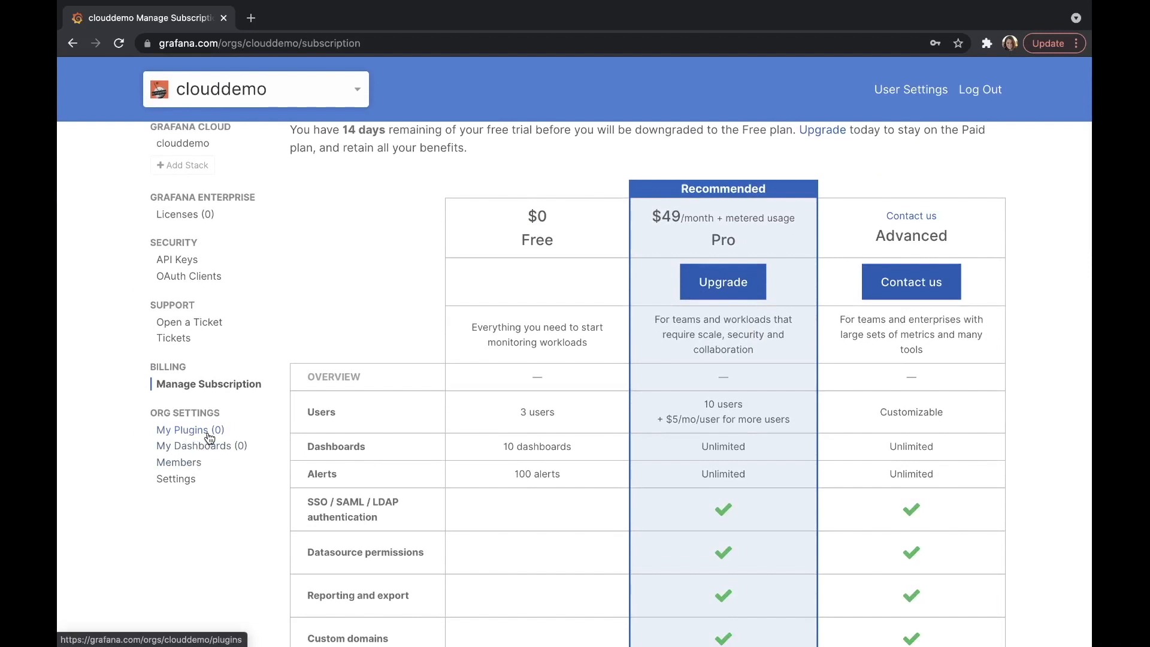
Step: Show clouddemo's My Plugins page, which reports no plugins published yet
click(184, 430)
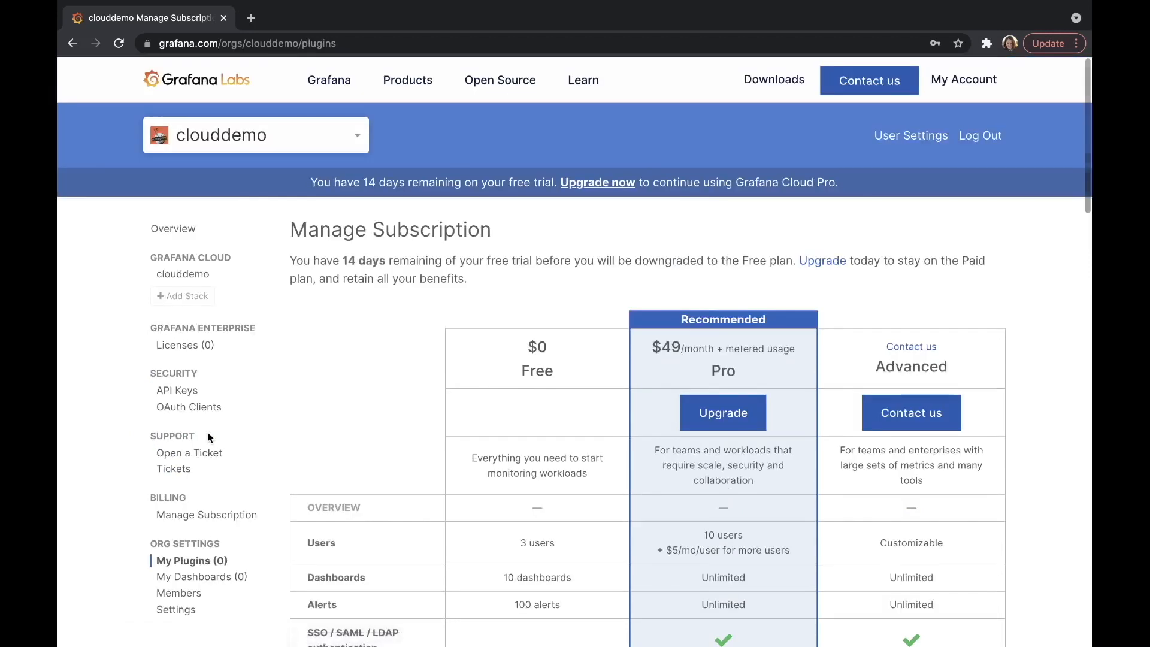
click(192, 561)
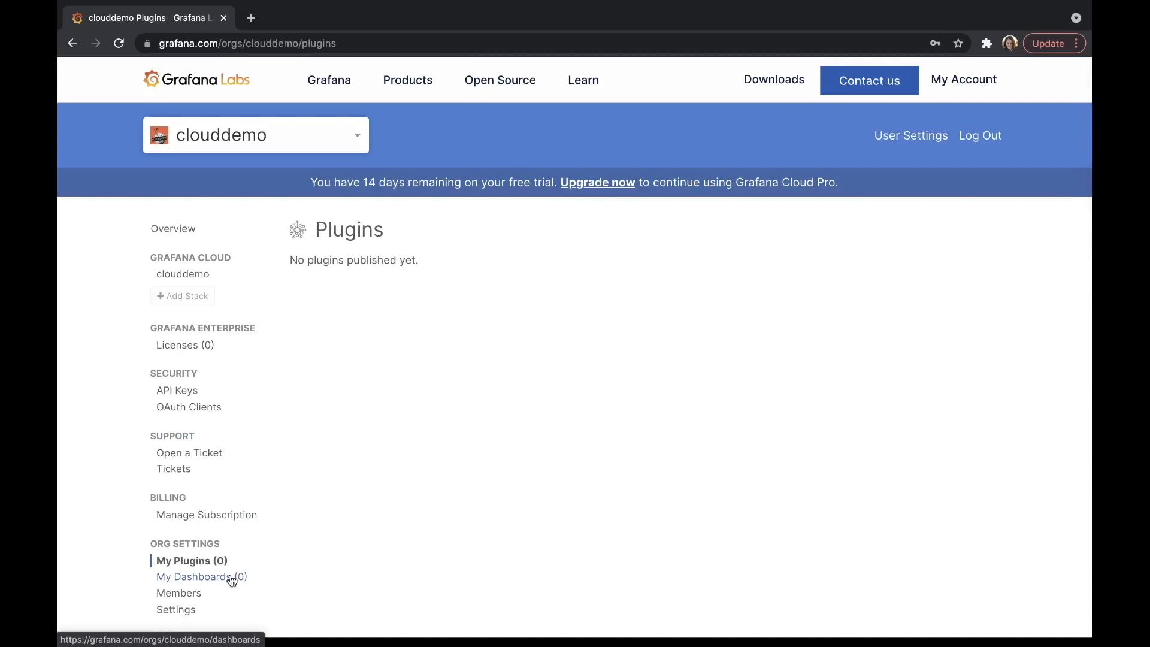
scroll(down, 3)
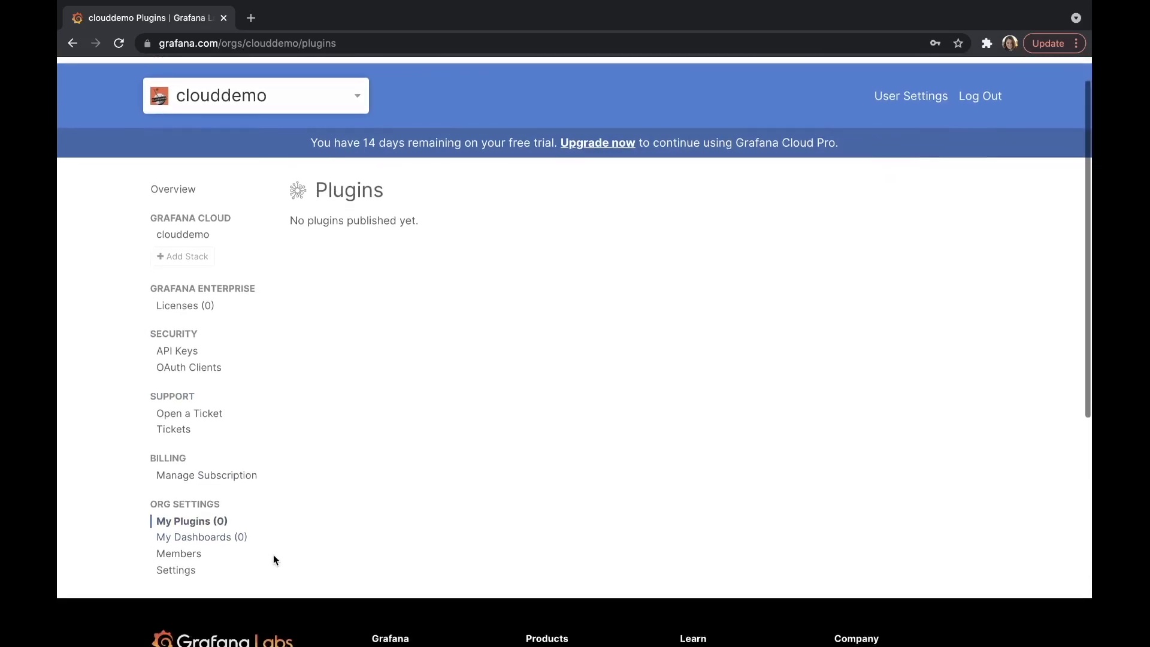
mouse_move(201, 537)
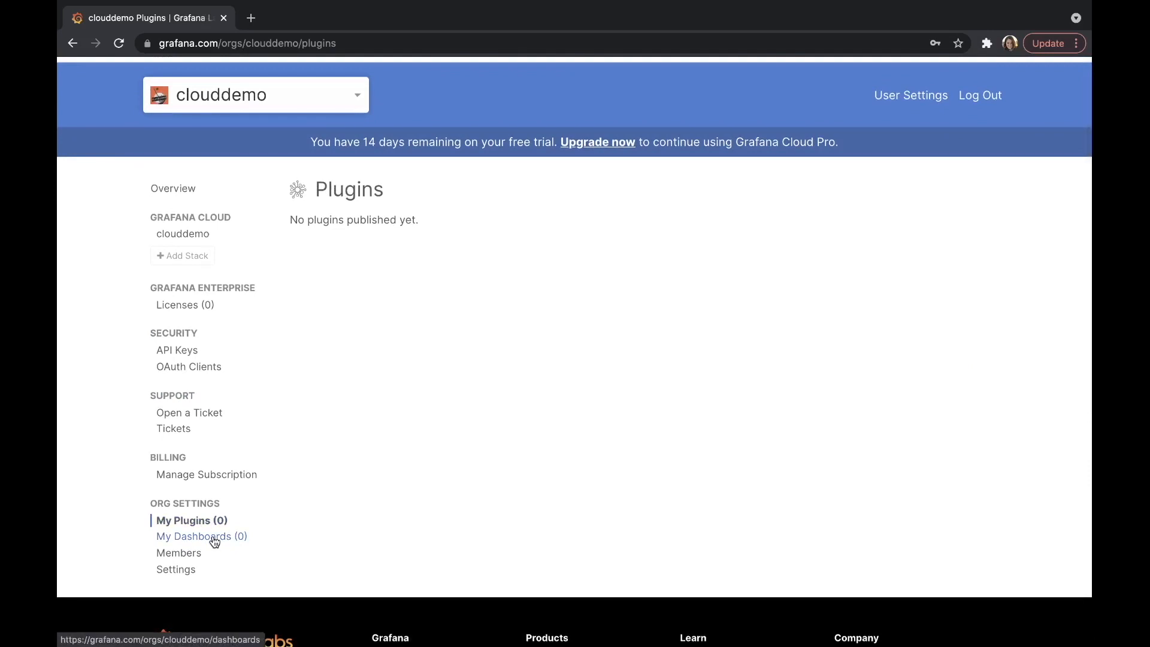
mouse_move(329, 527)
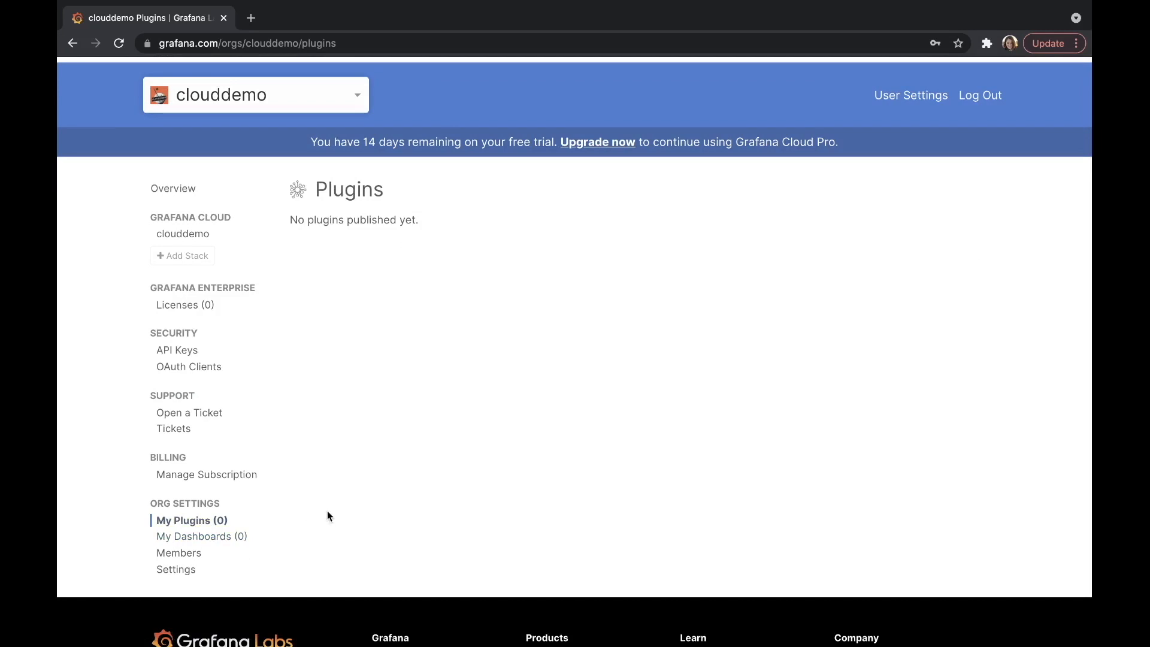
click(179, 552)
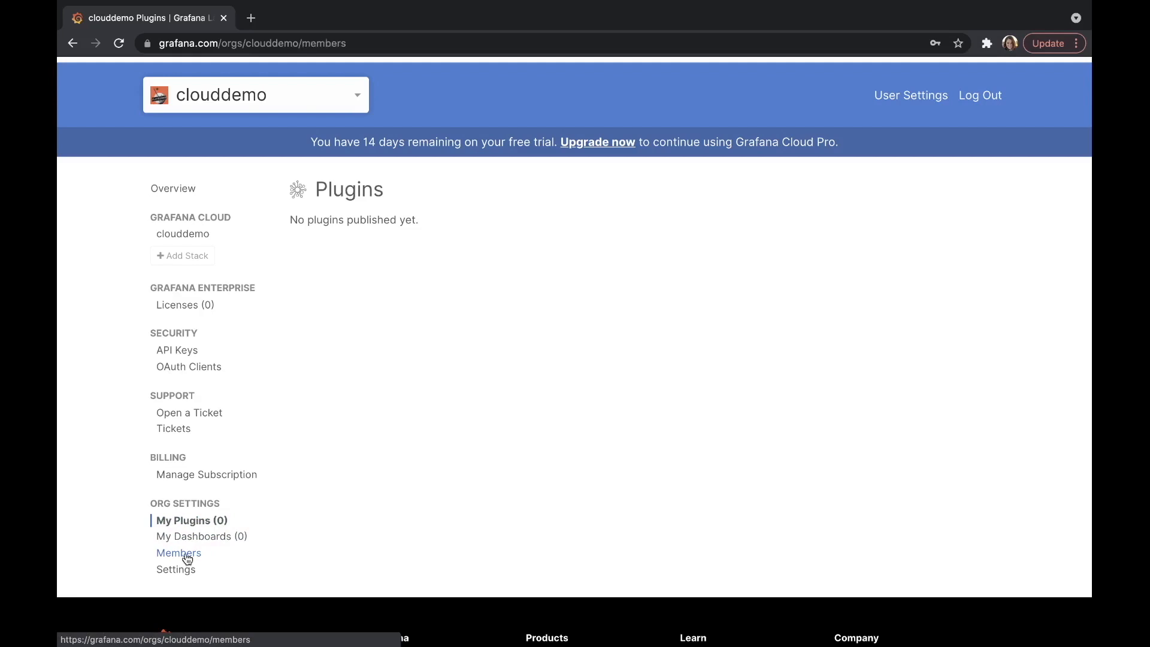
click(179, 552)
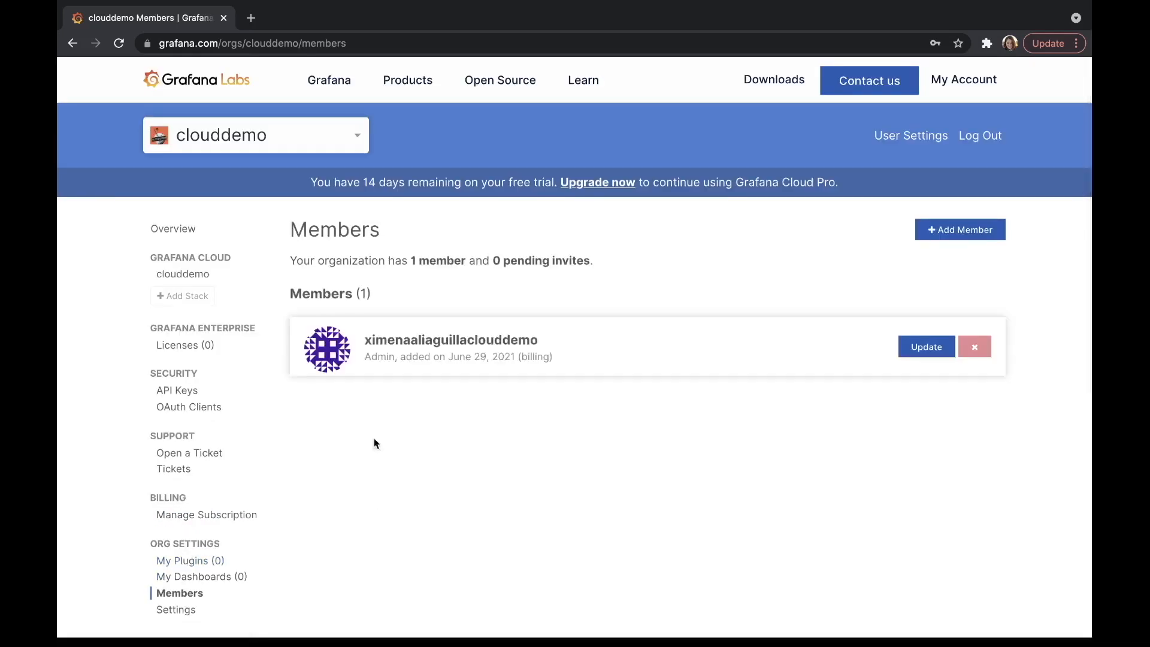
mouse_move(834, 274)
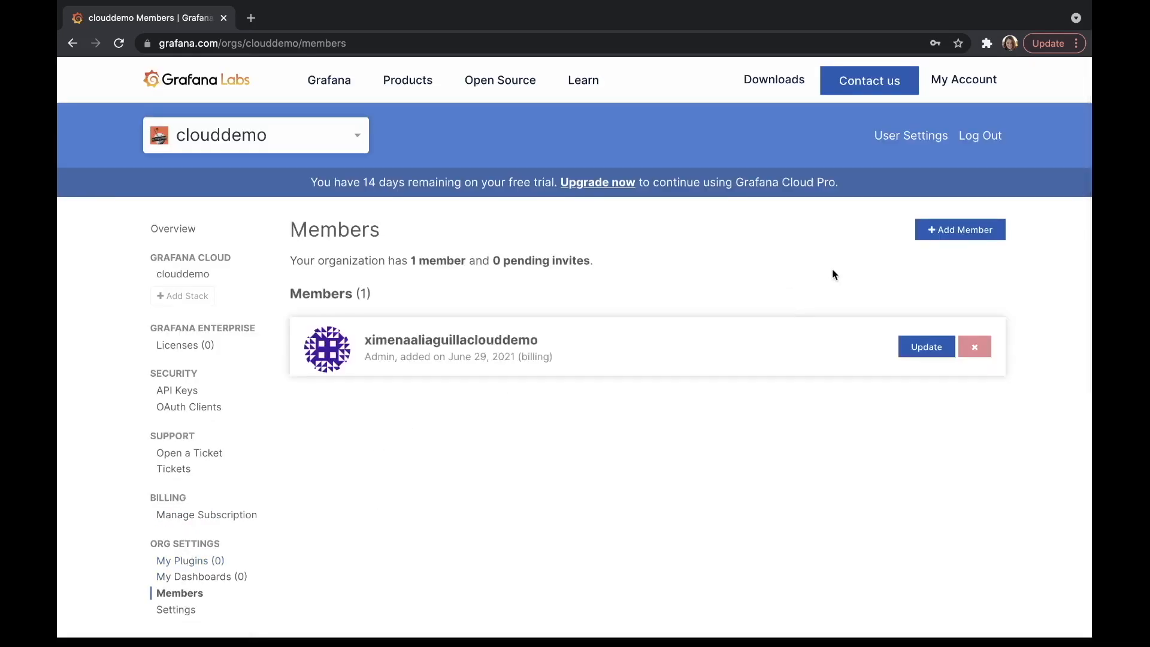
mouse_move(570, 357)
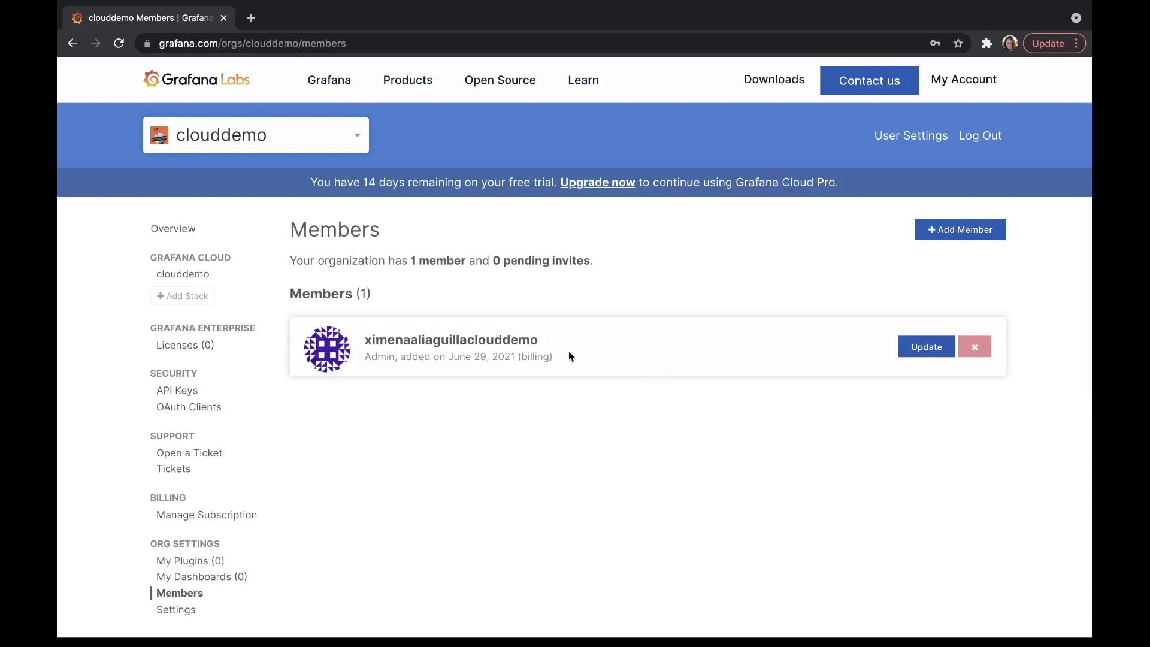
mouse_move(959, 230)
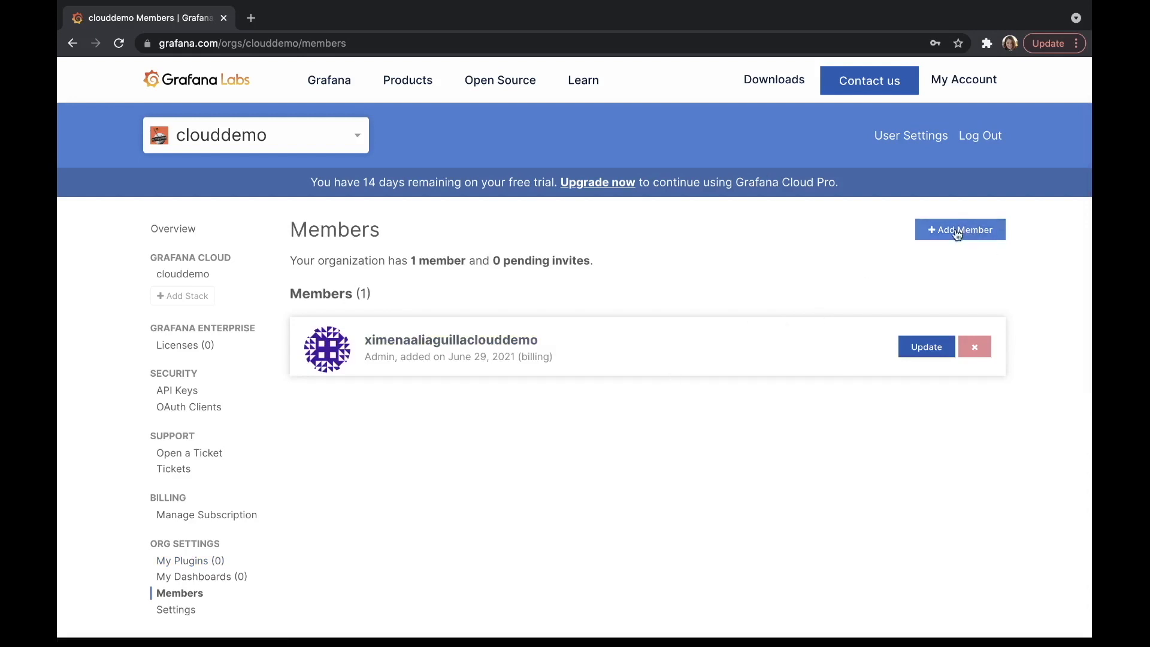
click(960, 230)
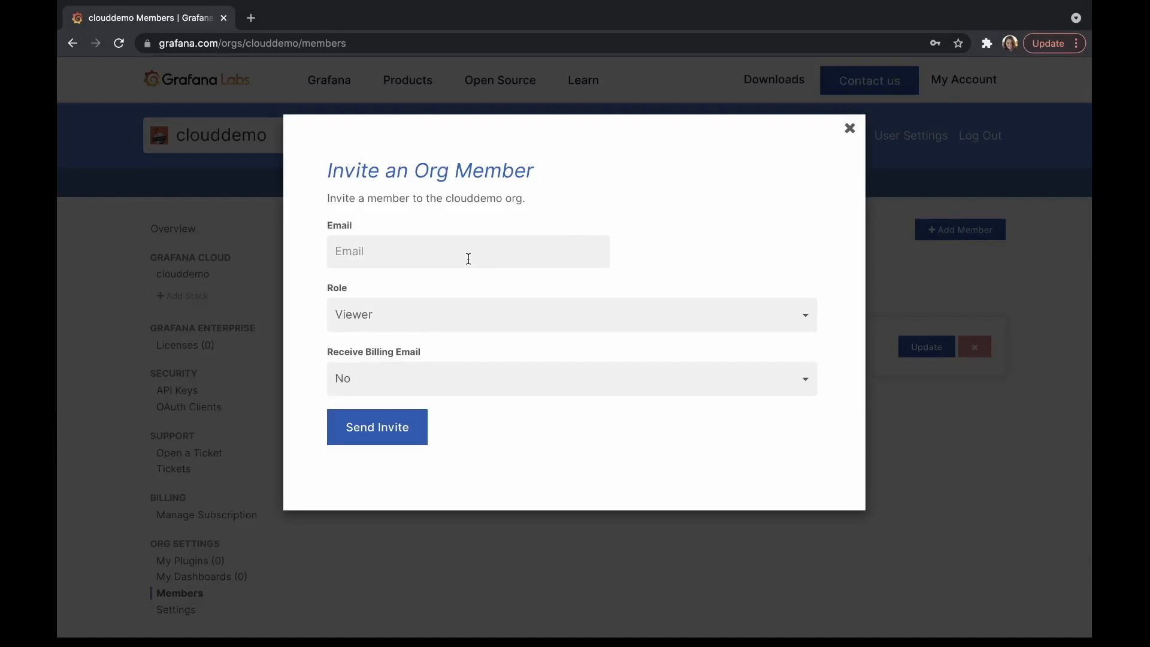
mouse_move(502, 252)
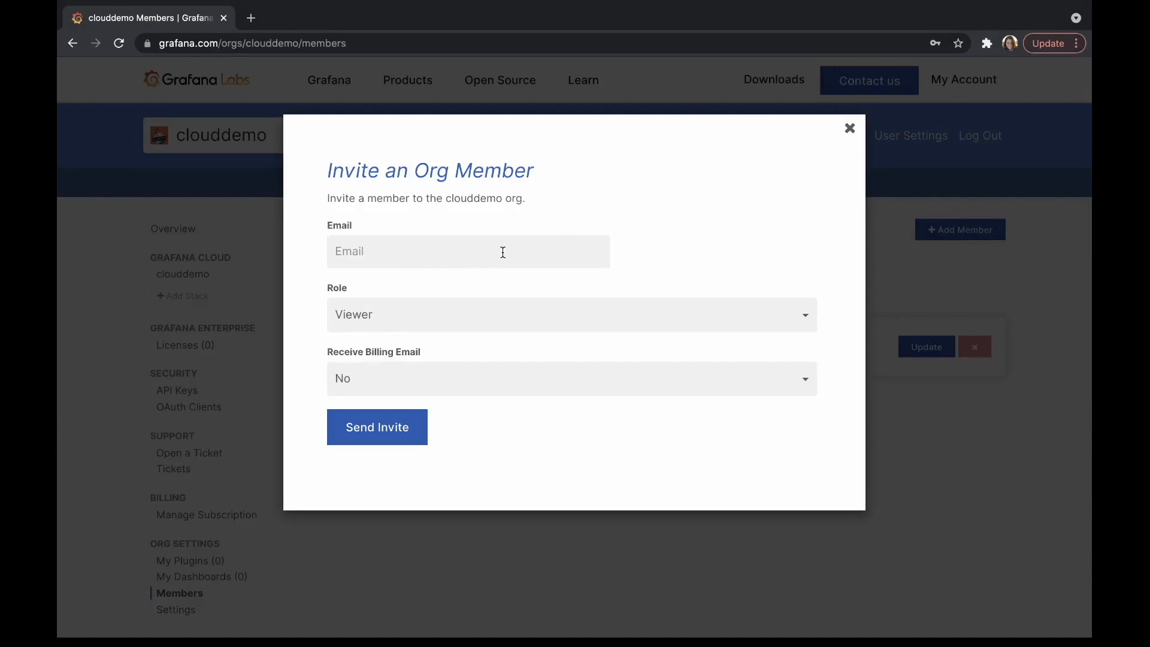
click(570, 313)
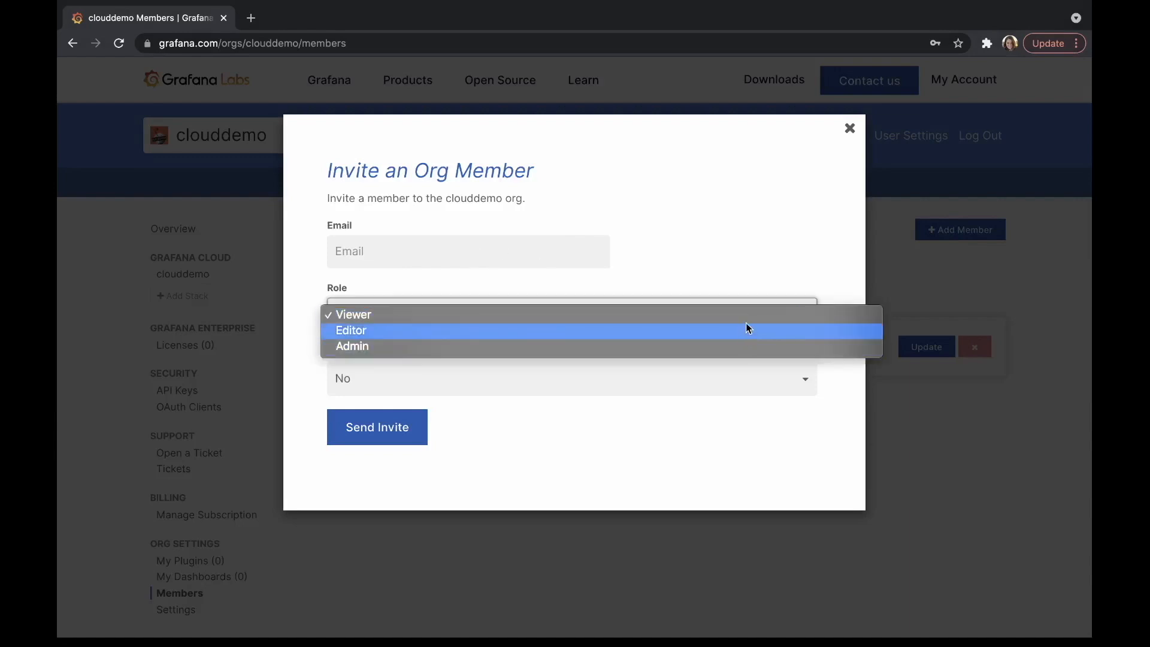
mouse_move(654, 351)
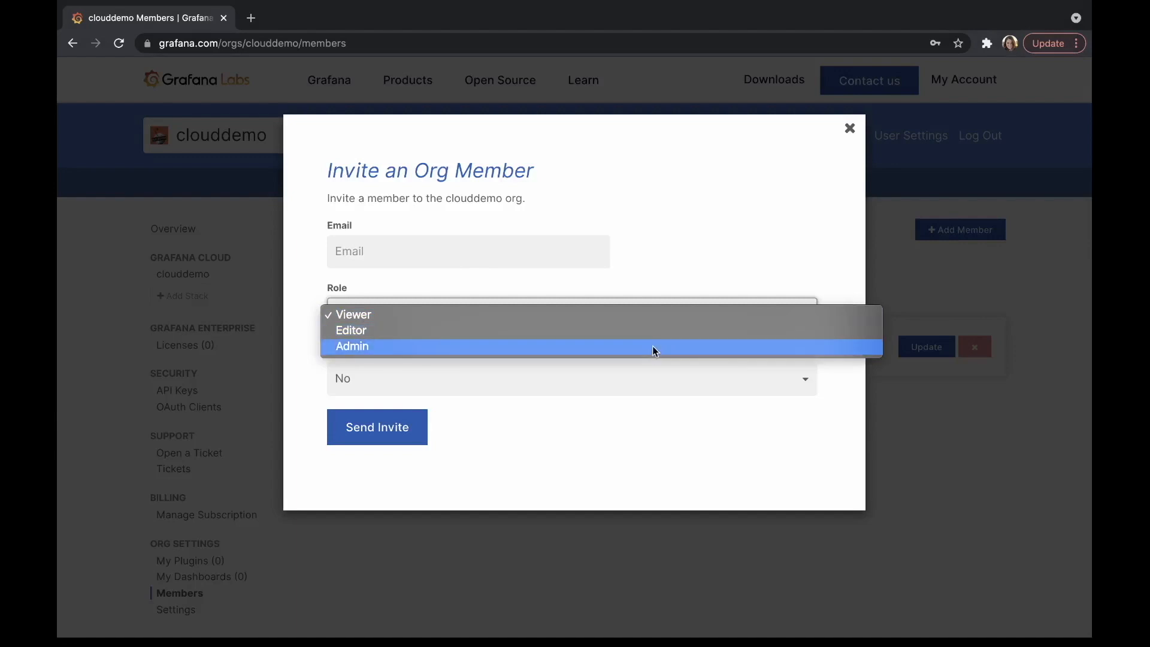
mouse_move(716, 267)
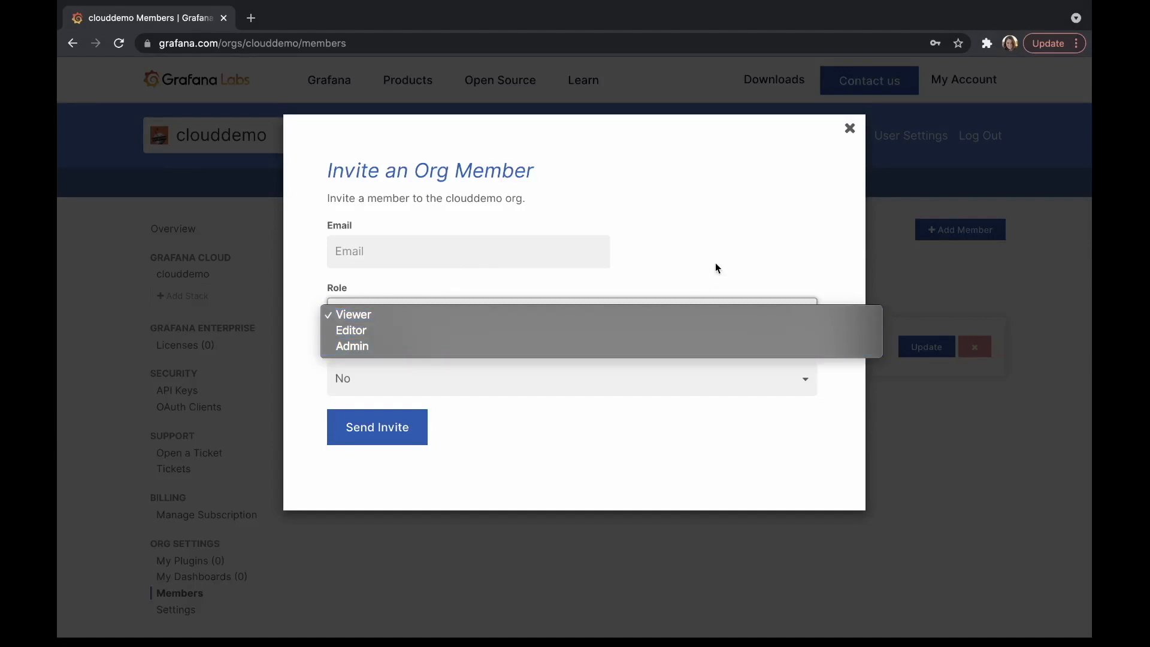
click(352, 314)
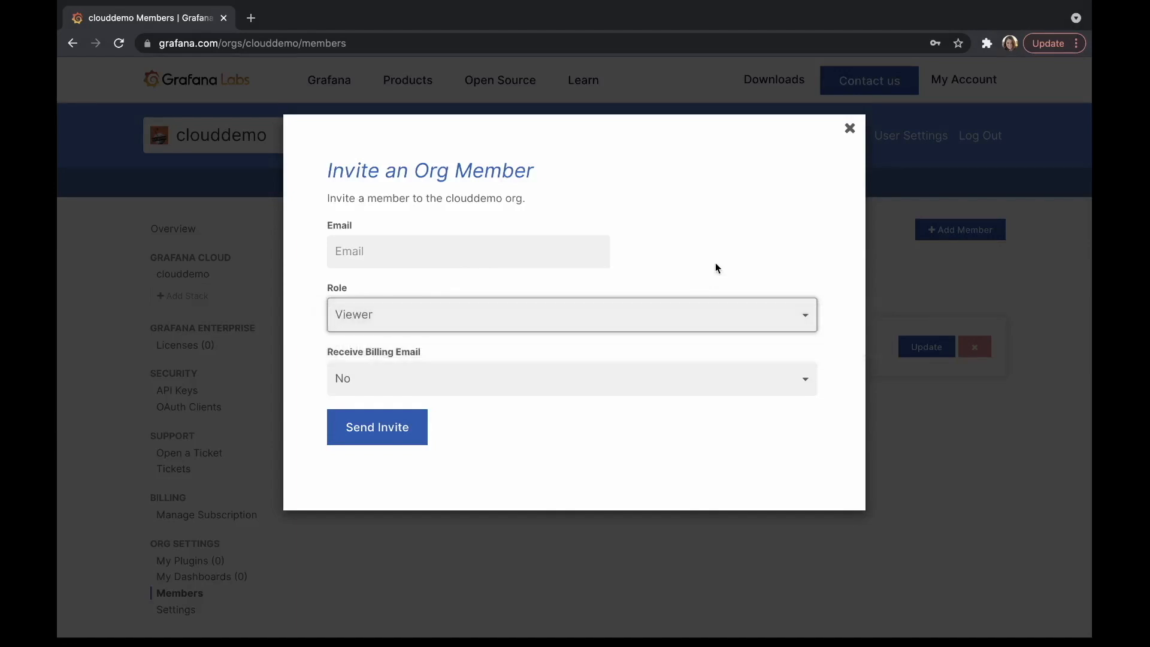
click(571, 378)
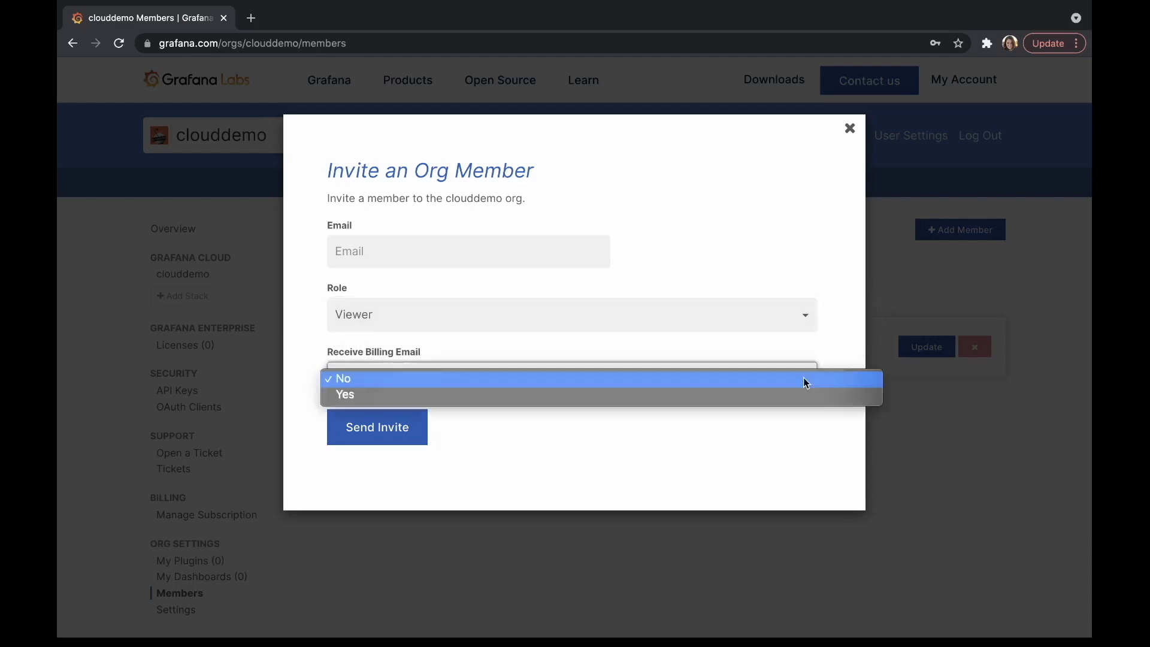
click(342, 377)
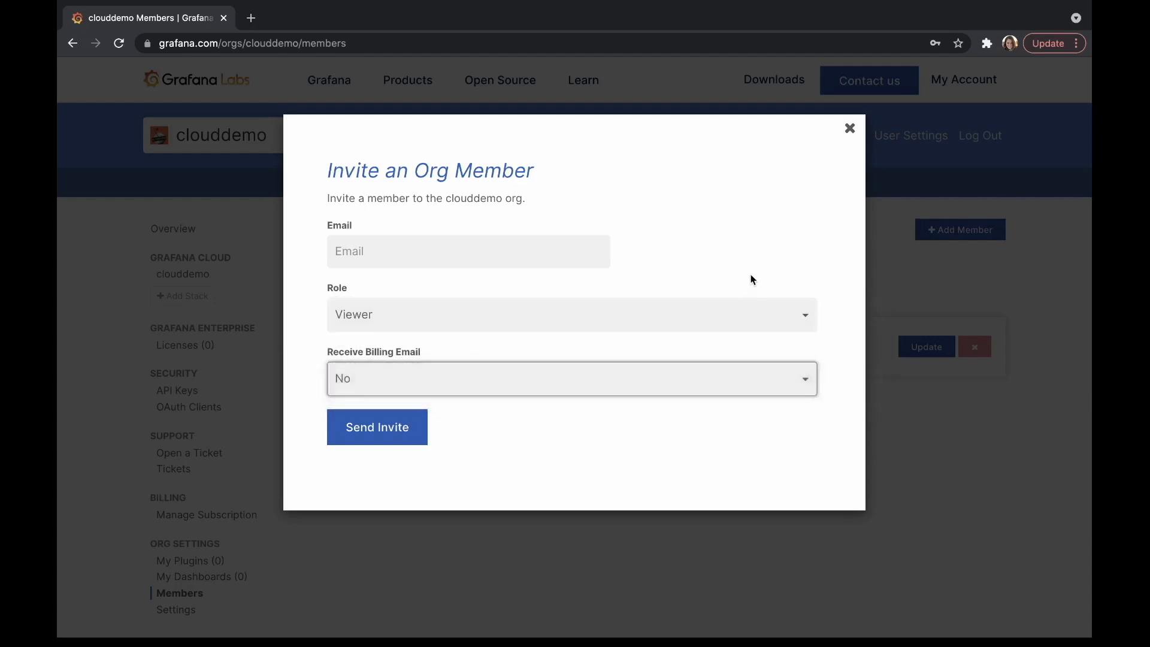
mouse_move(849, 128)
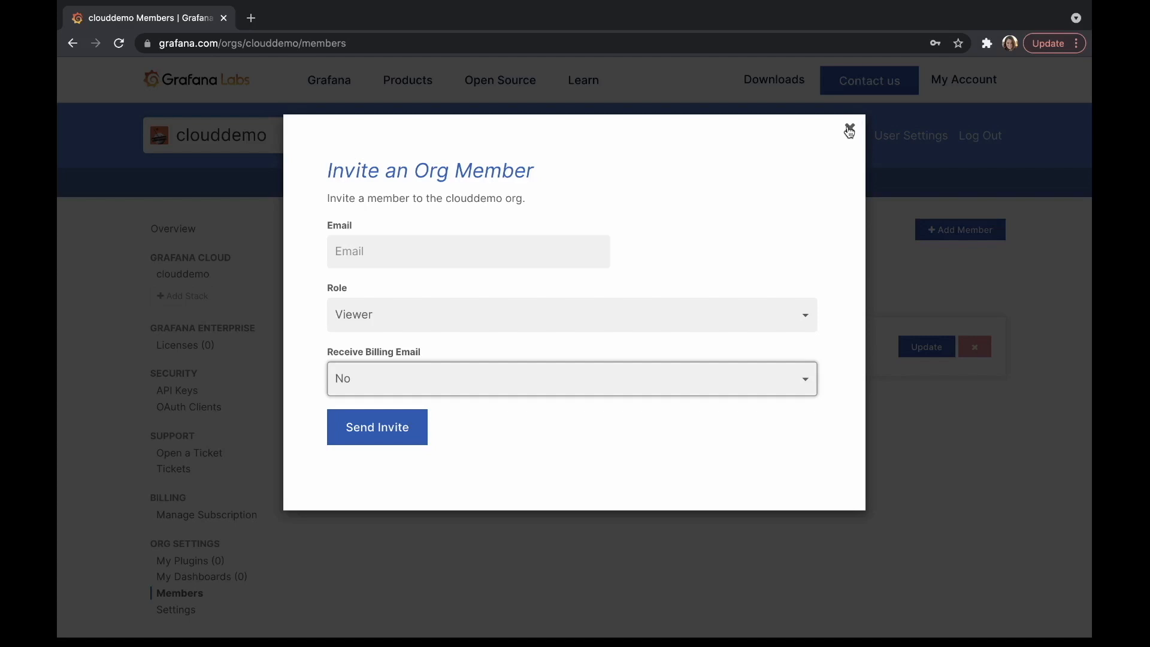
click(848, 130)
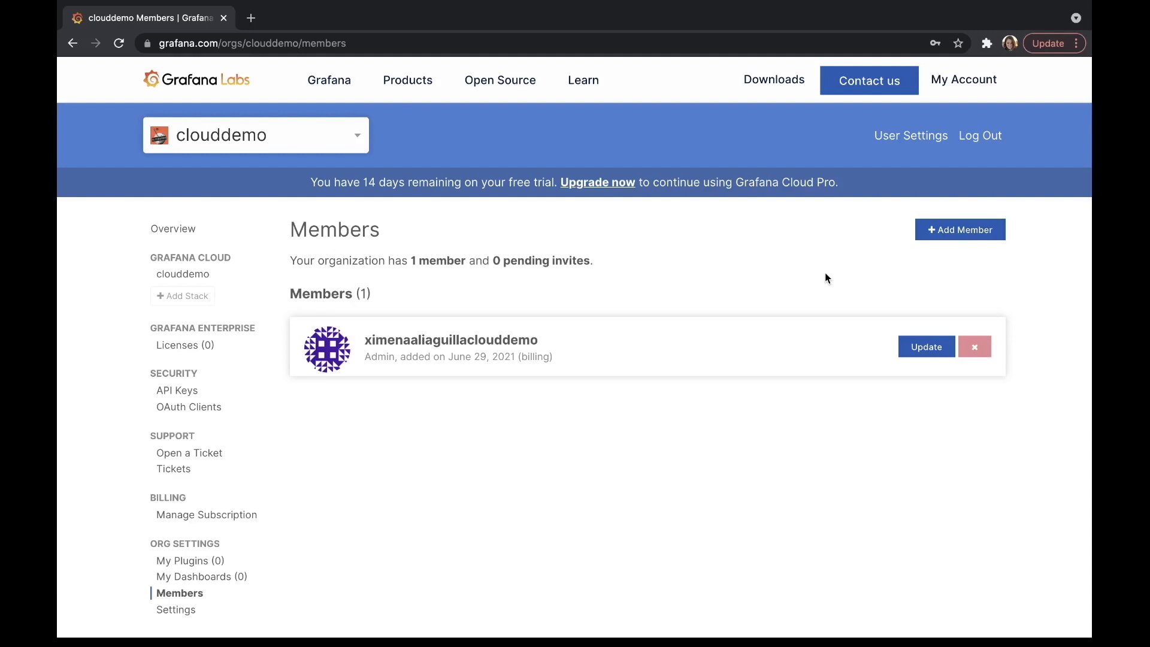
mouse_move(717, 285)
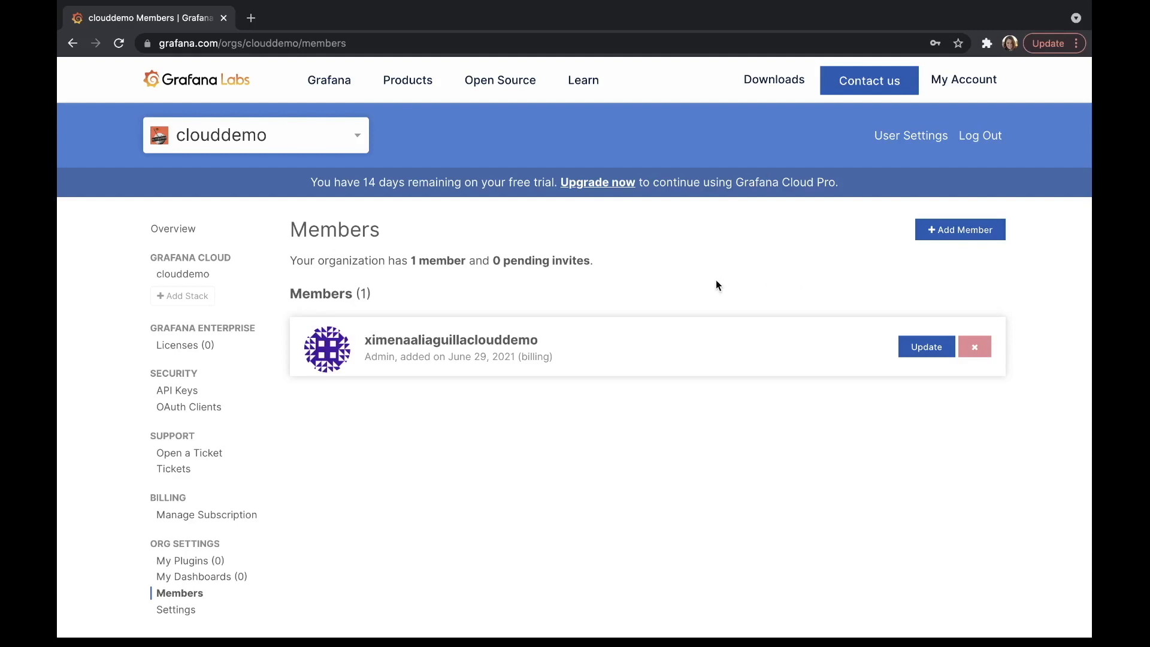
mouse_move(725, 280)
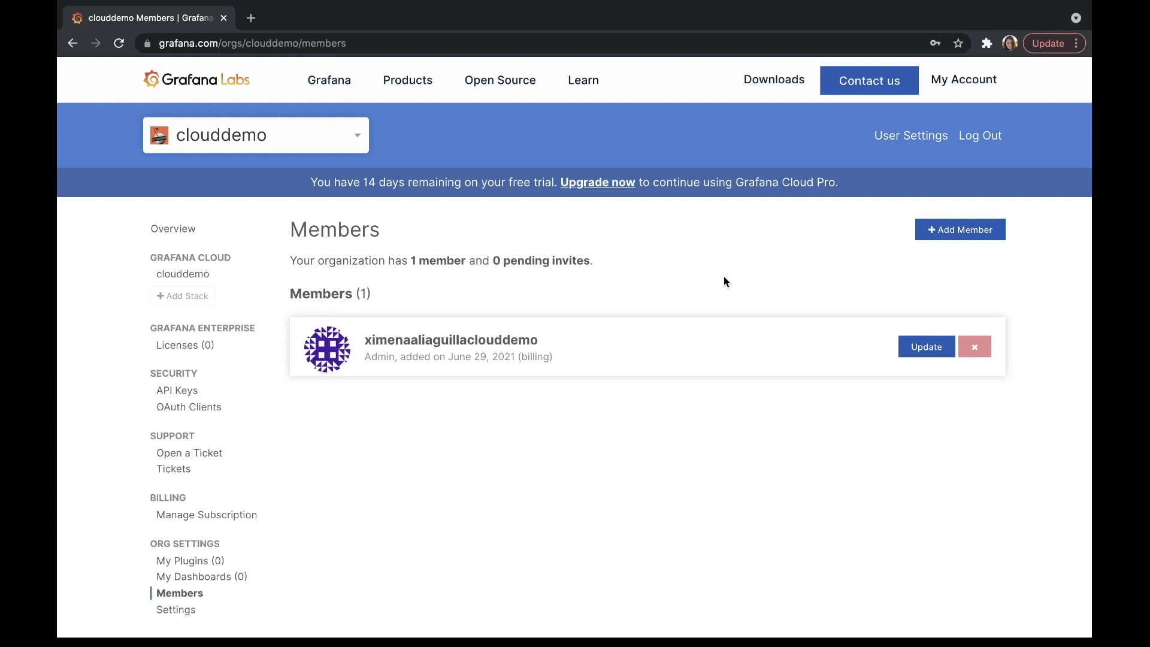
mouse_move(658, 298)
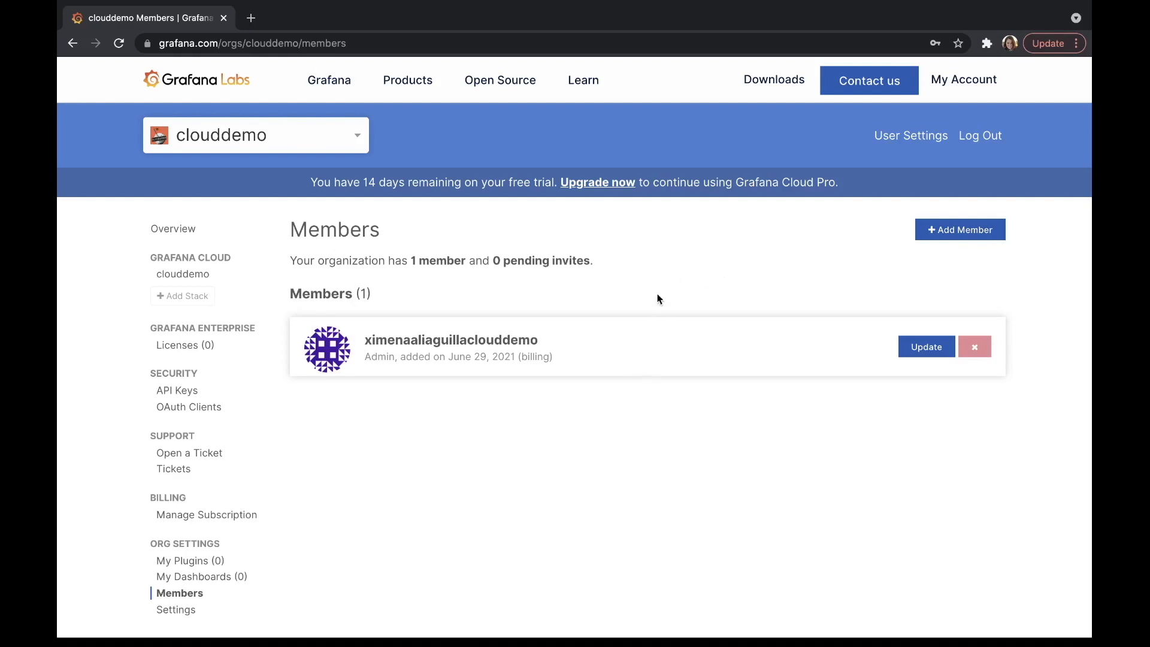
mouse_move(626, 499)
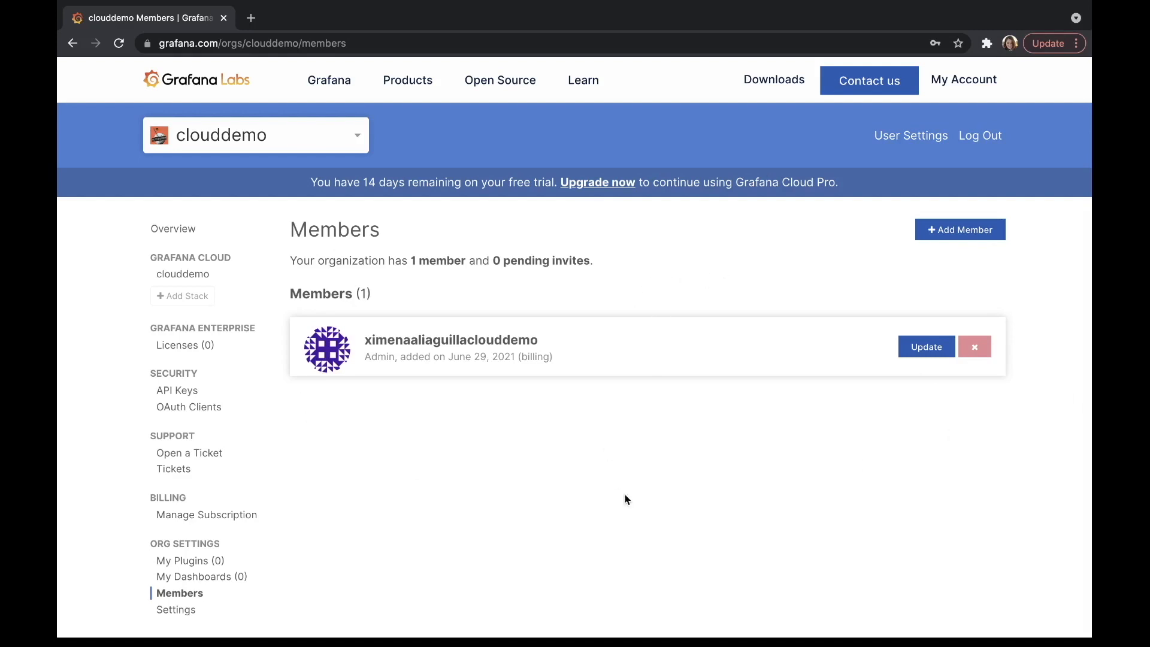
scroll(down, 3)
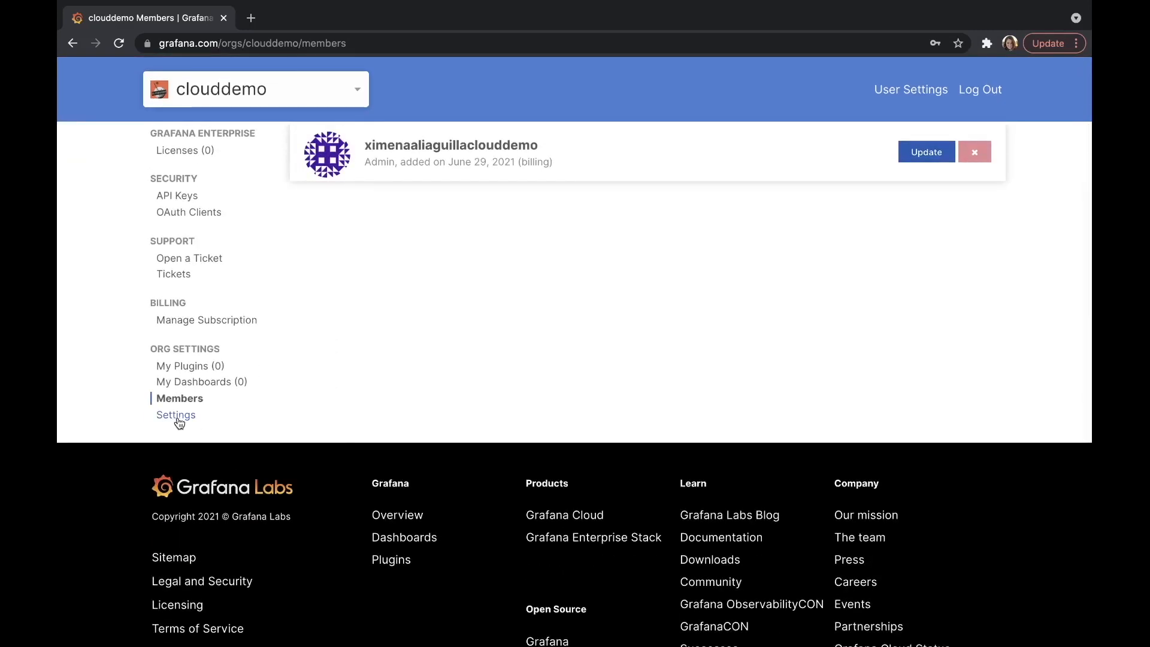
Step: Show clouddemo's Org Settings account setup form with empty name, billing address and country
click(176, 415)
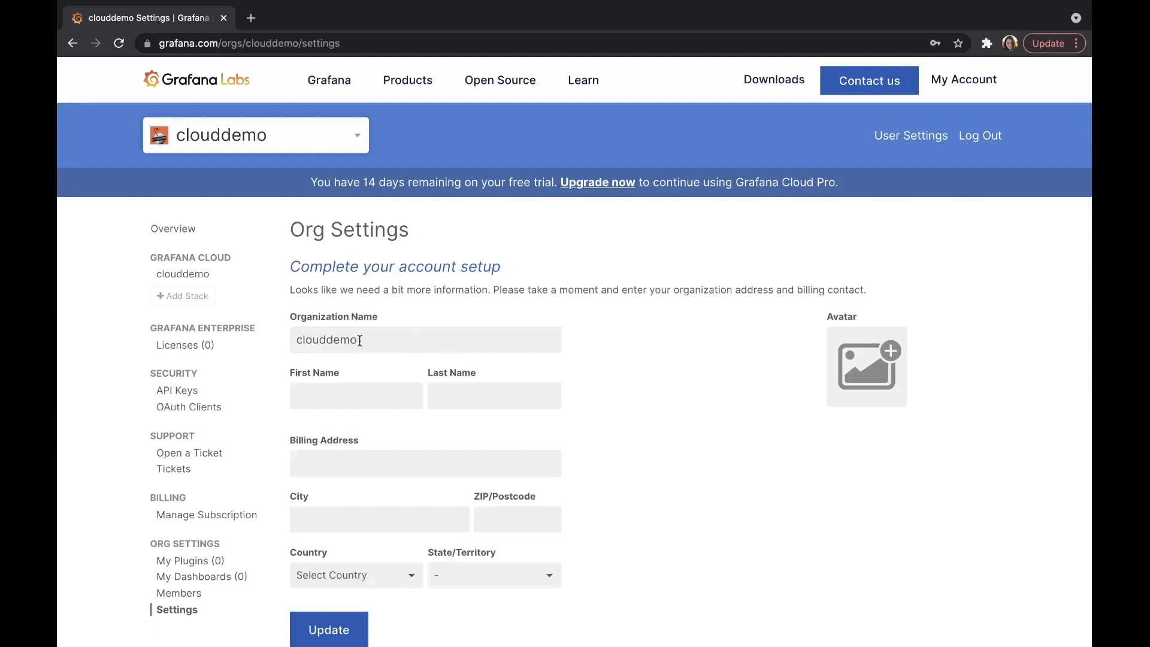
mouse_move(341, 398)
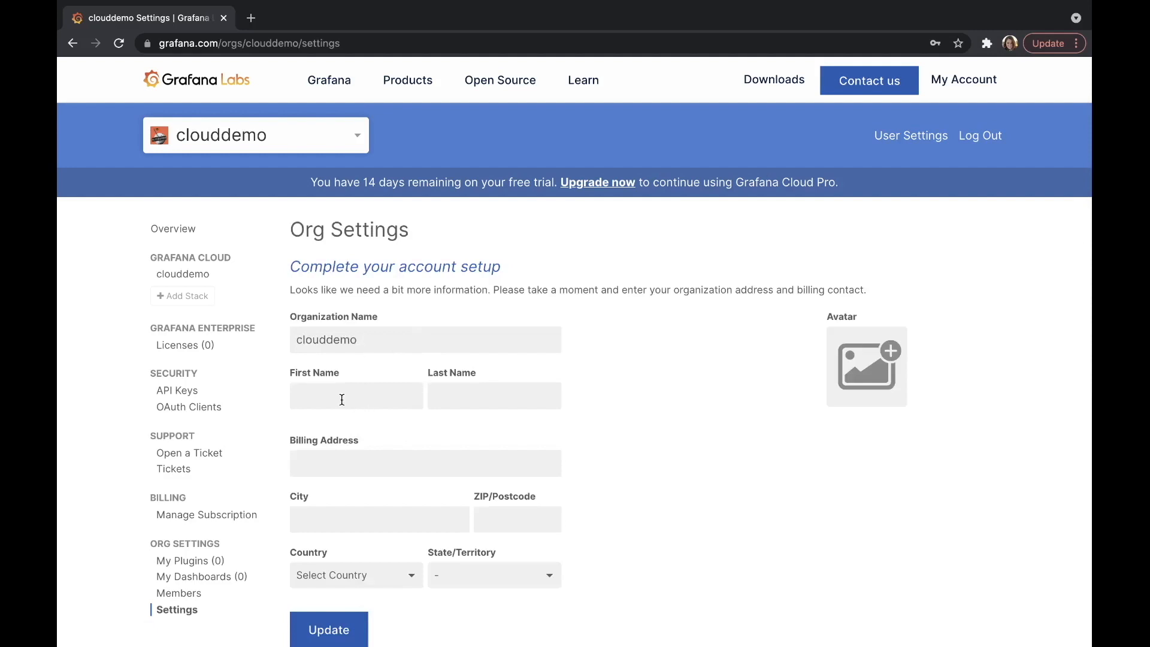
mouse_move(528, 386)
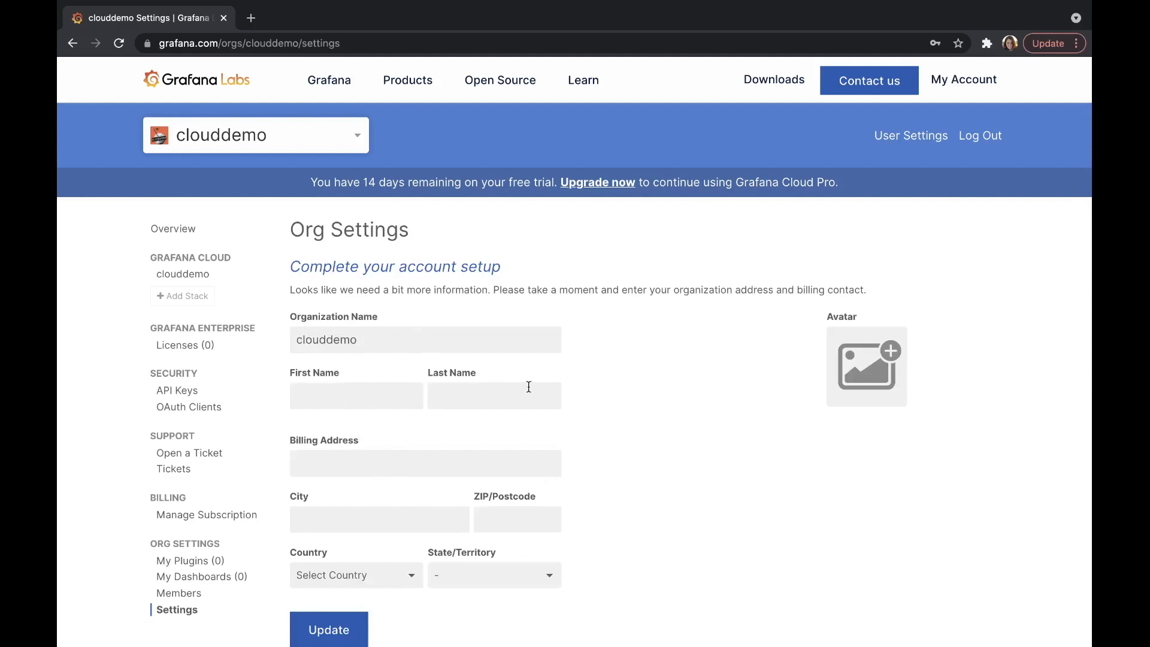
scroll(down, 3)
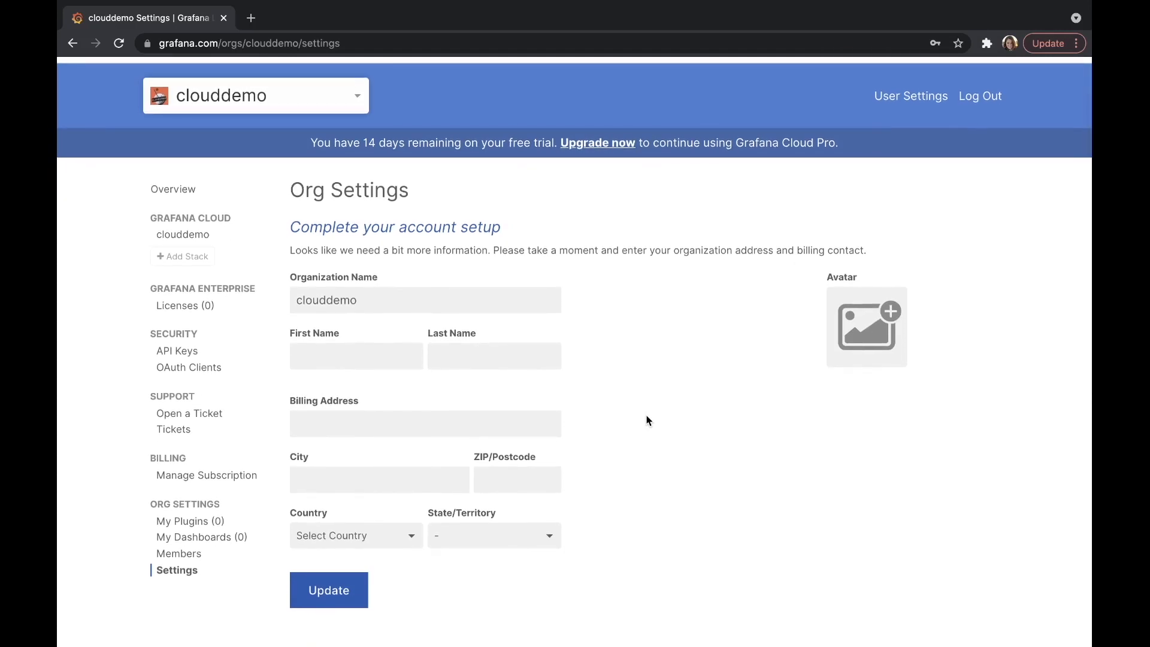
mouse_move(637, 422)
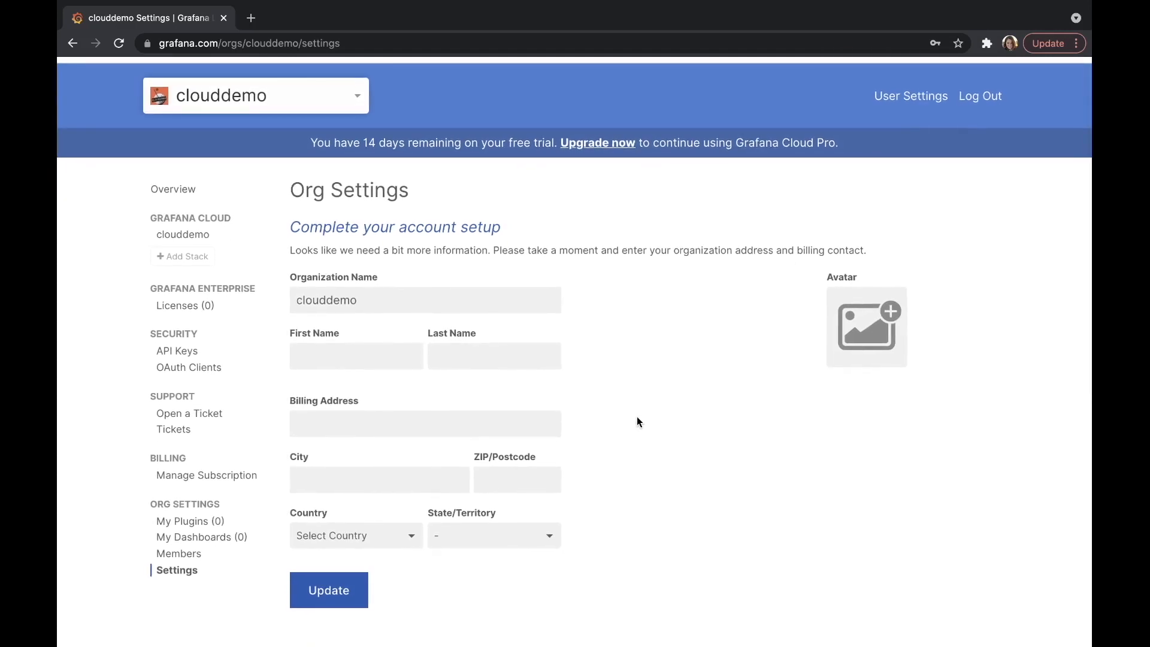
mouse_move(642, 420)
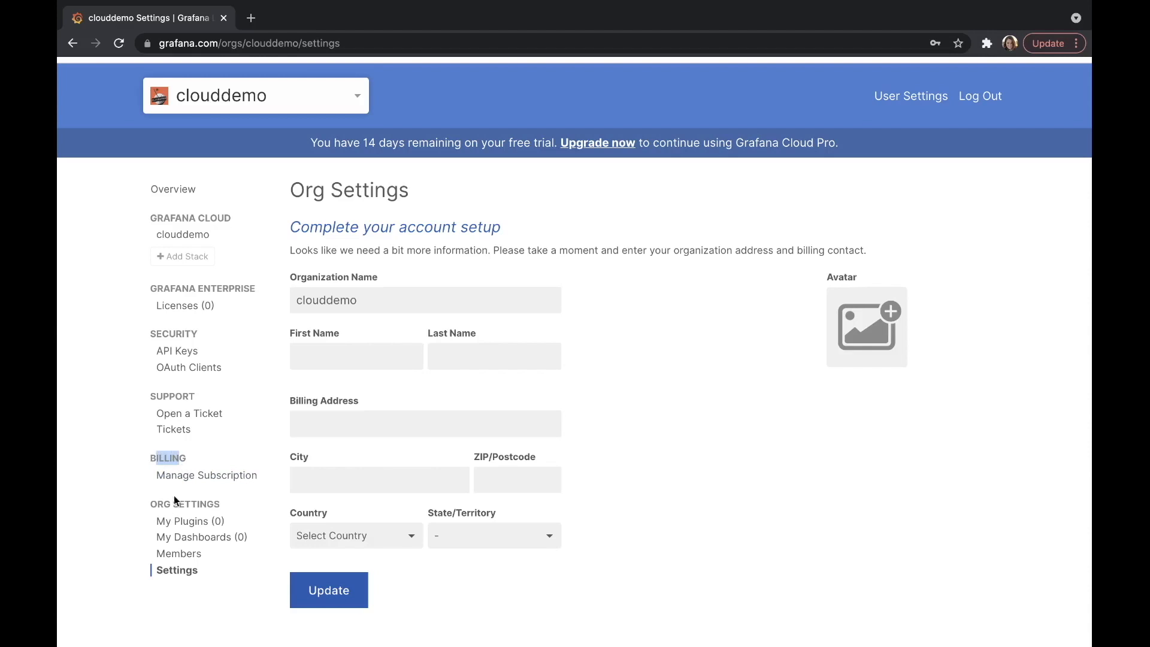
mouse_move(533, 445)
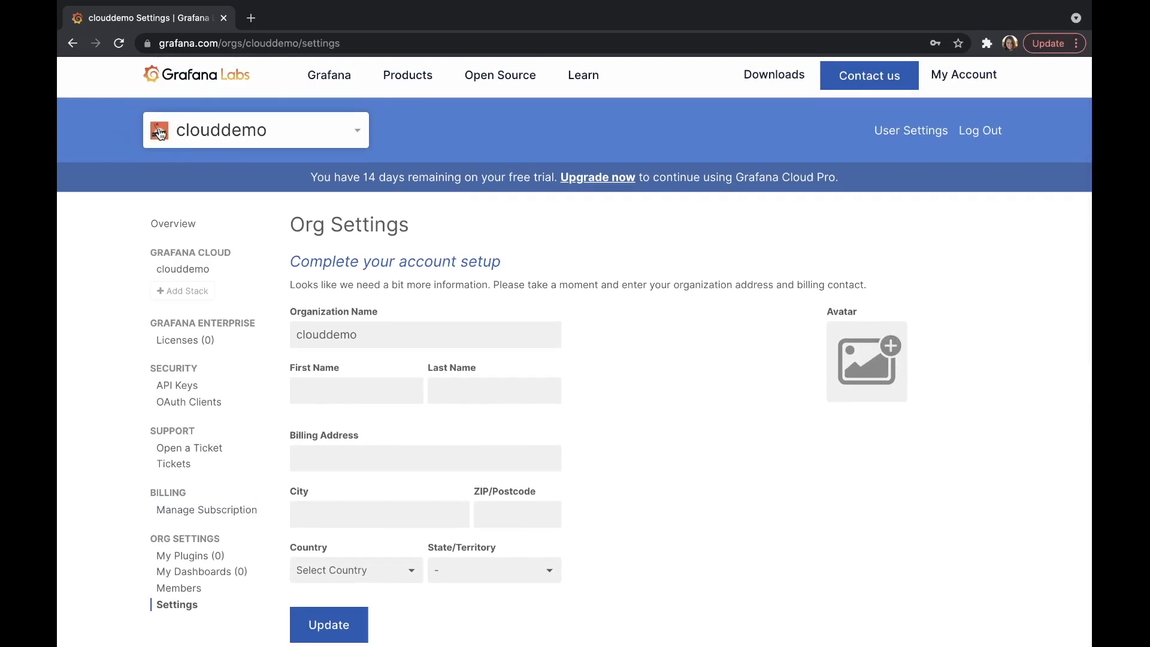
scroll(down, 3)
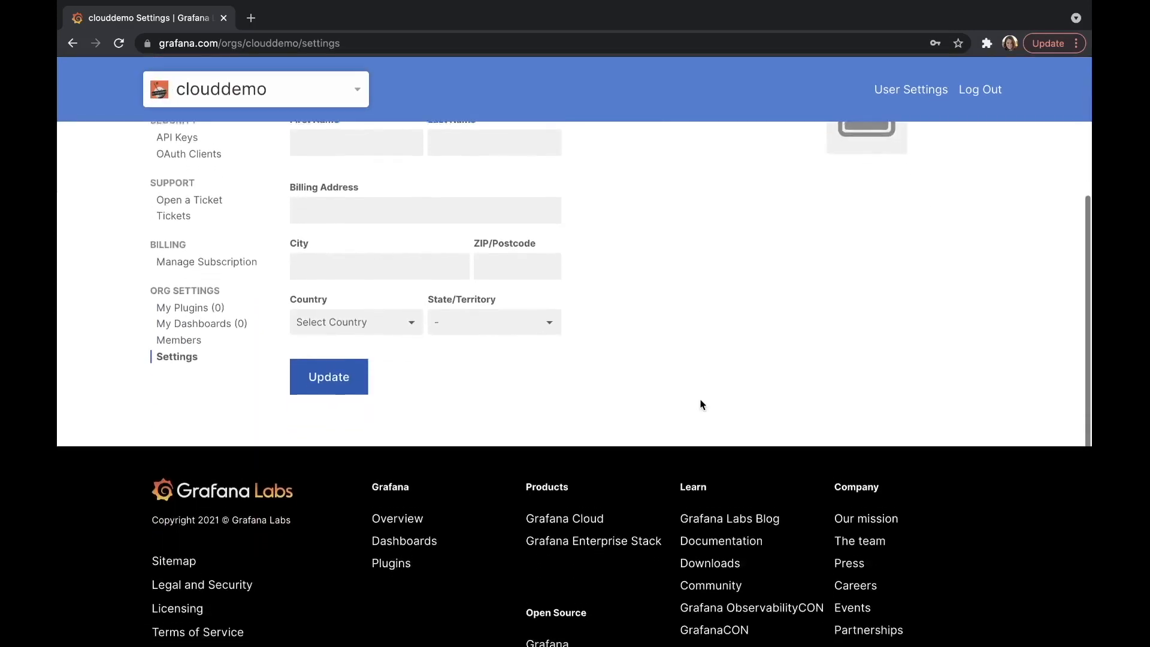